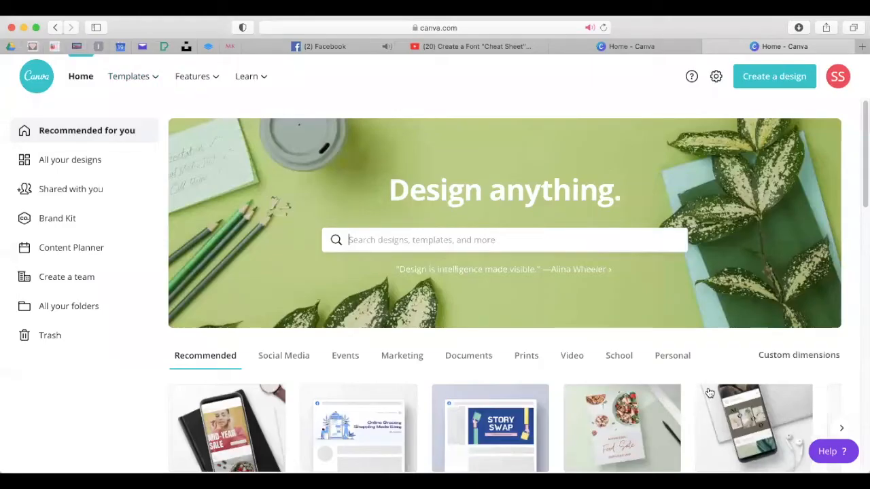
{"action": "mouse_move", "coordinate": [568, 151]}
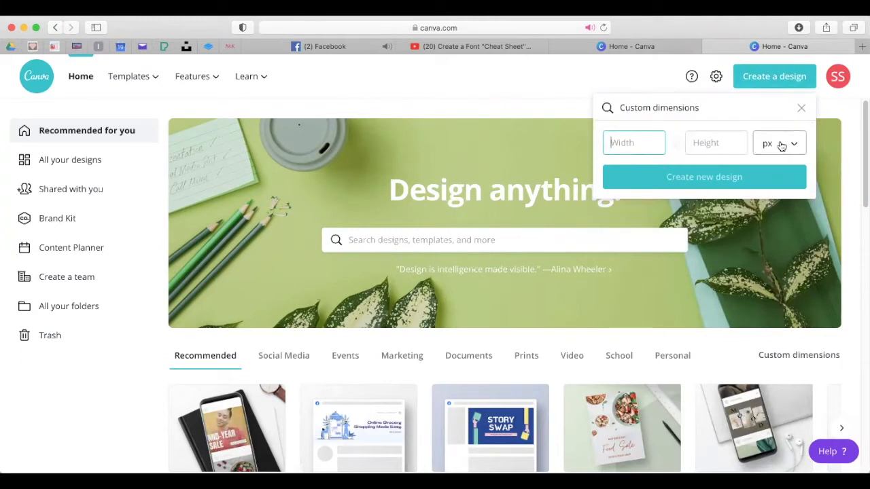
Create a blank custom design measuring 8.5 × 11 inches
{"action": "left_click", "coordinate": [779, 143]}
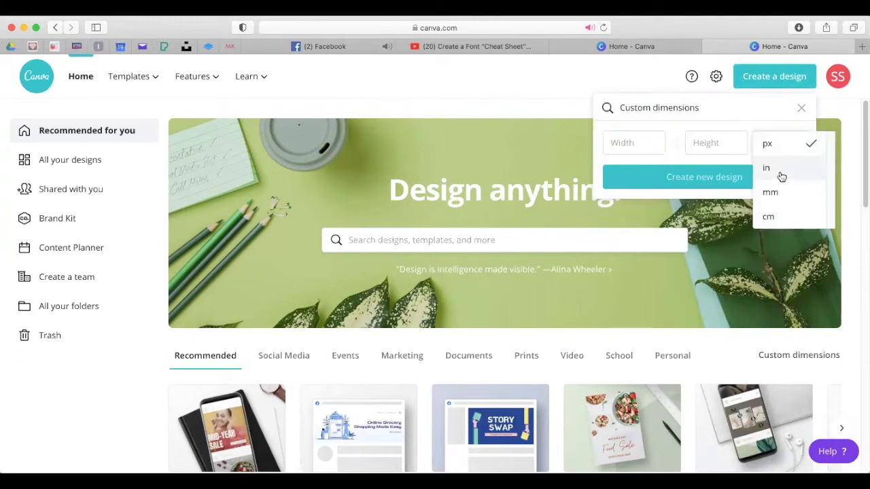
{"action": "left_click", "coordinate": [766, 168]}
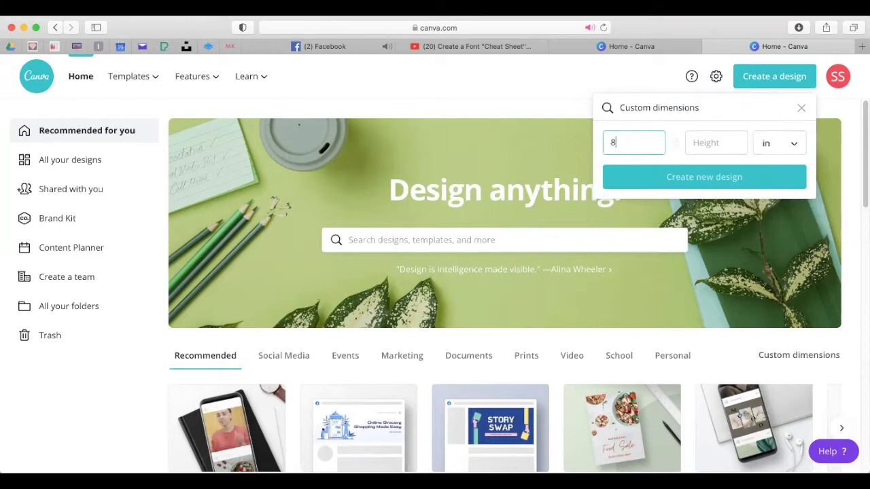
{"action": "type", "text": "1"}
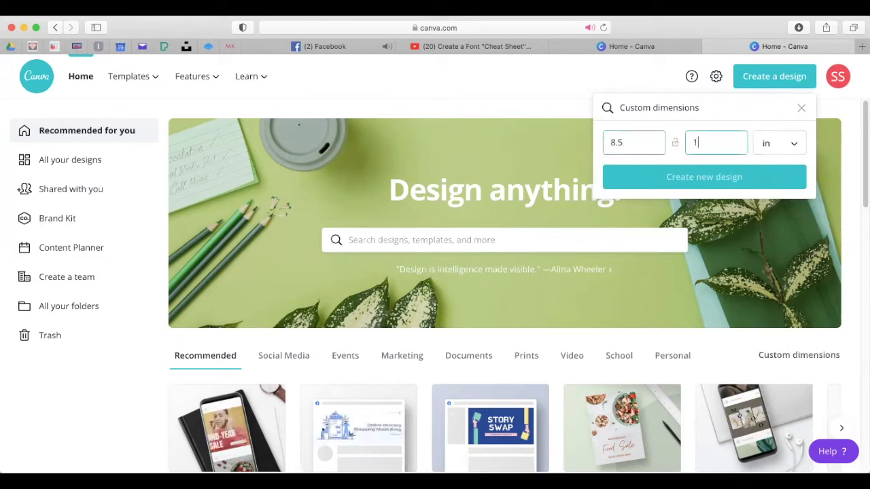
{"action": "left_click", "coordinate": [704, 177]}
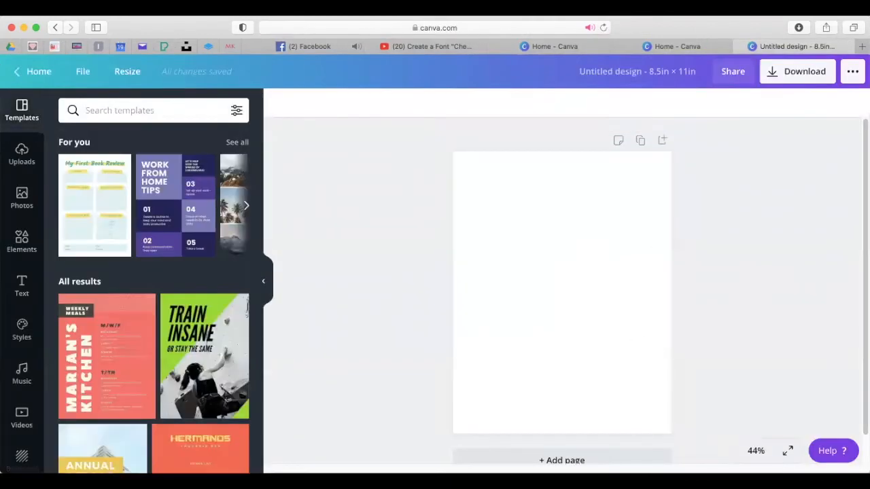
Retitle the untitled design as 'Fonts I Love !'
{"action": "left_click", "coordinate": [756, 450]}
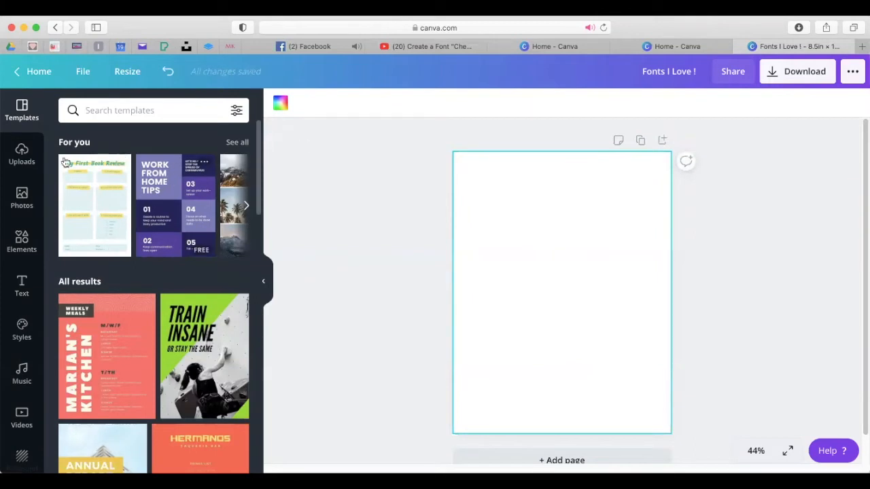
{"action": "mouse_move", "coordinate": [416, 200]}
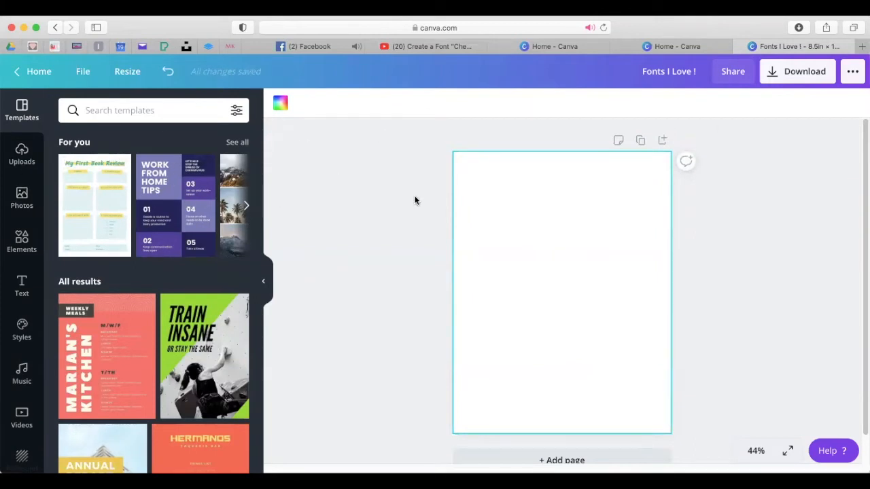
{"action": "mouse_move", "coordinate": [542, 238]}
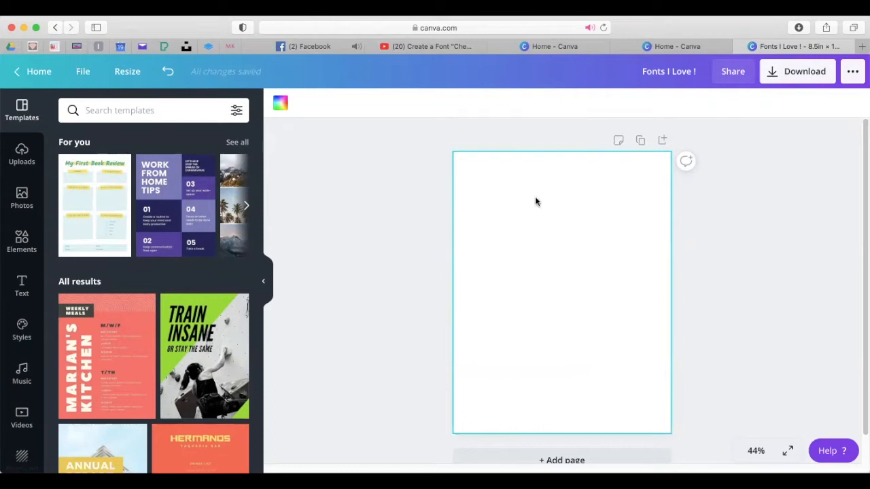
{"action": "mouse_move", "coordinate": [10, 373]}
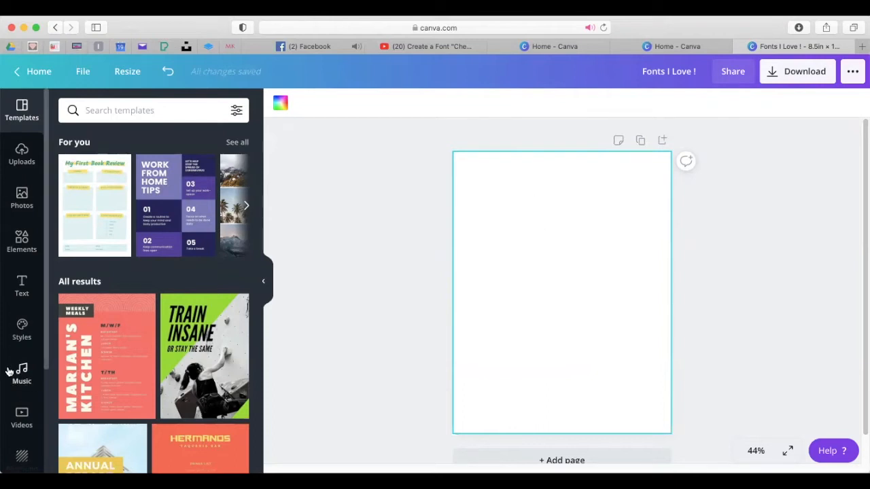
{"action": "scroll", "scroll_direction": "down", "scroll_amount": 3}
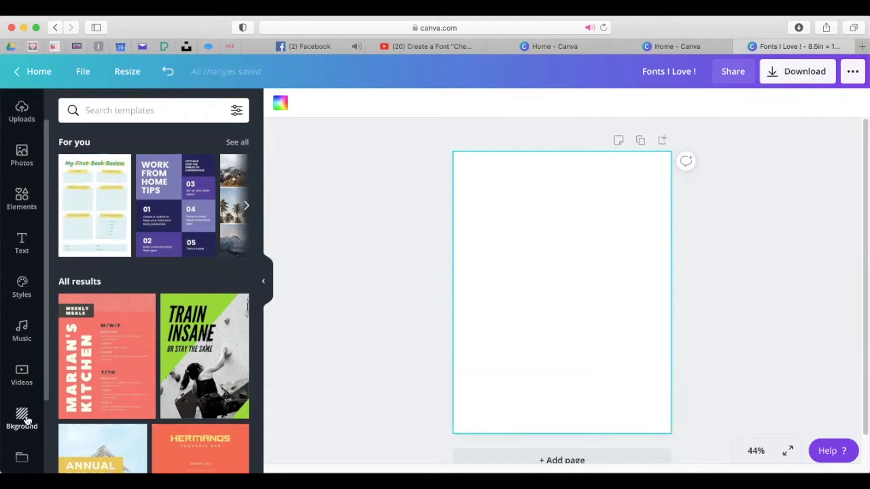
Apply the grey marble texture as the page background and zoom to 75%
{"action": "left_click", "coordinate": [21, 417]}
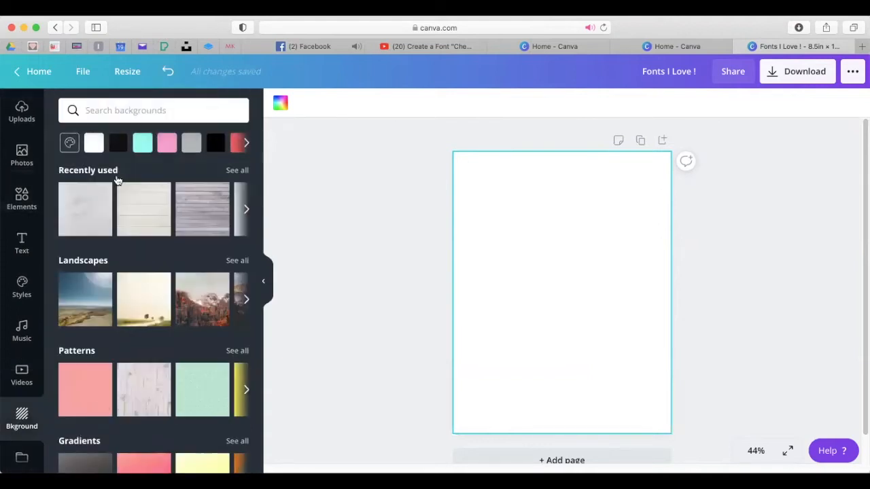
{"action": "mouse_move", "coordinate": [114, 232]}
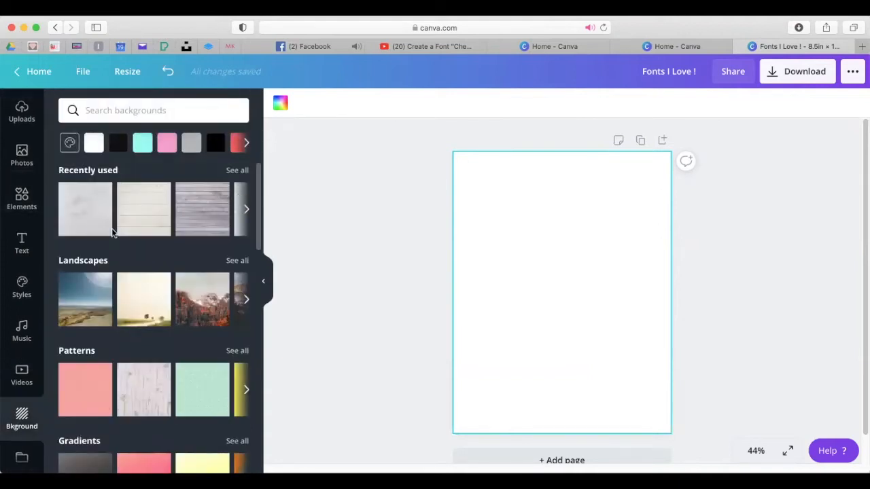
{"action": "left_click", "coordinate": [85, 209]}
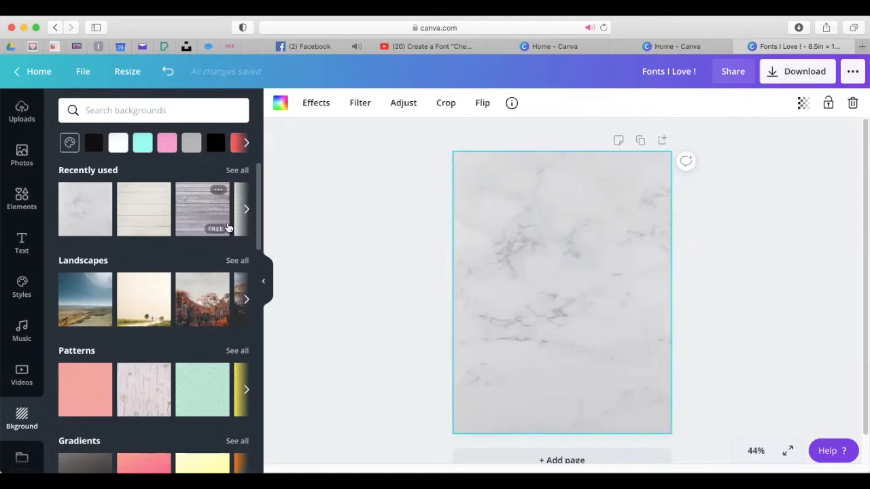
{"action": "mouse_move", "coordinate": [241, 219]}
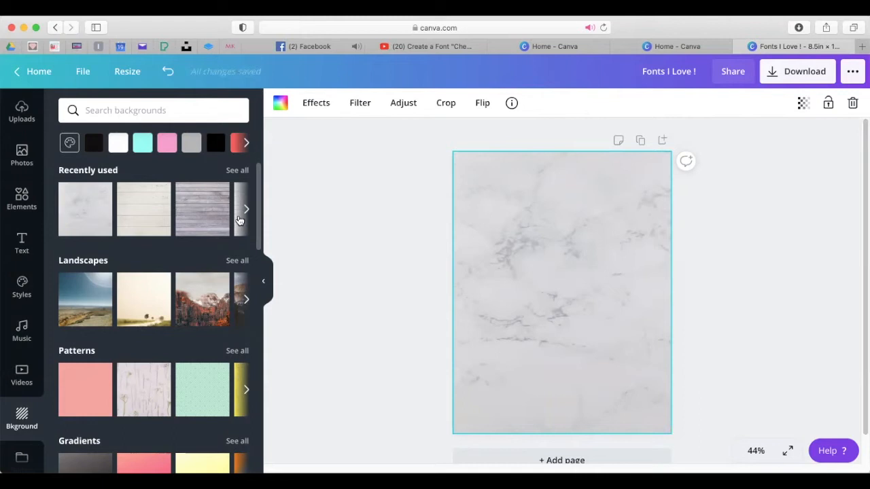
{"action": "mouse_move", "coordinate": [571, 265]}
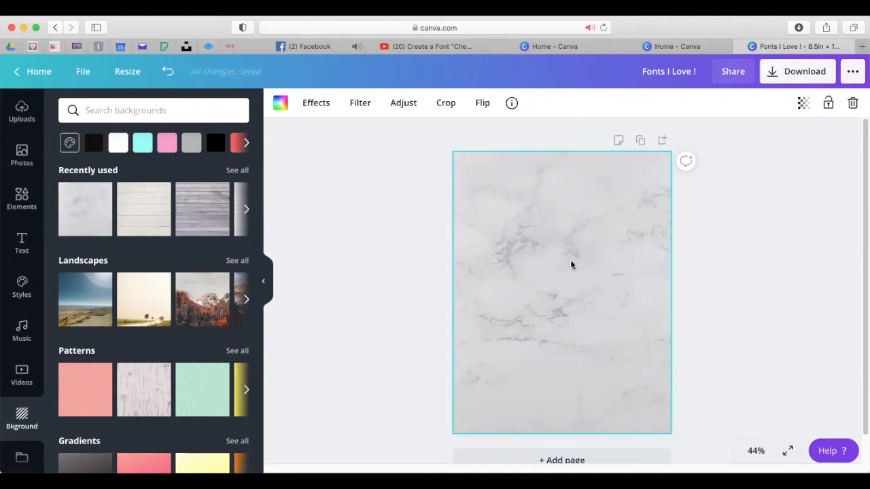
{"action": "mouse_move", "coordinate": [755, 451]}
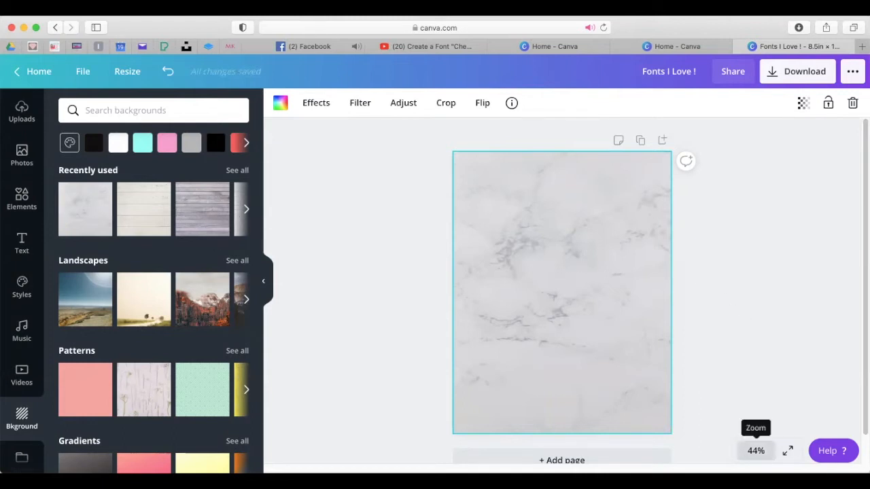
{"action": "left_click", "coordinate": [756, 450]}
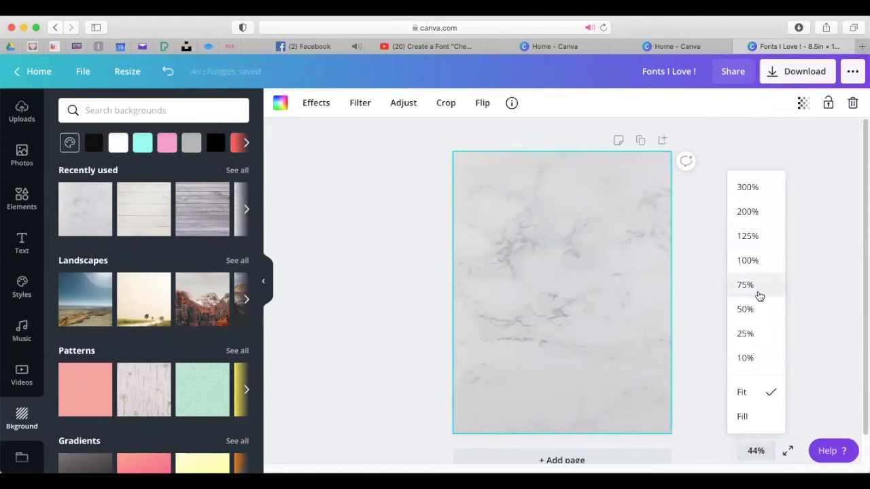
{"action": "left_click", "coordinate": [745, 285]}
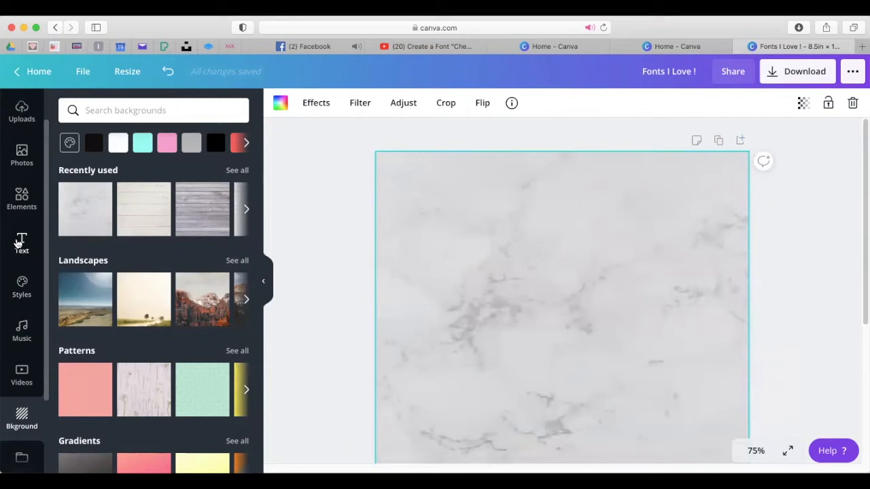
Swap the background for the white marble photo from Recently used
{"action": "left_click", "coordinate": [21, 153]}
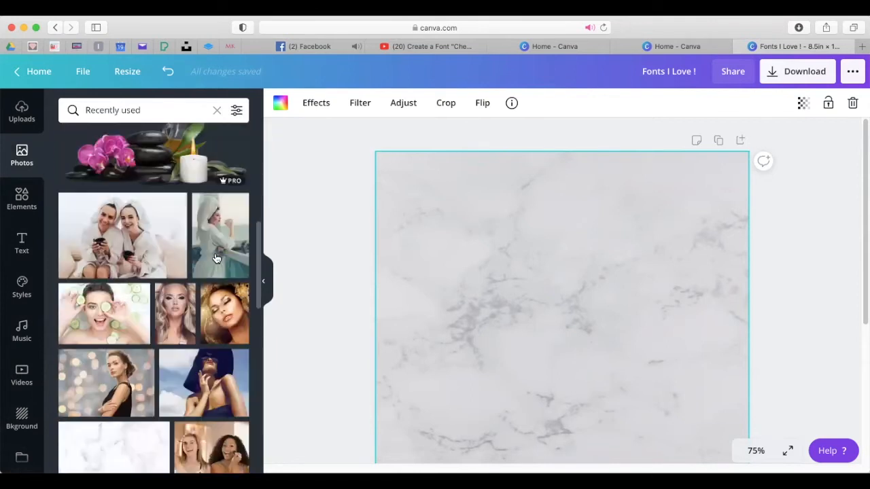
{"action": "scroll", "scroll_direction": "down", "scroll_amount": 3}
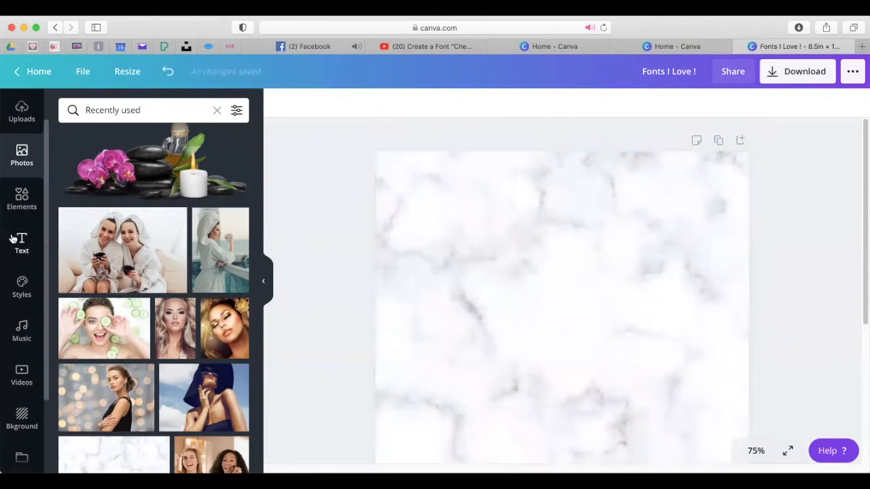
{"action": "left_click", "coordinate": [21, 243]}
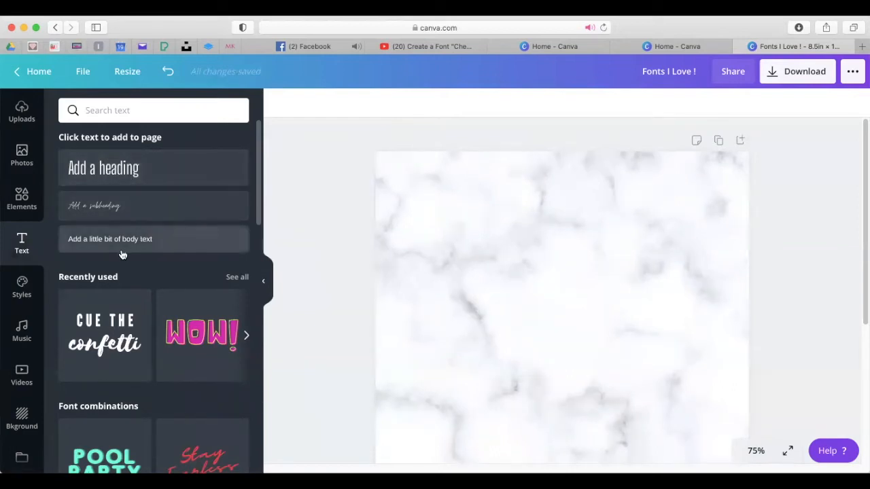
{"action": "mouse_move", "coordinate": [88, 286]}
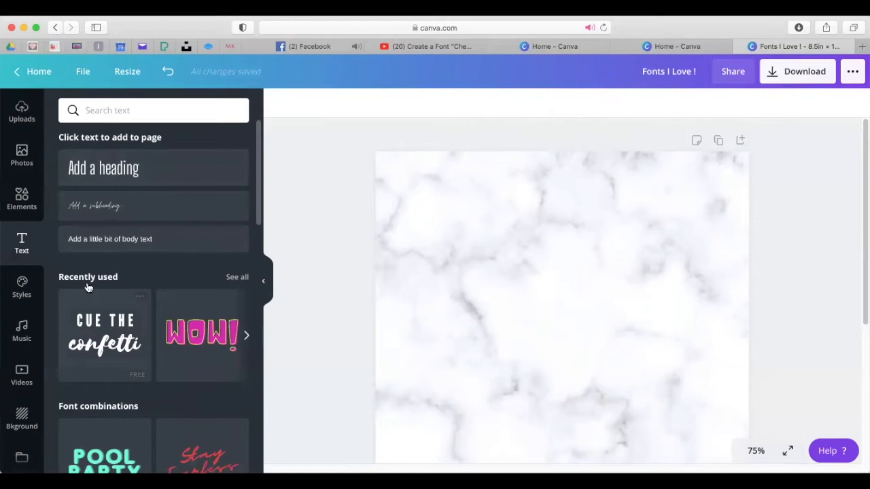
{"action": "mouse_move", "coordinate": [102, 239]}
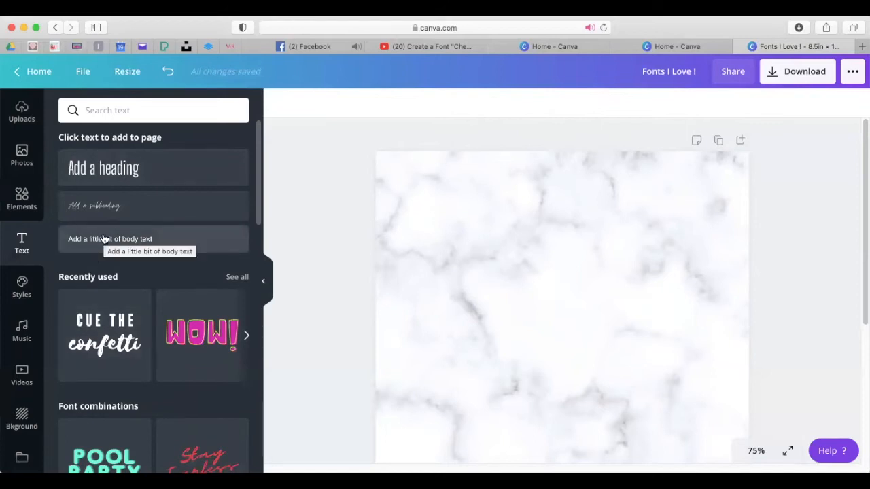
{"action": "mouse_move", "coordinate": [136, 175]}
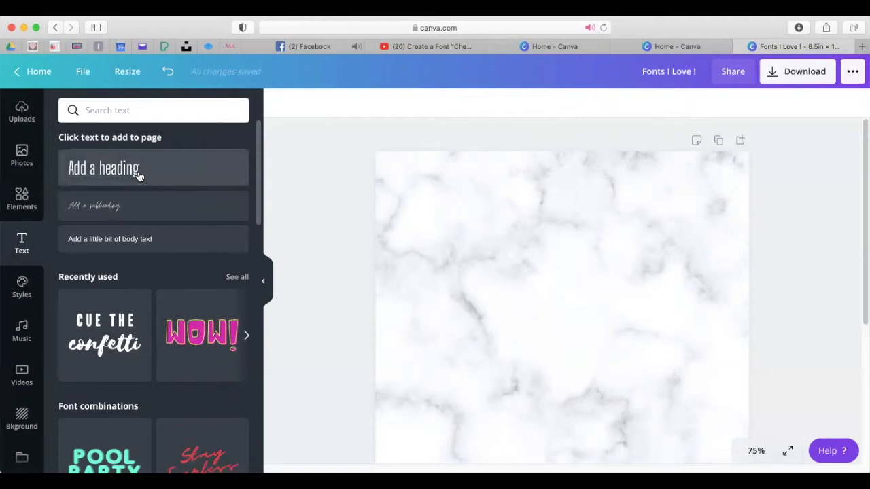
Add a heading at the page's top left reading 'Dancing Script'
{"action": "left_click", "coordinate": [104, 168]}
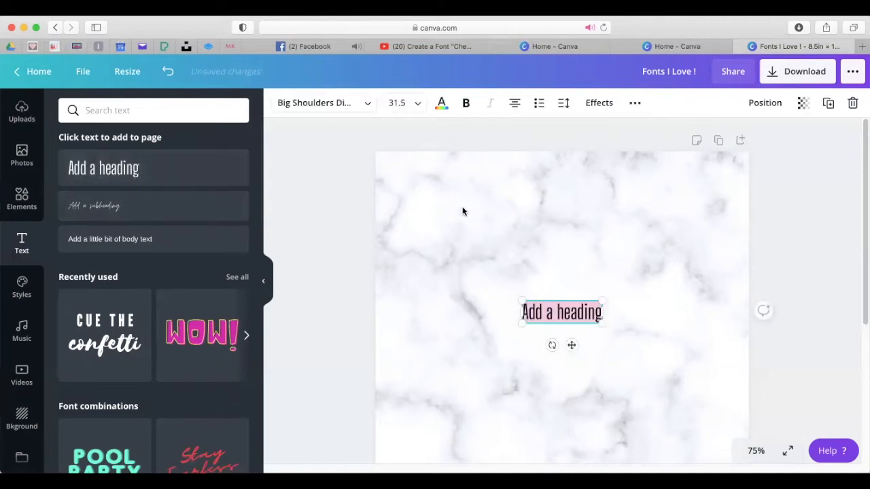
{"action": "left_click_drag", "start_coordinate": [561, 311], "coordinate": [433, 168]}
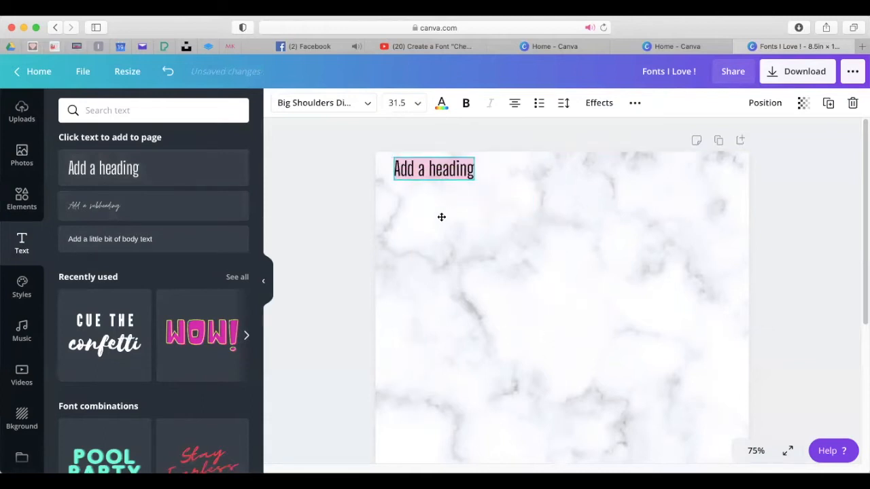
{"action": "left_click_drag", "start_coordinate": [433, 169], "coordinate": [428, 177]}
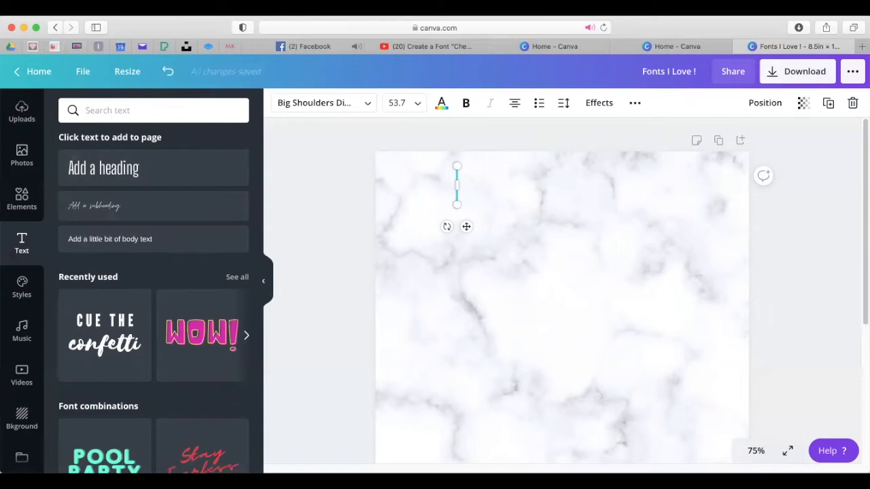
{"action": "type", "text": "Danc"}
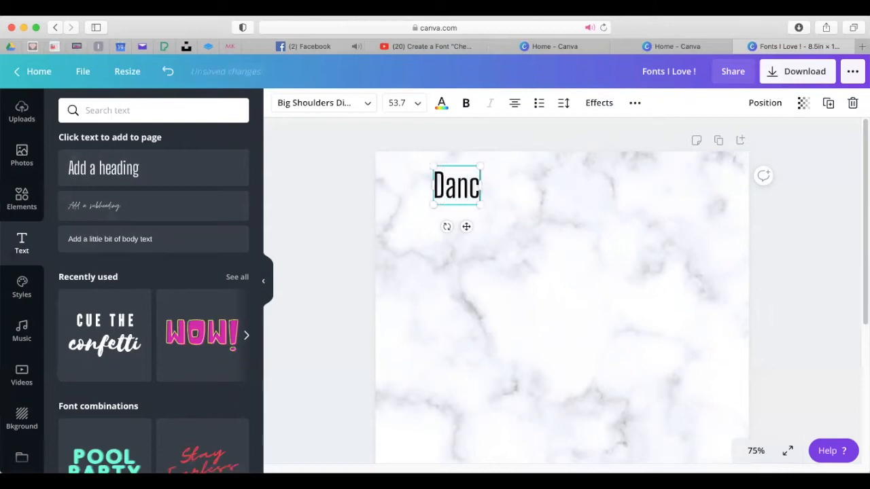
{"action": "type", "text": "ing c"}
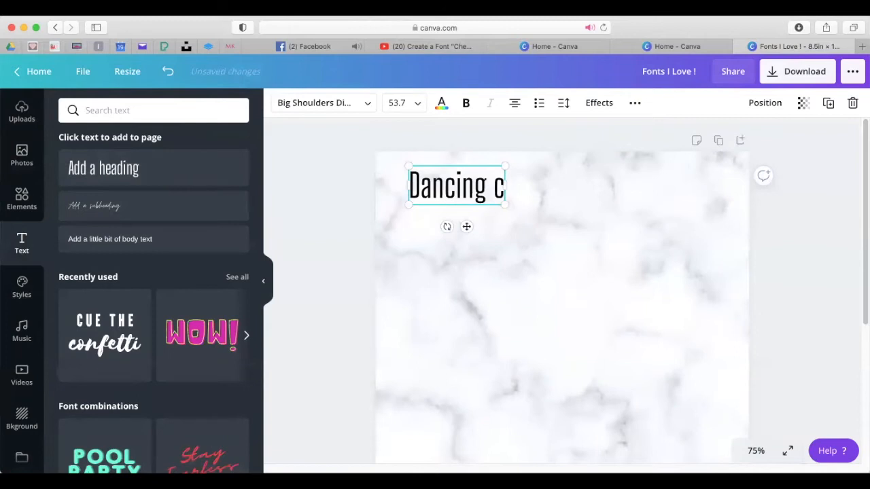
{"action": "type", "text": "Script"}
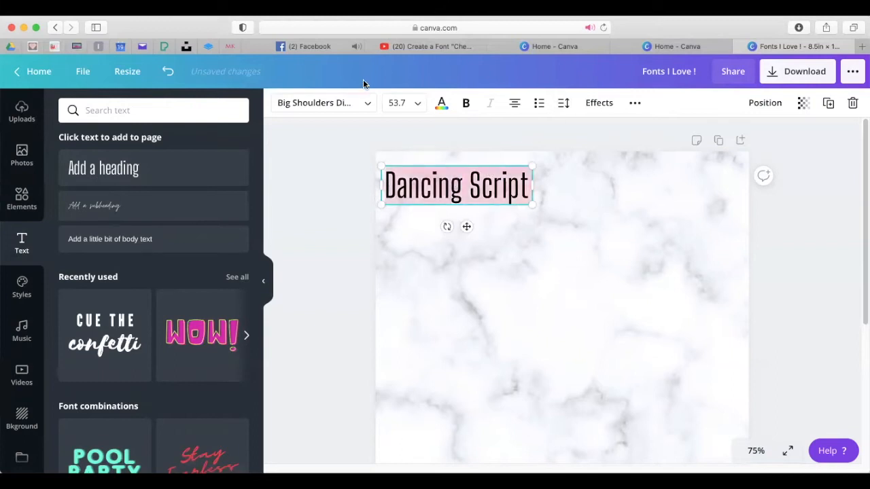
Set the label in the Dancing Script font and shrink it slightly
{"action": "left_click", "coordinate": [153, 110]}
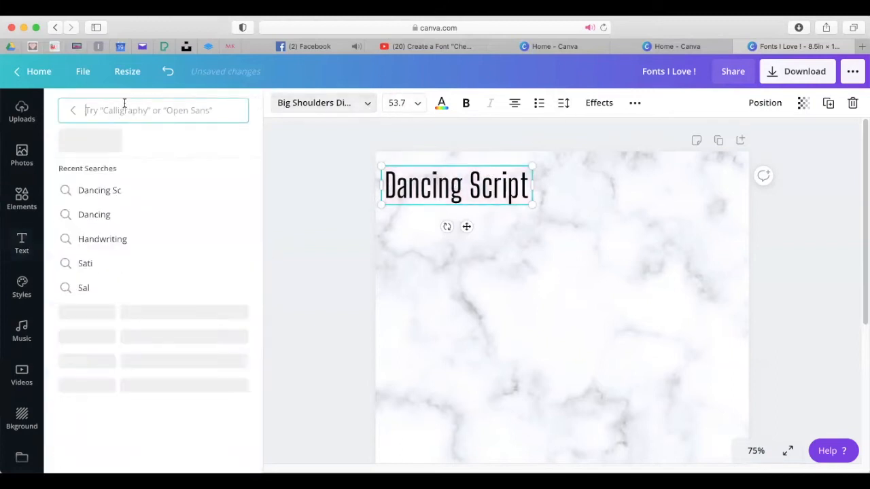
{"action": "type", "text": "Dancing"}
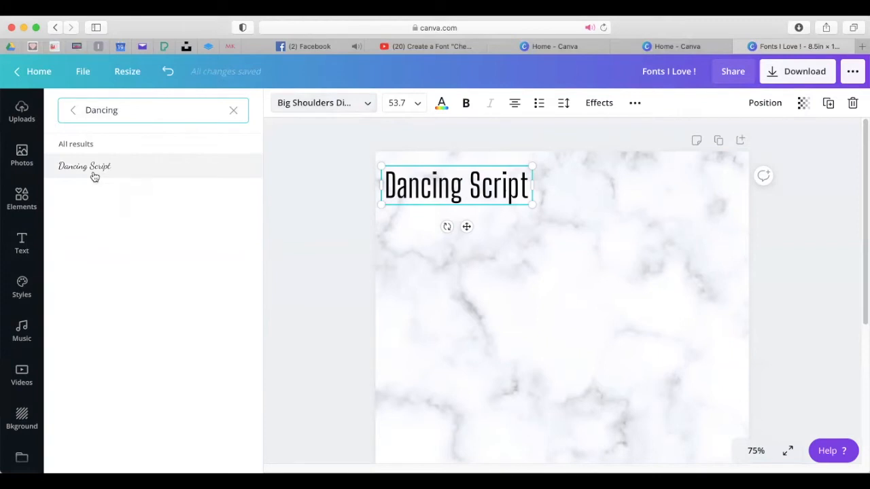
{"action": "left_click", "coordinate": [85, 165]}
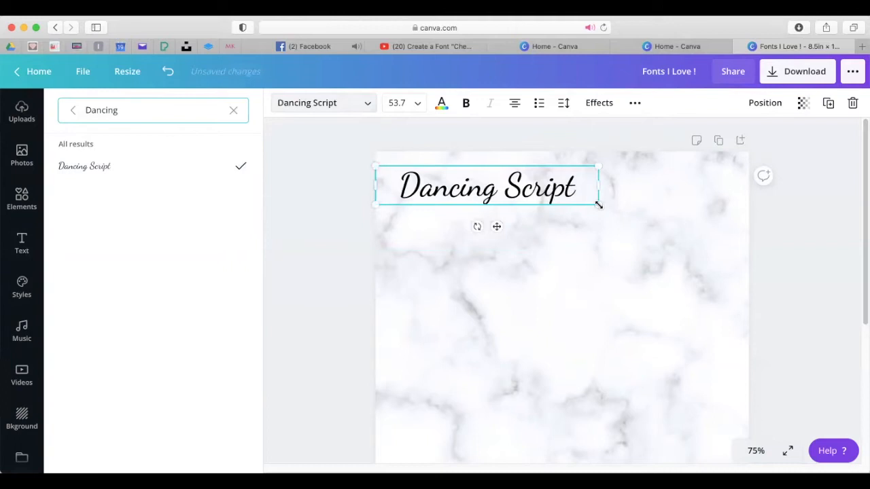
{"action": "left_click_drag", "start_coordinate": [597, 205], "coordinate": [553, 201]}
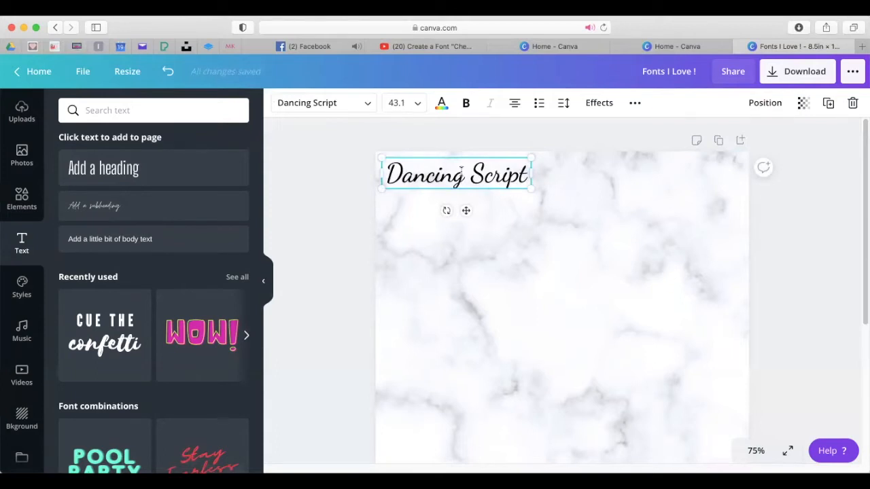
{"action": "mouse_move", "coordinate": [828, 103]}
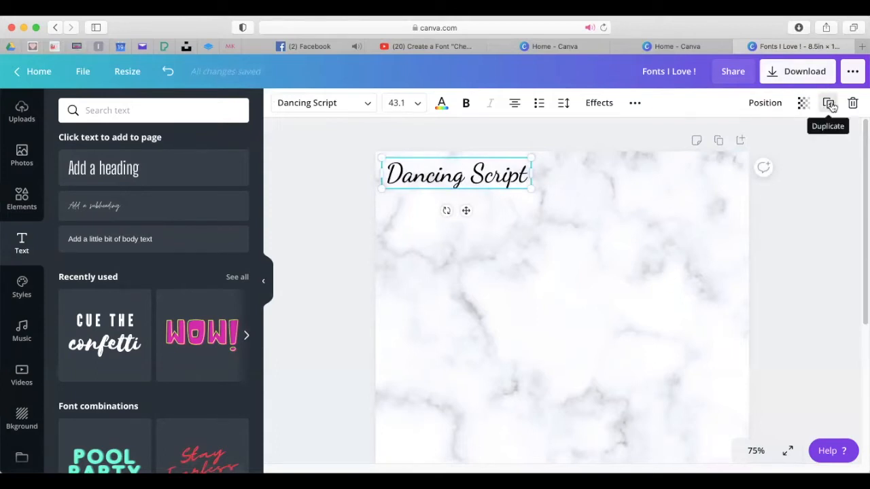
Duplicate the Dancing Script label, move the copy beside it, and retype it 'Bodoni'
{"action": "left_click", "coordinate": [828, 103]}
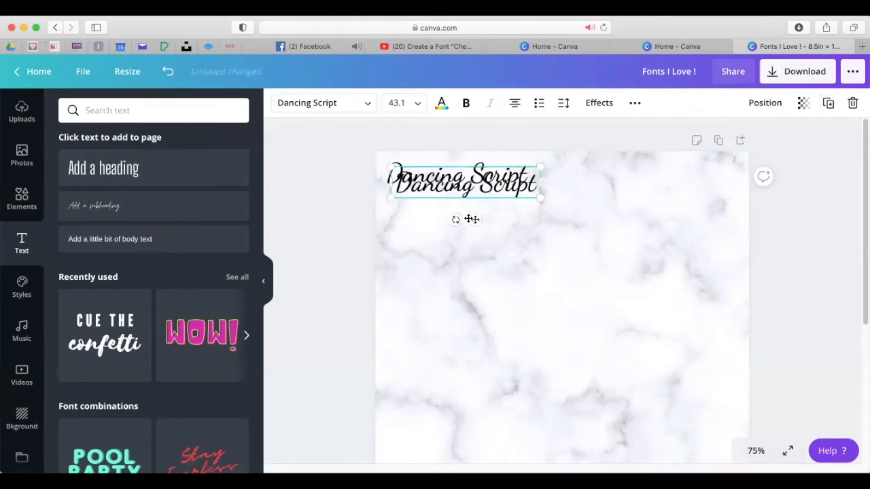
{"action": "left_click_drag", "start_coordinate": [466, 181], "coordinate": [615, 174]}
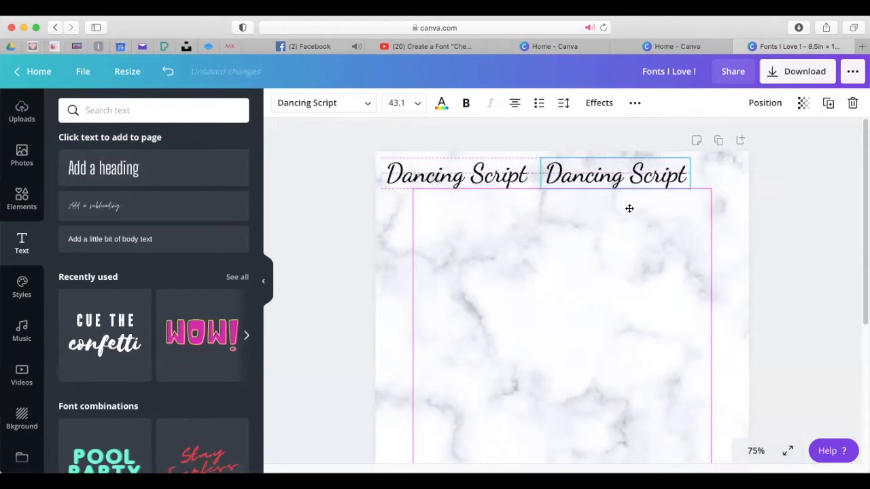
{"action": "left_click", "coordinate": [615, 174]}
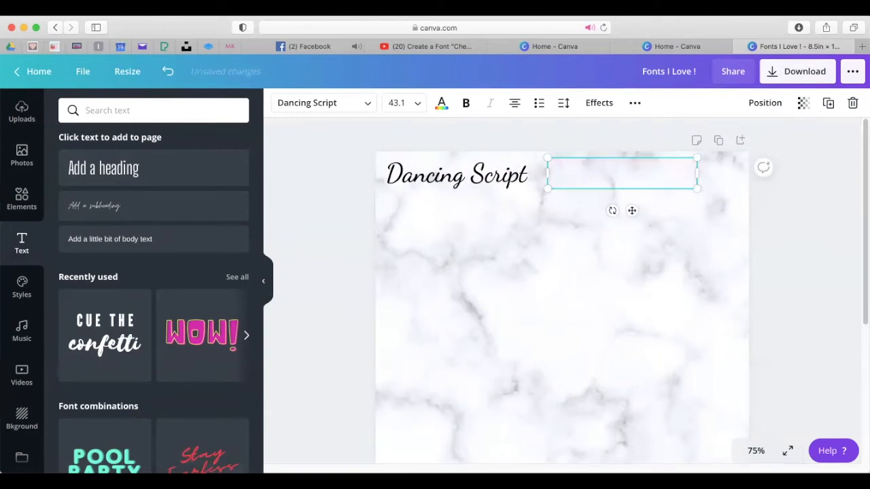
{"action": "type", "text": "Bo"}
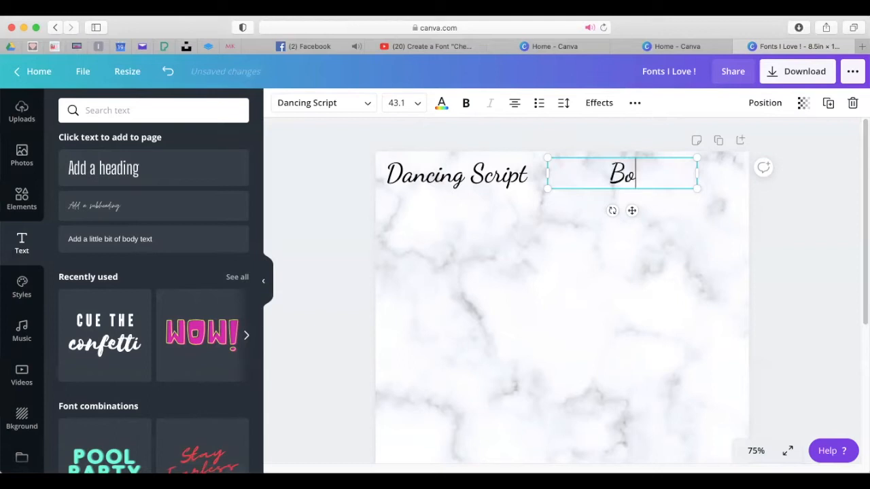
{"action": "type", "text": "no"}
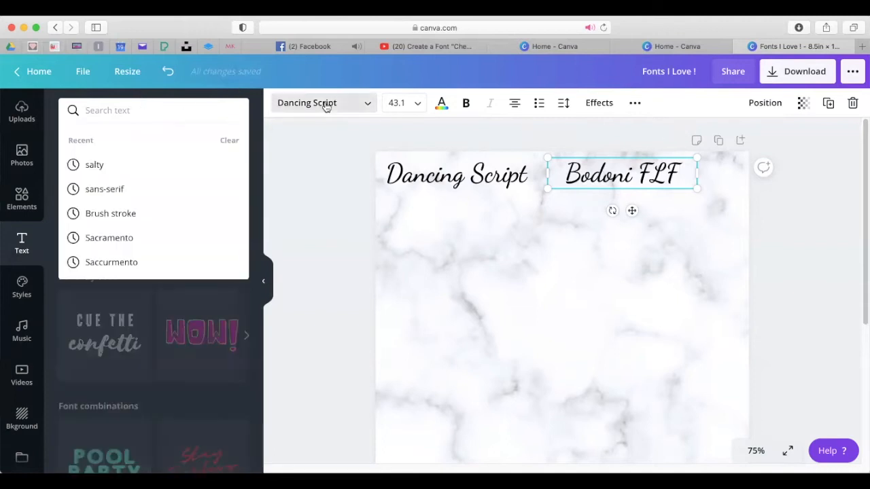
Apply the Bodoni FLF font to the copied label
{"action": "type", "text": "Dancing"}
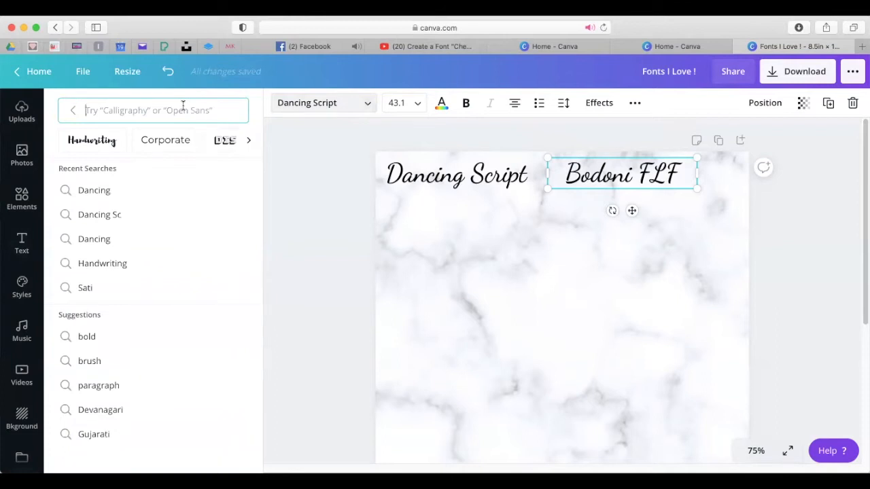
{"action": "type", "text": "Bodin"}
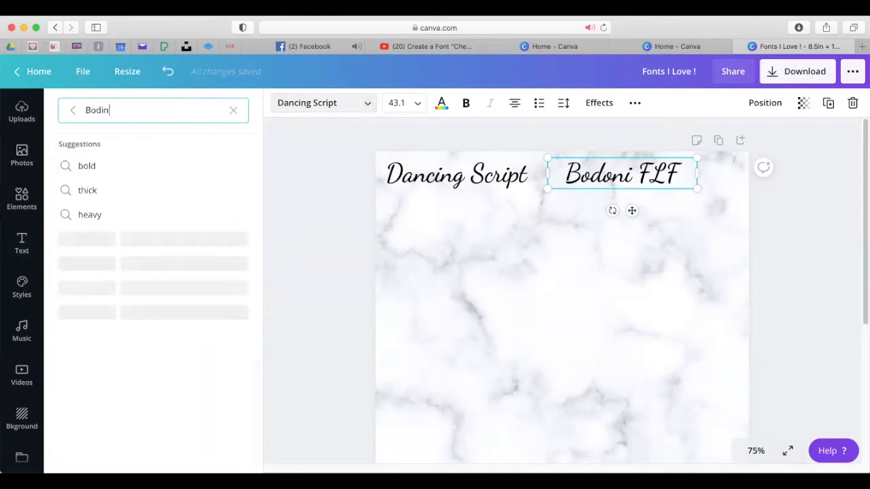
{"action": "key", "text": "Backspace"}
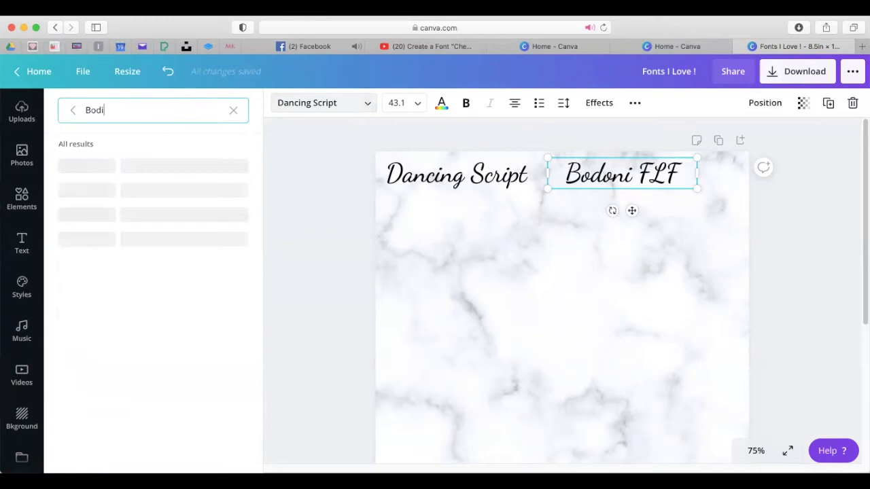
{"action": "key", "text": "Backspace"}
{"action": "type", "text": "oni F"}
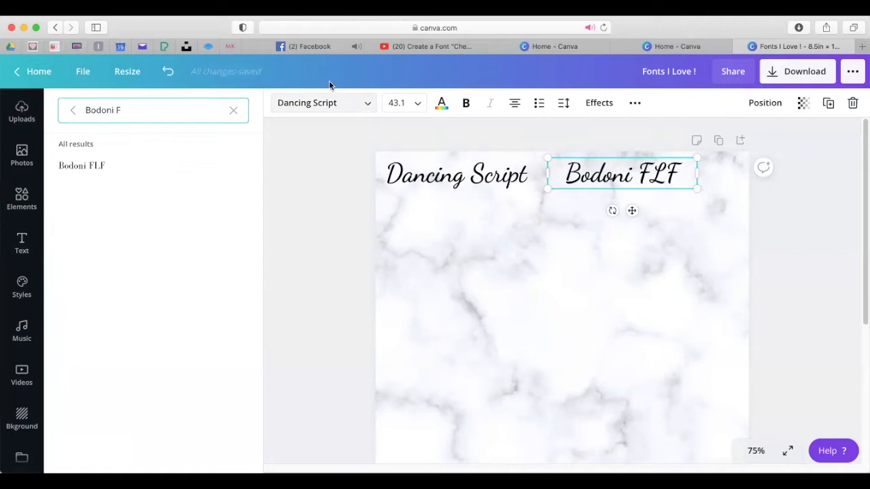
{"action": "left_click", "coordinate": [82, 165]}
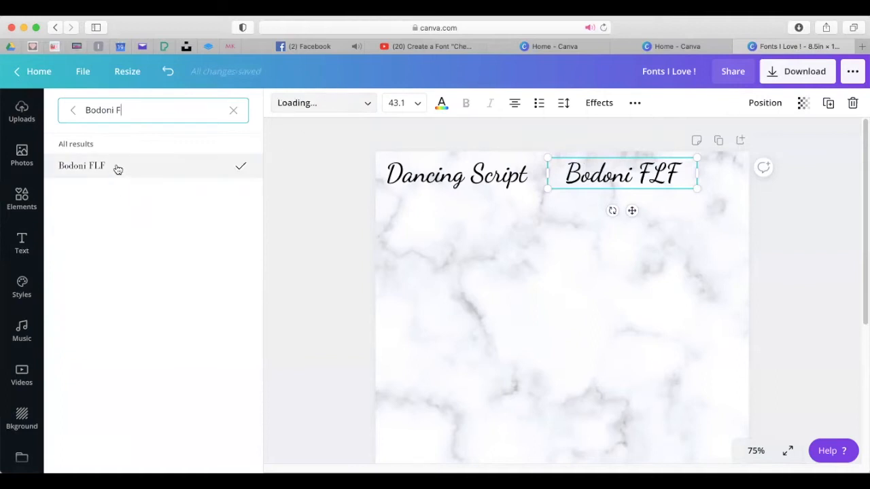
{"action": "left_click", "coordinate": [81, 165]}
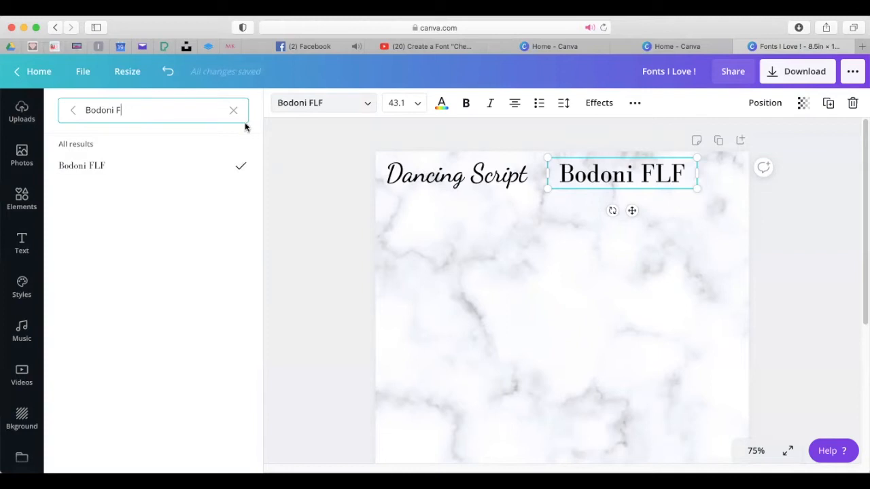
{"action": "mouse_move", "coordinate": [488, 155]}
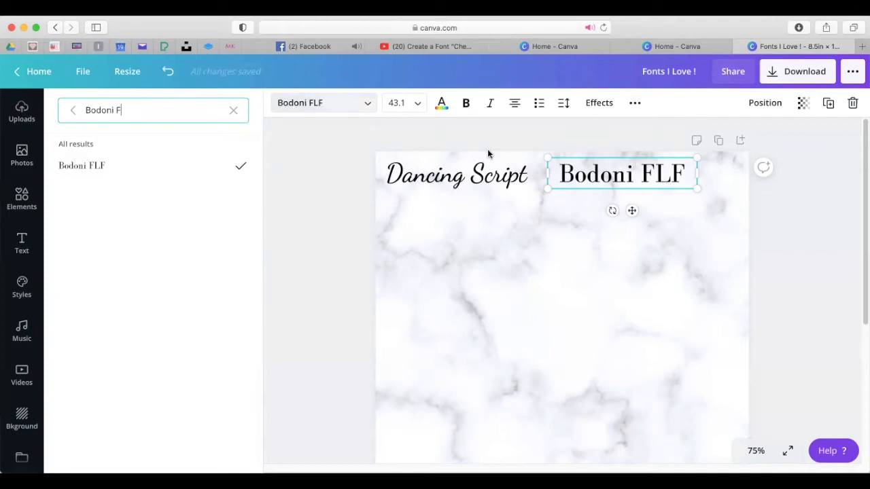
{"action": "left_click", "coordinate": [455, 174]}
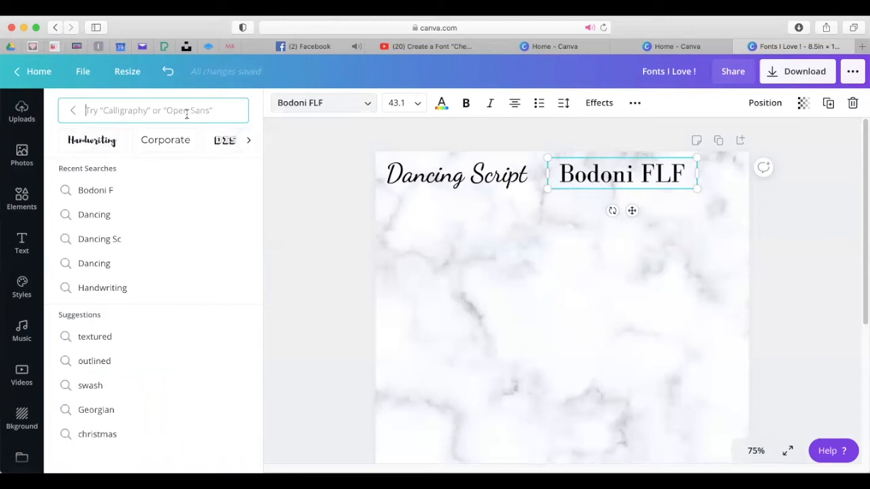
{"action": "mouse_move", "coordinate": [234, 143]}
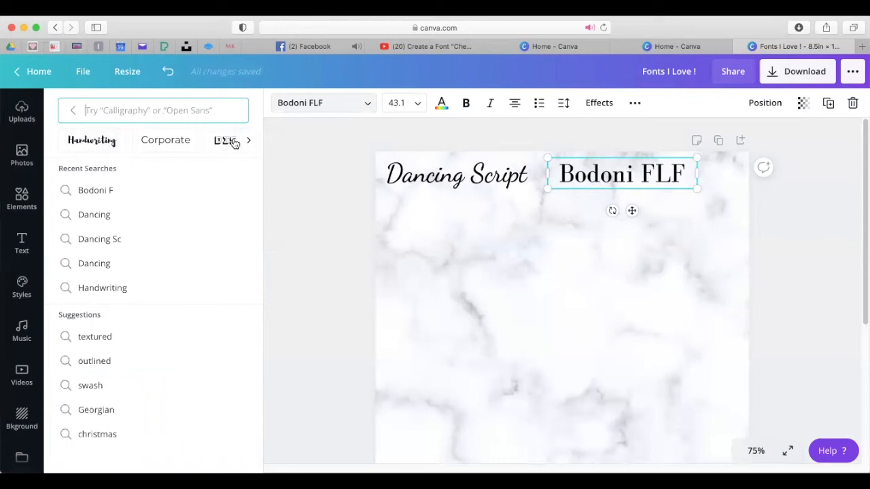
{"action": "left_click", "coordinate": [248, 140]}
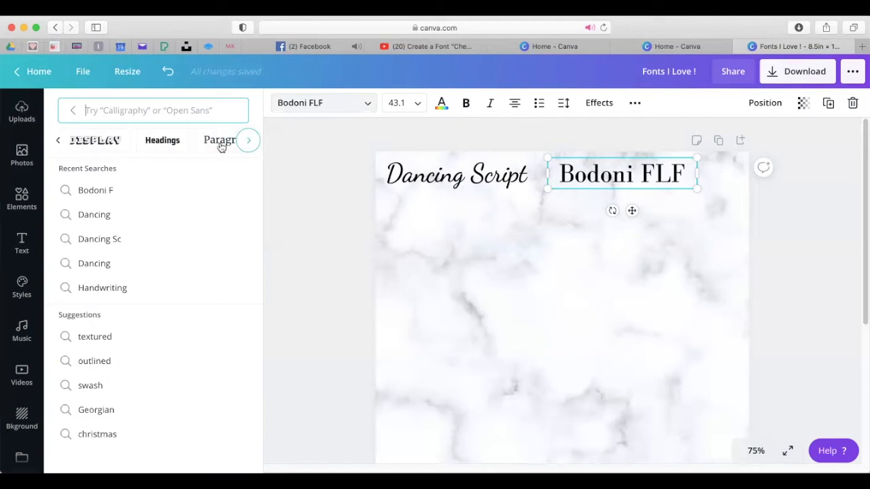
{"action": "left_click", "coordinate": [248, 140]}
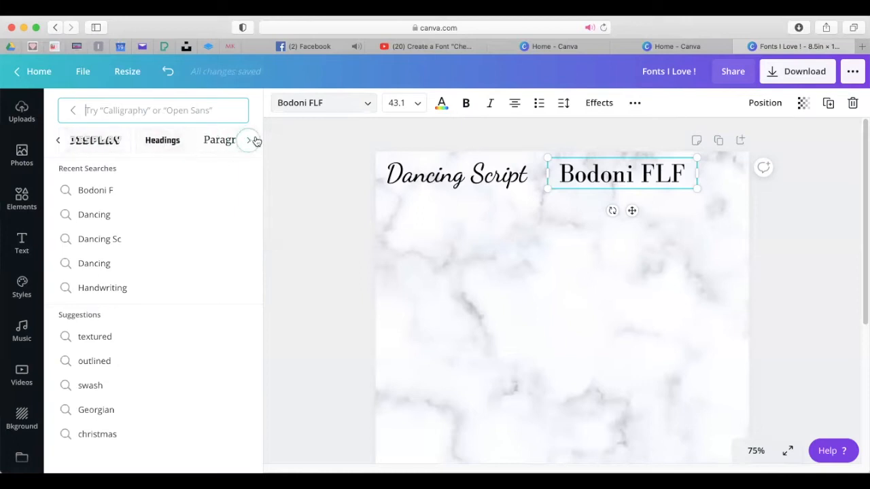
{"action": "left_click", "coordinate": [251, 140]}
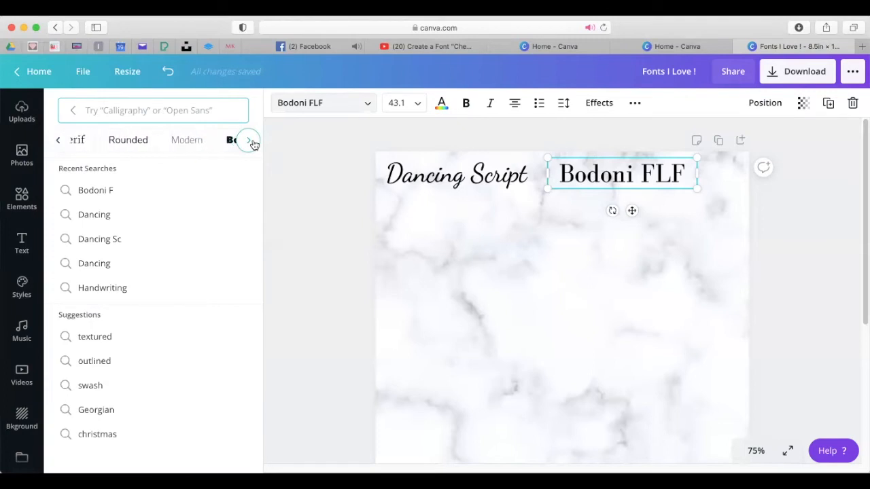
{"action": "left_click", "coordinate": [249, 140]}
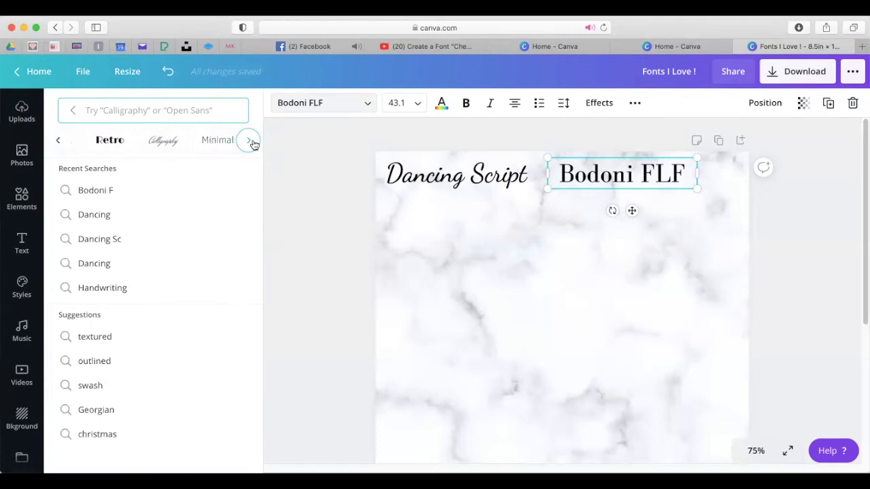
{"action": "left_click", "coordinate": [248, 140]}
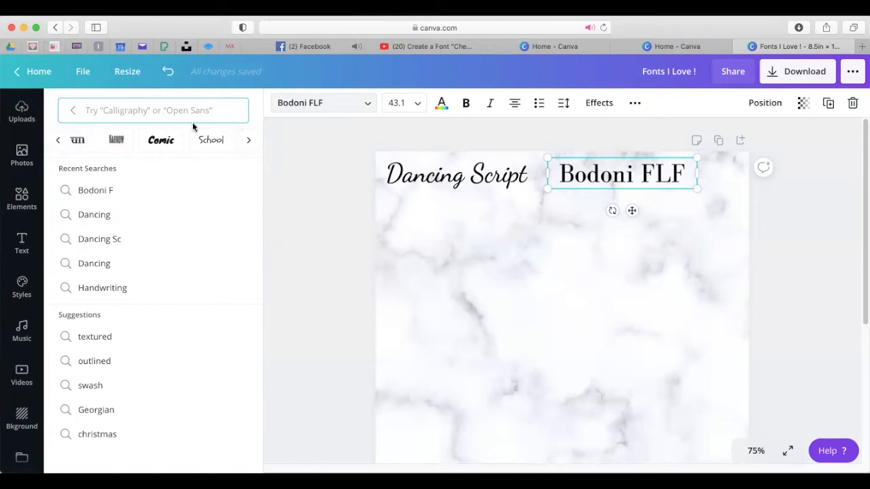
{"action": "mouse_move", "coordinate": [192, 129]}
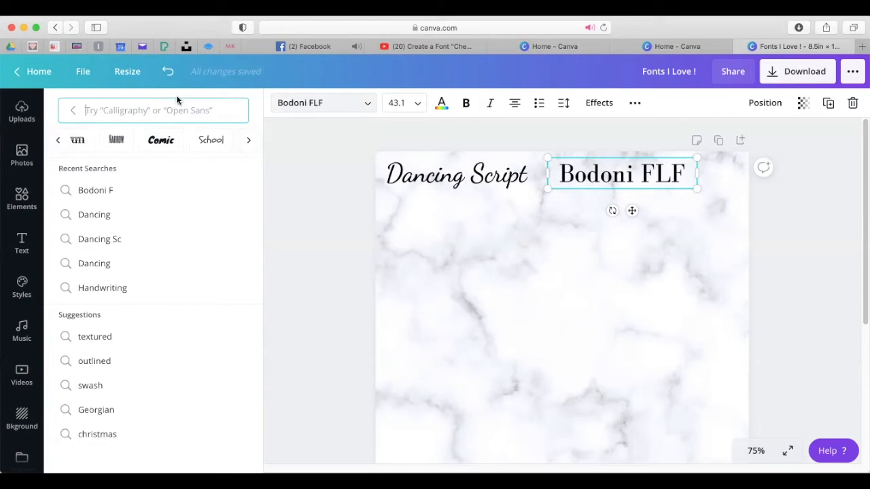
Place a 'Moontime' label below Dancing Script, set in the Moontime font
{"action": "type", "text": "M"}
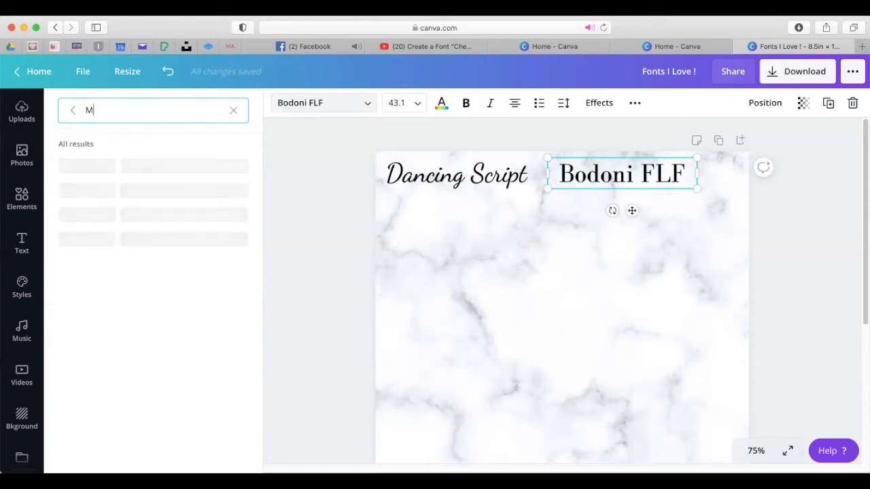
{"action": "type", "text": "oon"}
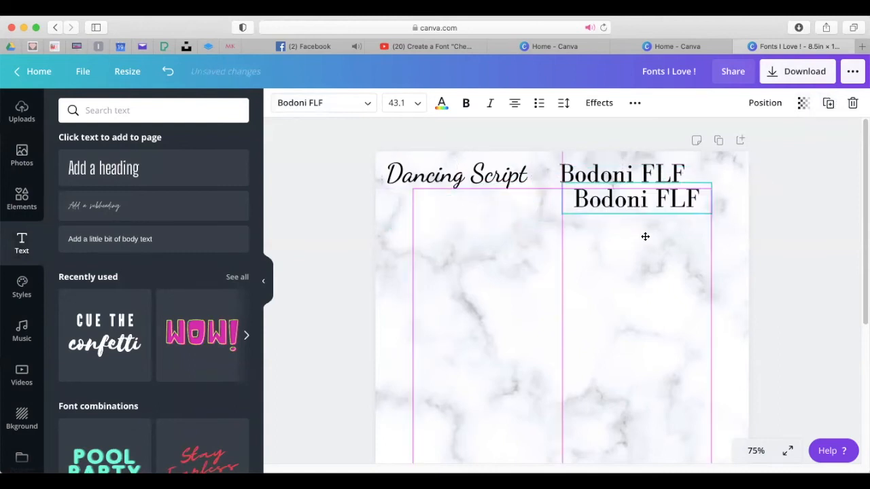
{"action": "left_click_drag", "start_coordinate": [635, 199], "coordinate": [456, 203]}
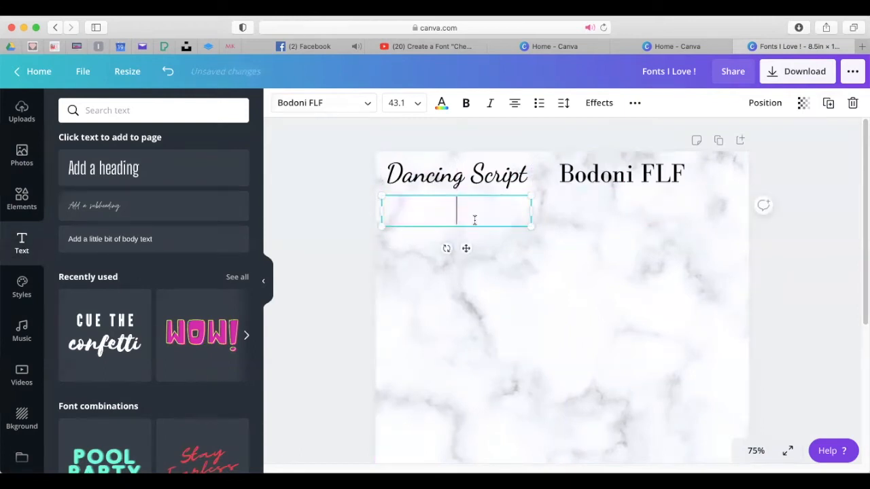
{"action": "type", "text": "Moon"}
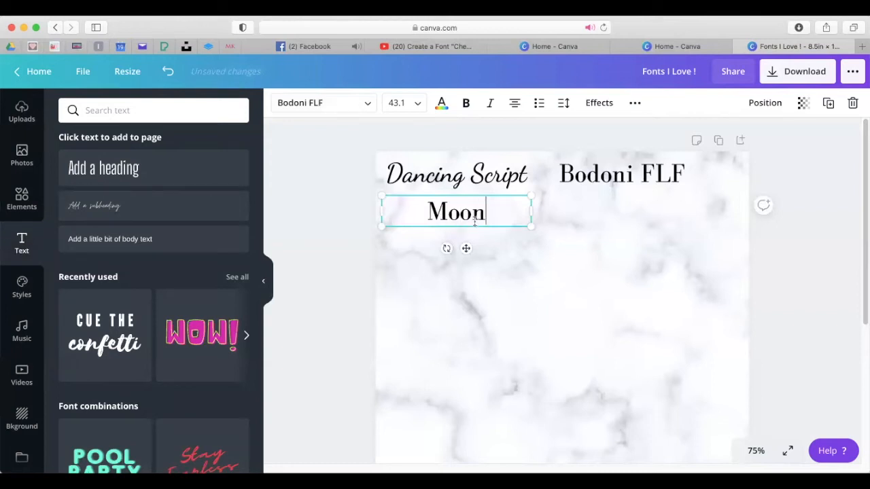
{"action": "type", "text": "time"}
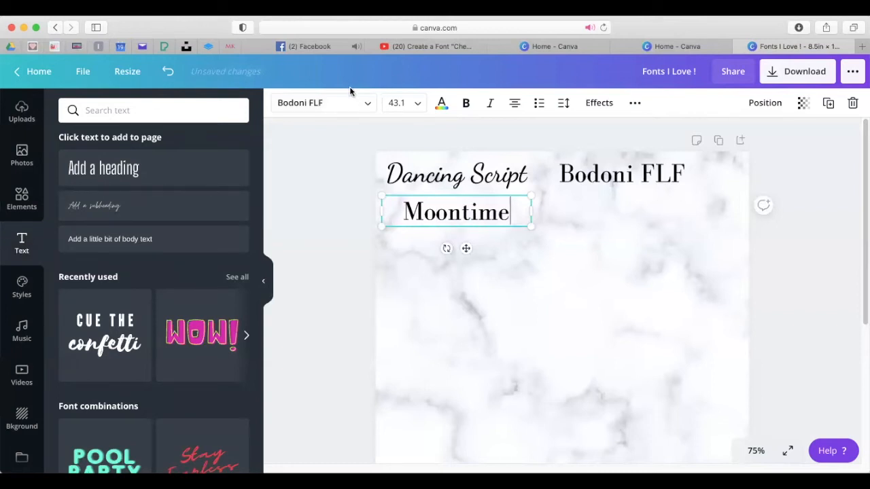
{"action": "type", "text": "Moon"}
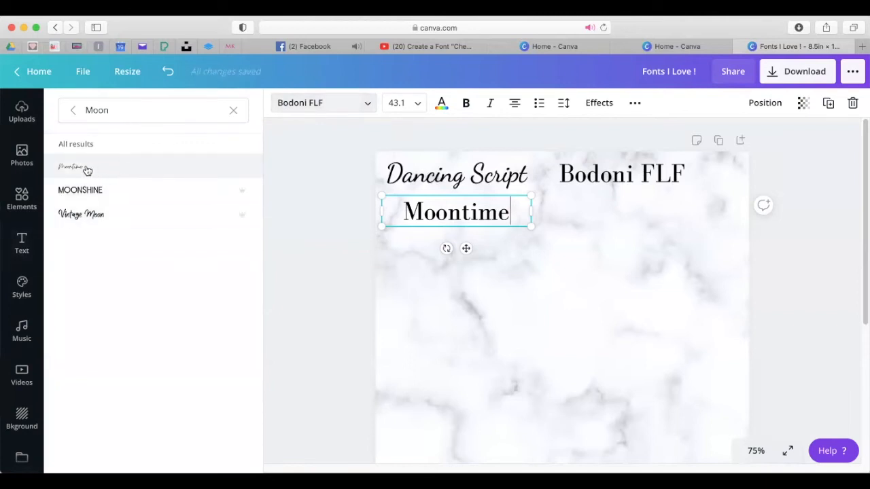
{"action": "left_click", "coordinate": [75, 167]}
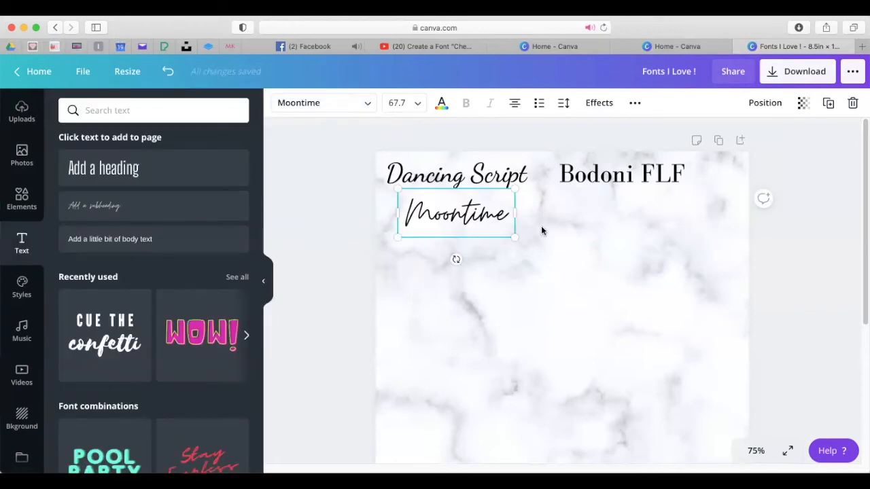
Copy Moontime into a 'Beautiful' label beside it in the Beautiful font, widening the box
{"action": "left_click", "coordinate": [620, 173]}
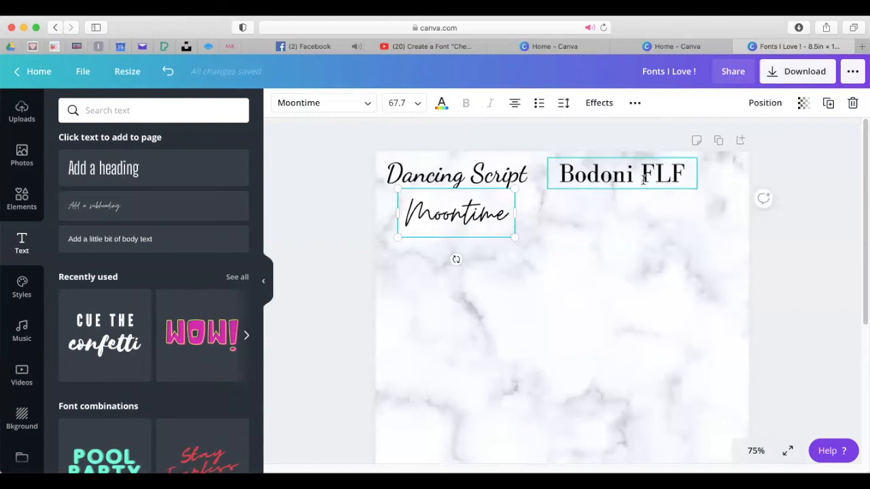
{"action": "left_click", "coordinate": [455, 213]}
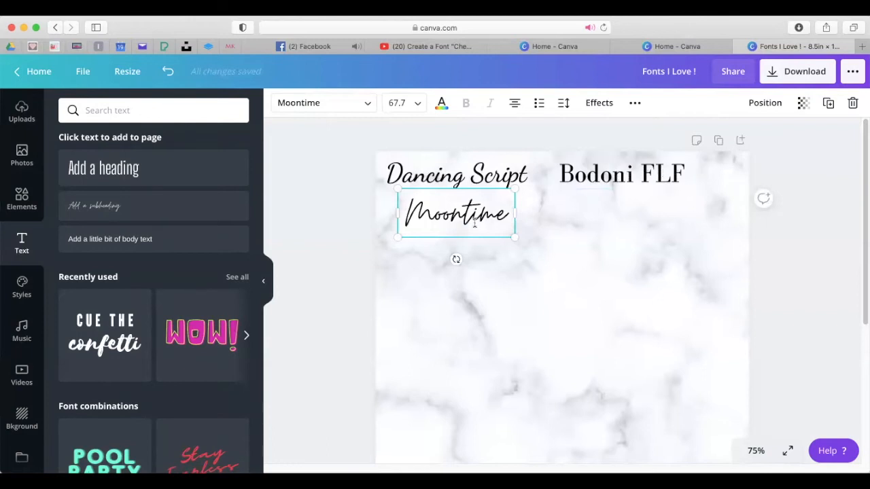
{"action": "mouse_move", "coordinate": [297, 122]}
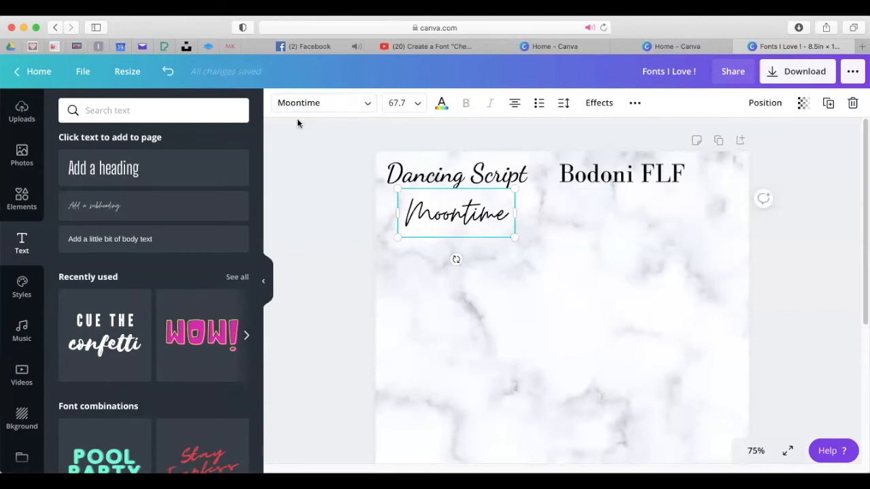
{"action": "mouse_move", "coordinate": [827, 103]}
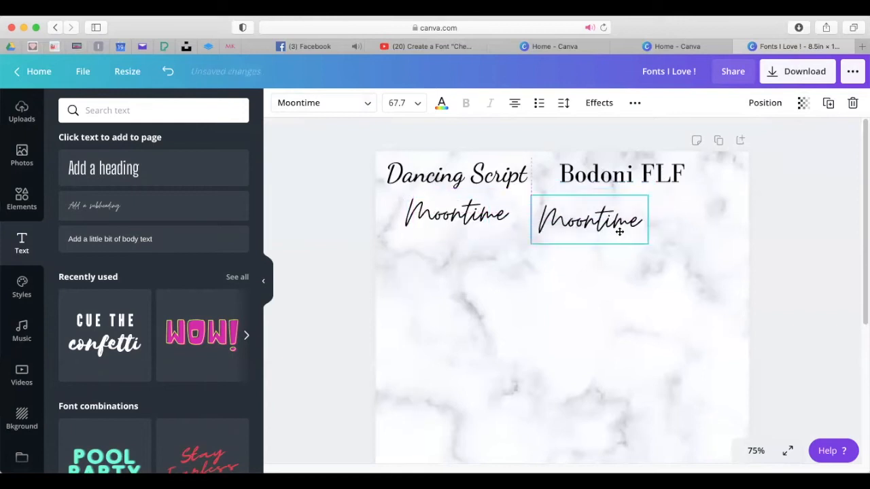
{"action": "type", "text": "Beautiful"}
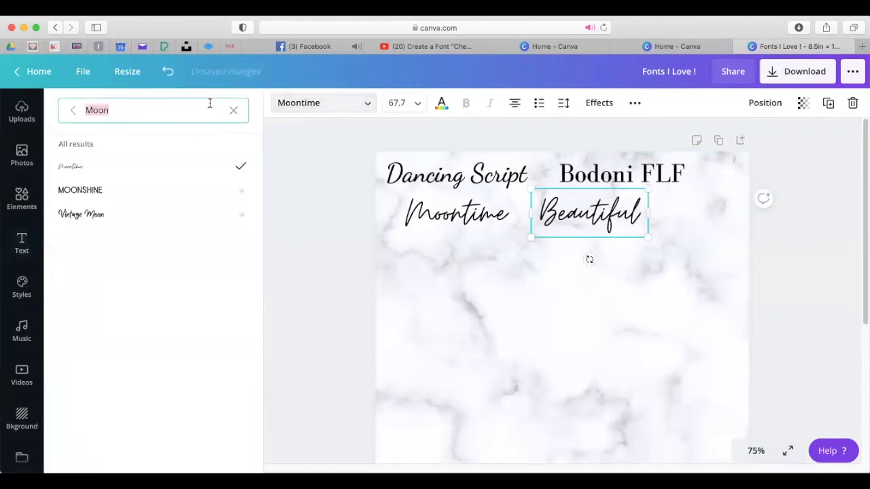
{"action": "type", "text": "Beautiful"}
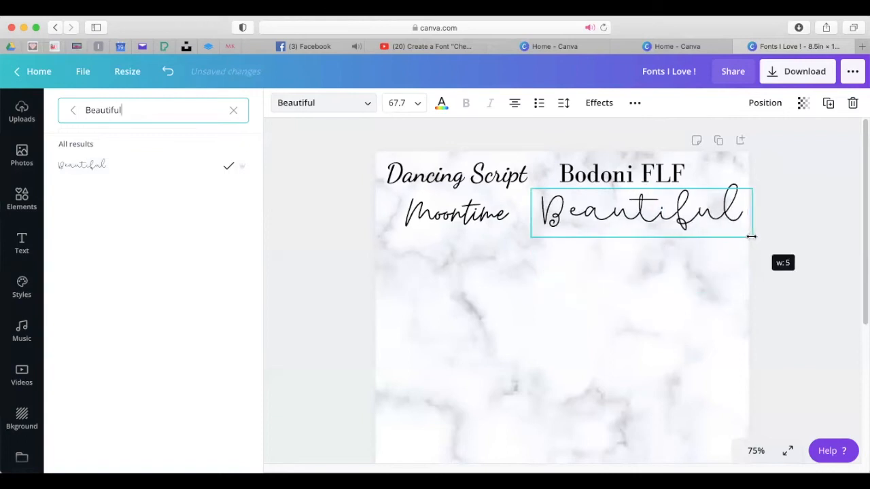
{"action": "left_click_drag", "start_coordinate": [750, 237], "coordinate": [663, 222]}
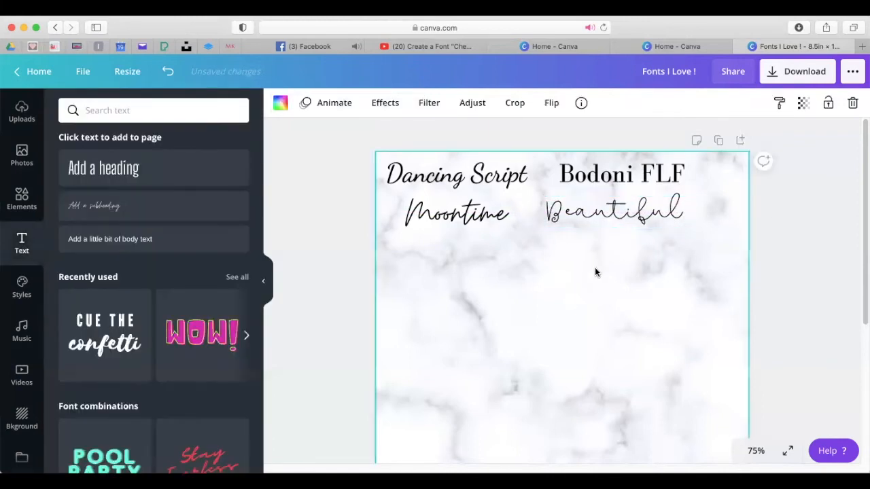
{"action": "mouse_move", "coordinate": [530, 203]}
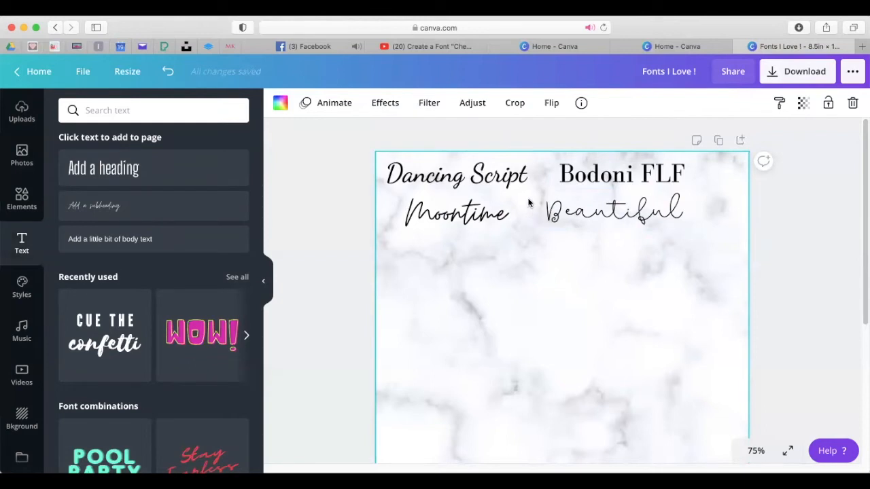
Duplicate the Beautiful label below Moontime and retype it as 'Monsterrat'
{"action": "left_click", "coordinate": [153, 110]}
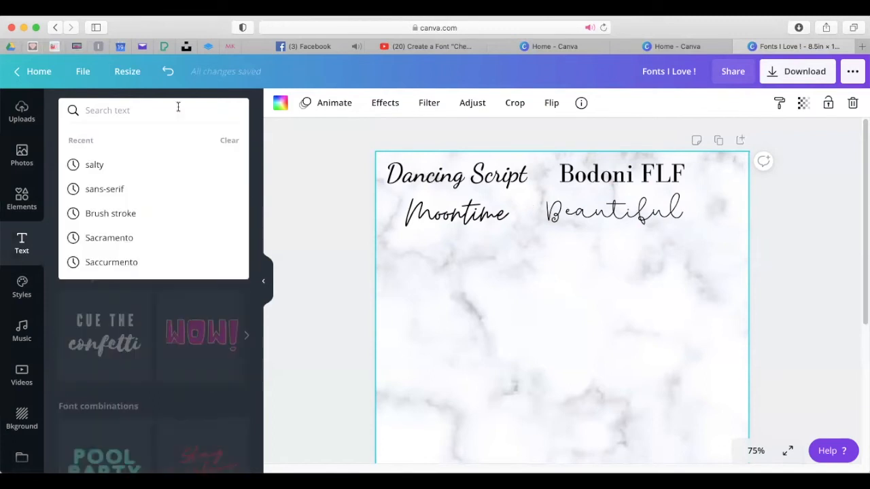
{"action": "mouse_move", "coordinate": [147, 116]}
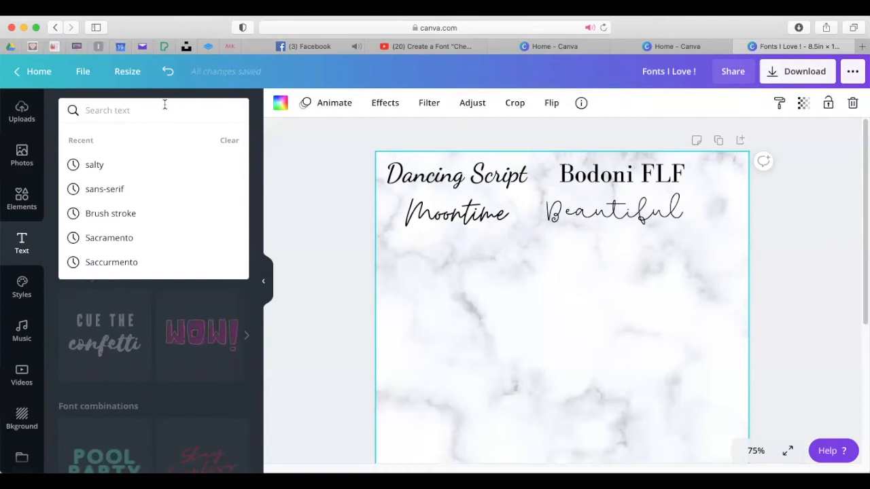
{"action": "left_click", "coordinate": [613, 211]}
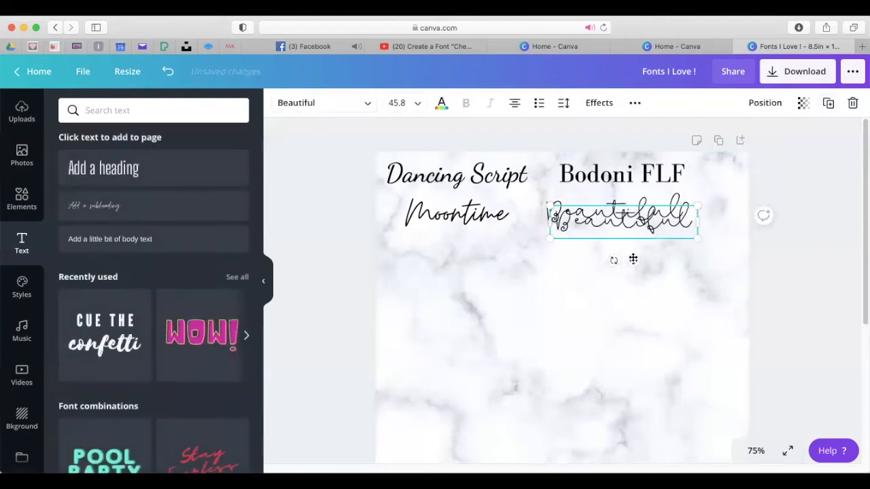
{"action": "left_click_drag", "start_coordinate": [622, 217], "coordinate": [462, 252]}
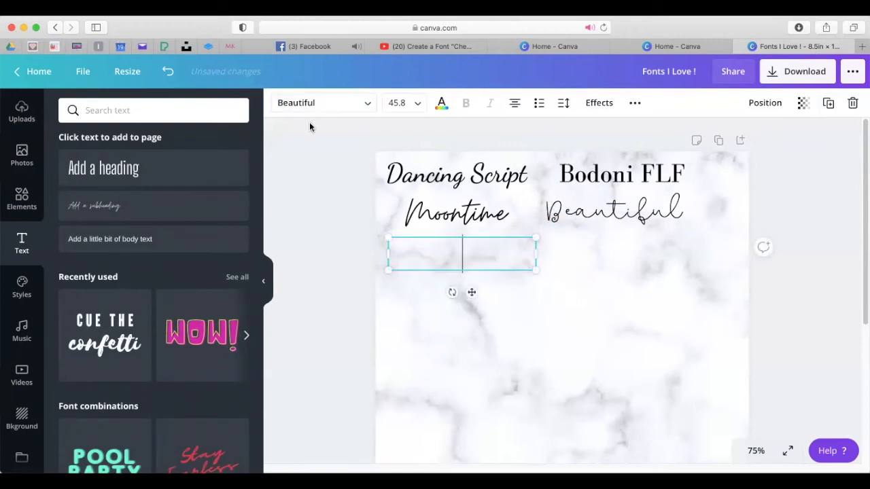
{"action": "type", "text": "Mo"}
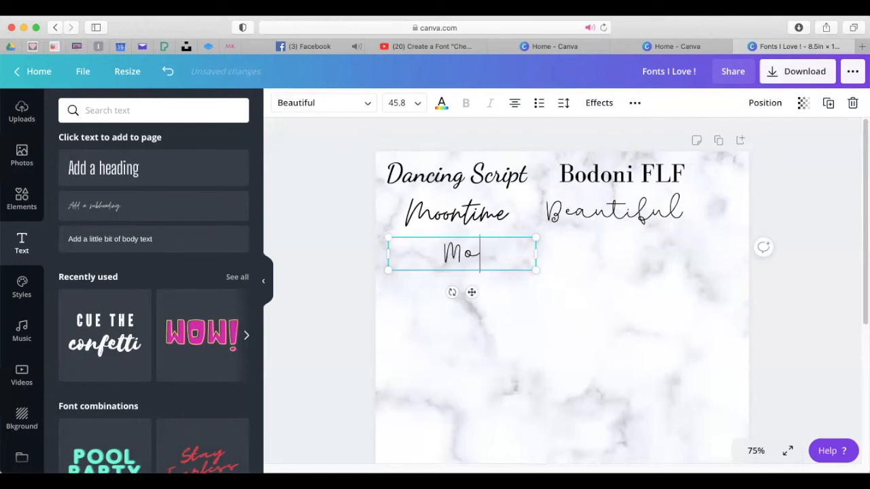
{"action": "type", "text": "nsterr"}
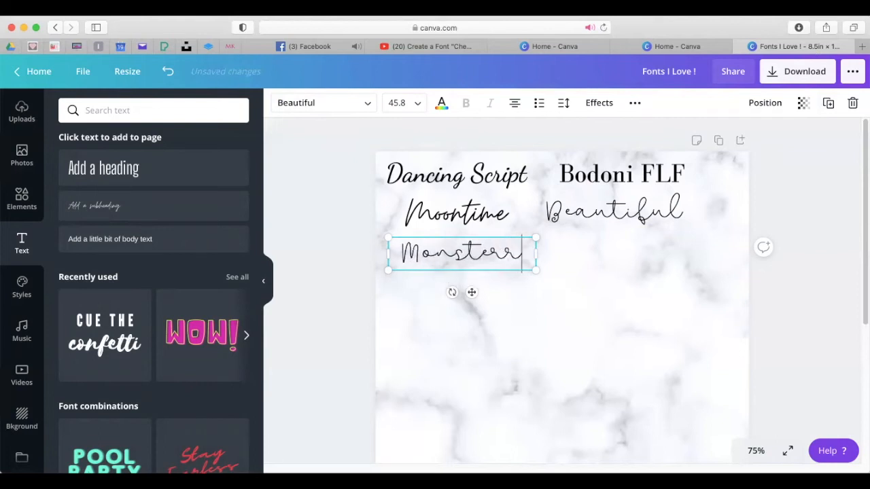
{"action": "type", "text": "t"}
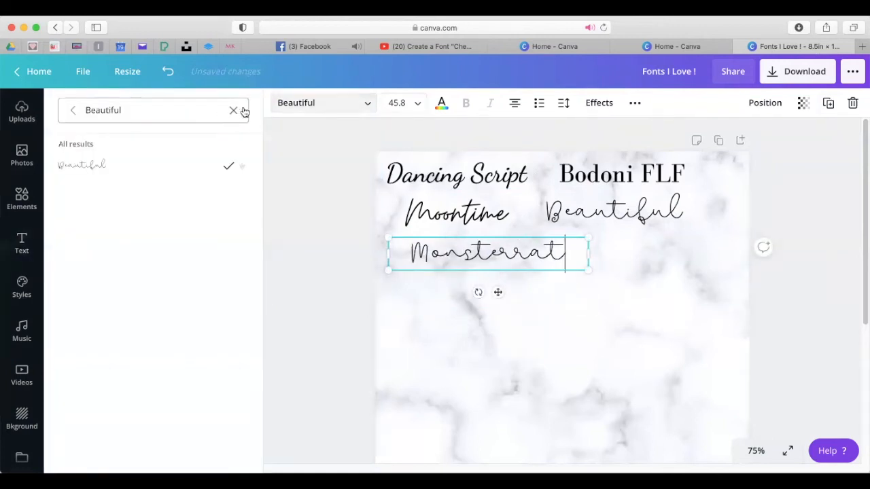
{"action": "type", "text": "Monsterr"}
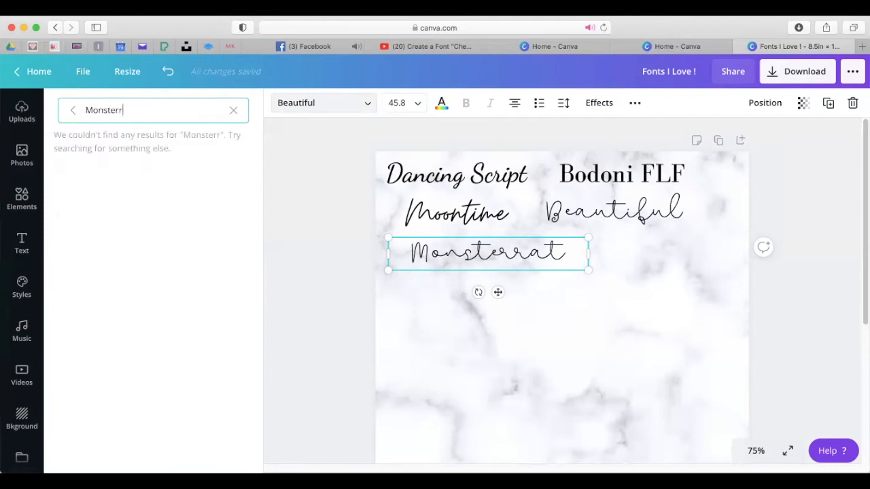
Try font searches for 'Mons' and the suggested 'Monserrat', then clear them
{"action": "type", "text": "a"}
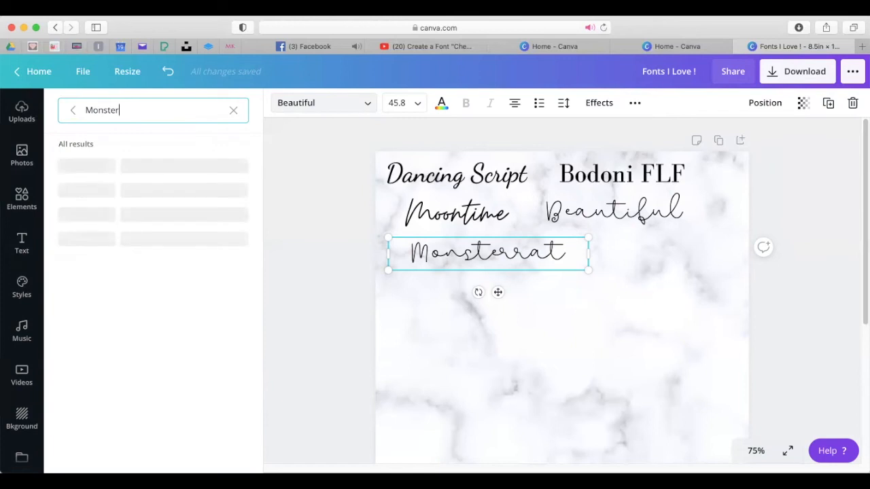
{"action": "left_click", "coordinate": [233, 110]}
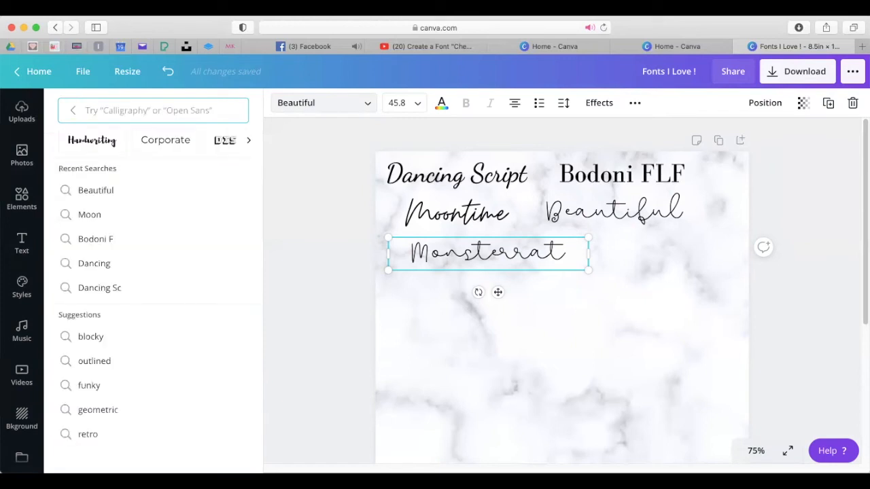
{"action": "left_click", "coordinate": [21, 243]}
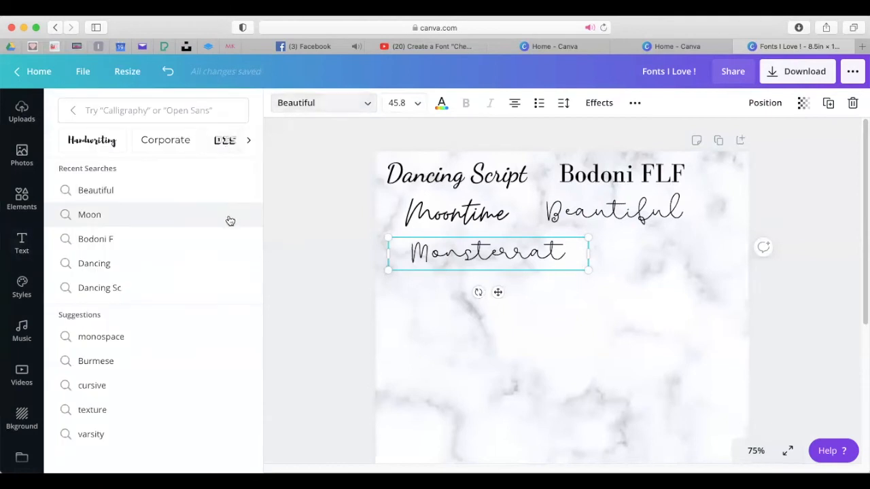
{"action": "left_click", "coordinate": [153, 110]}
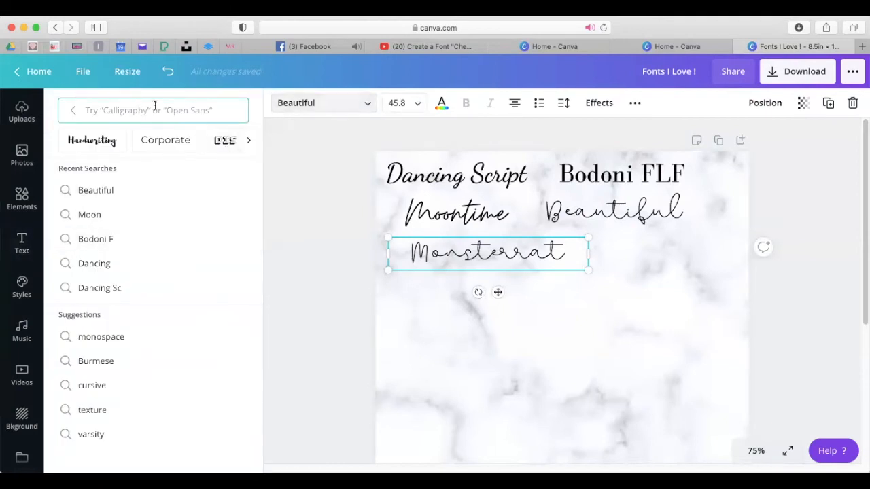
{"action": "type", "text": "Monserrate"}
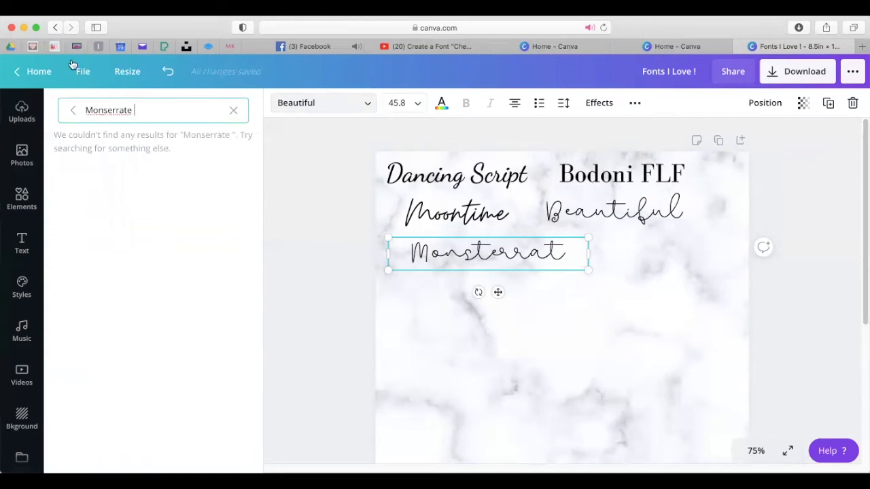
{"action": "right_click", "coordinate": [108, 110]}
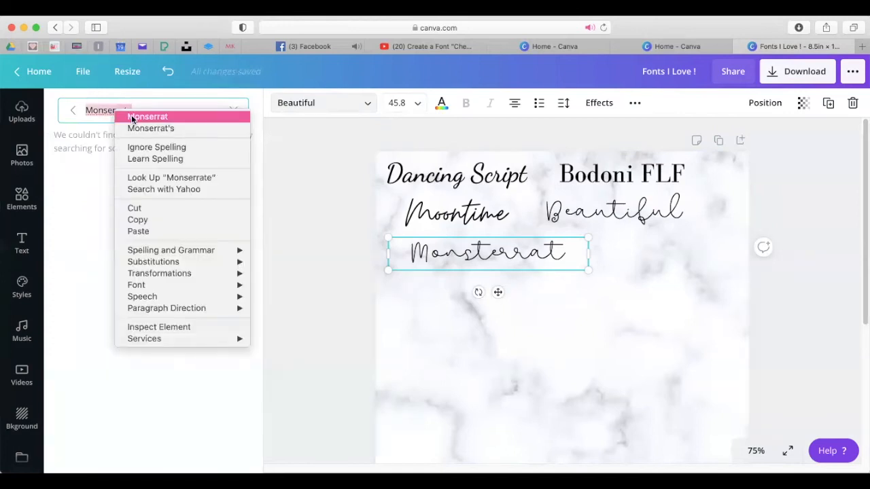
{"action": "left_click", "coordinate": [171, 99]}
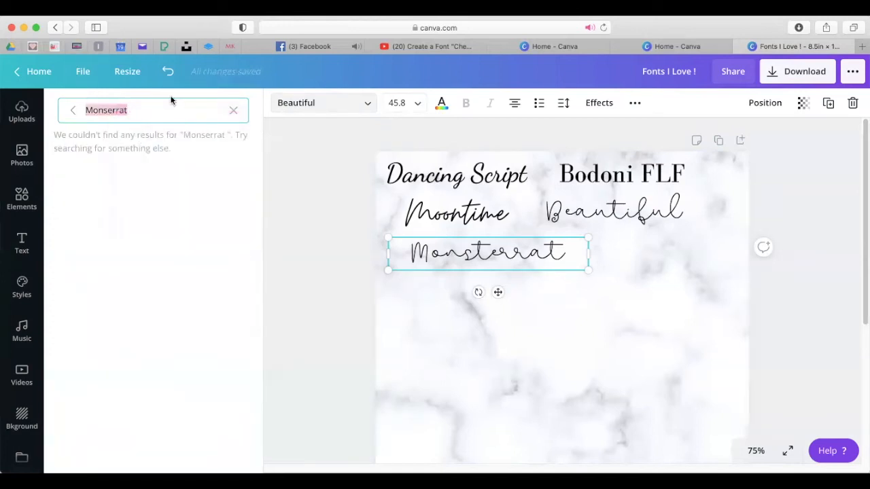
{"action": "left_click", "coordinate": [233, 110]}
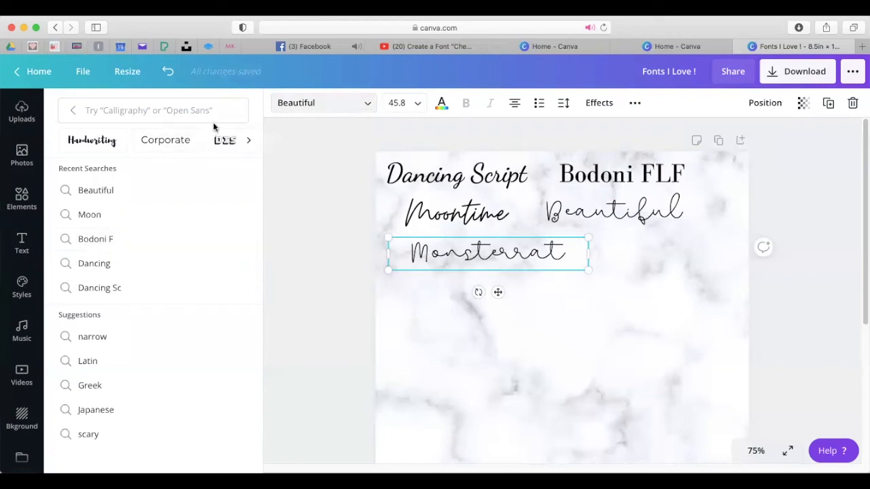
Scroll the full font list to Montserrat and apply Montserrat Classic to the label
{"action": "left_click", "coordinate": [153, 110]}
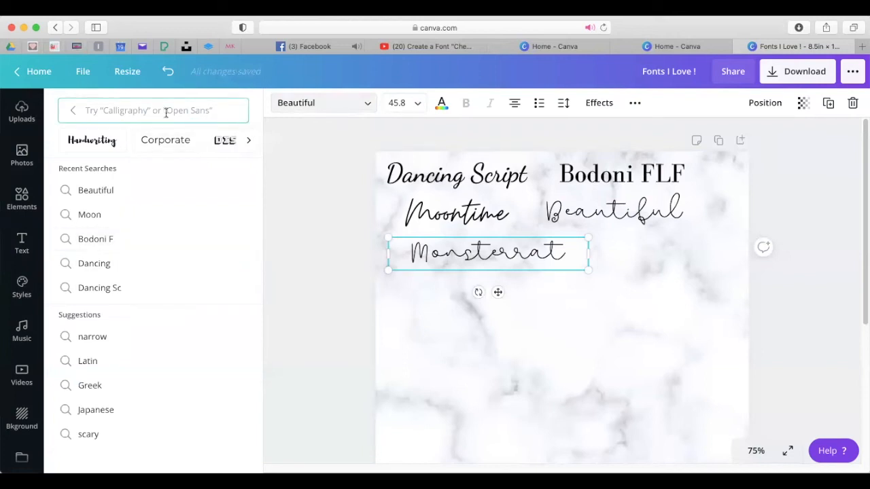
{"action": "mouse_move", "coordinate": [116, 303]}
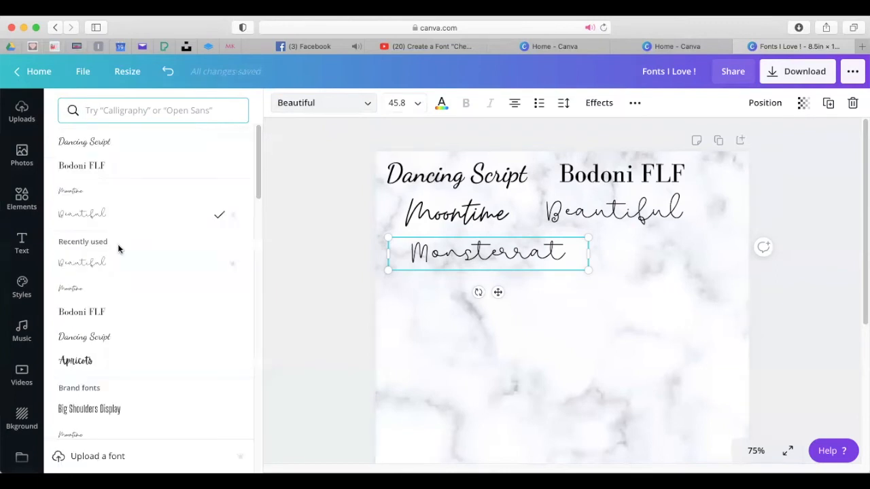
{"action": "scroll", "scroll_direction": "down", "scroll_amount": 3}
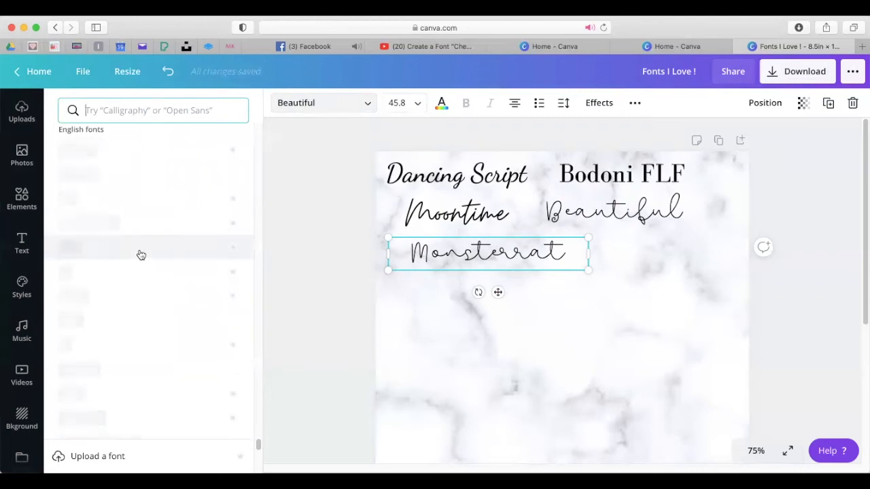
{"action": "scroll", "scroll_direction": "down", "scroll_amount": 3}
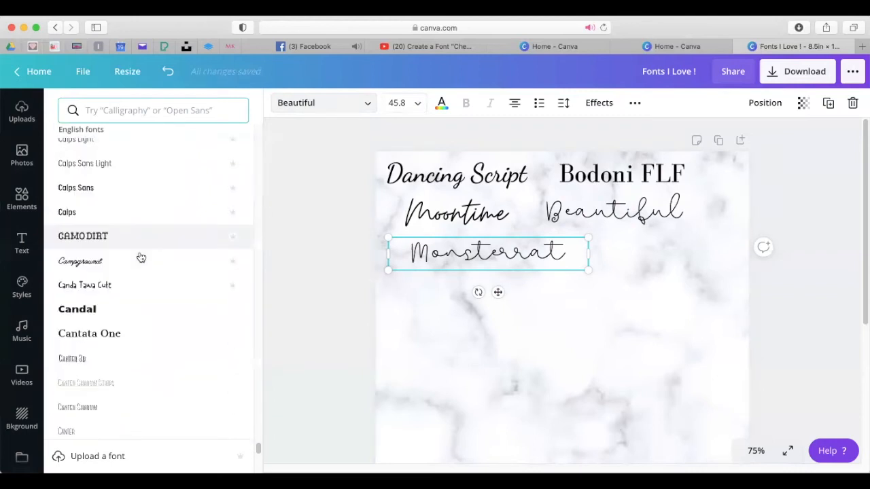
{"action": "scroll", "scroll_direction": "down", "scroll_amount": 3}
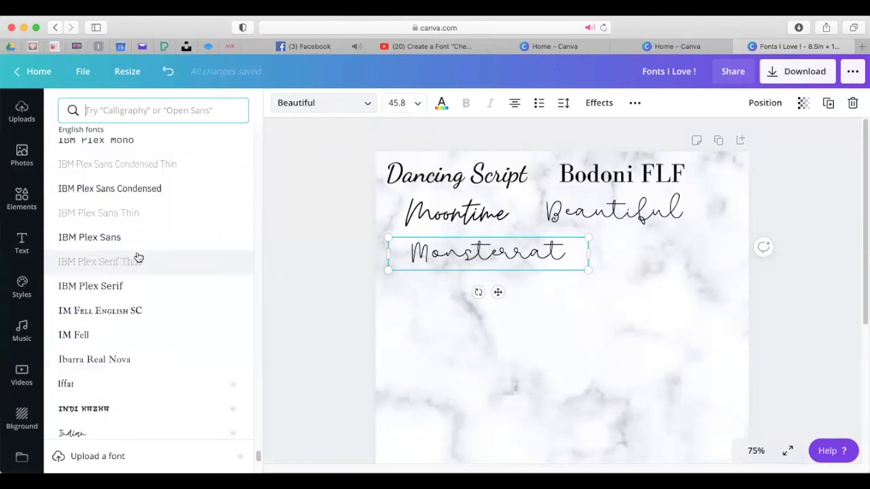
{"action": "scroll", "scroll_direction": "down", "scroll_amount": 3}
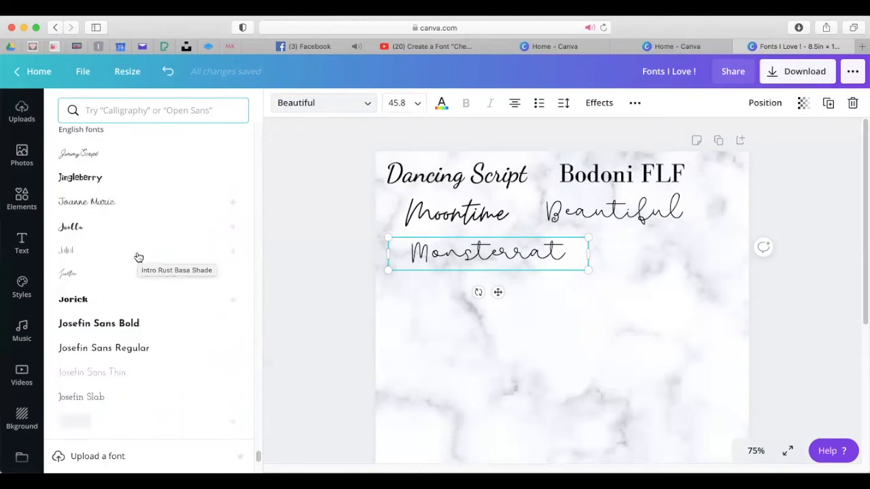
{"action": "scroll", "scroll_direction": "down", "scroll_amount": 3}
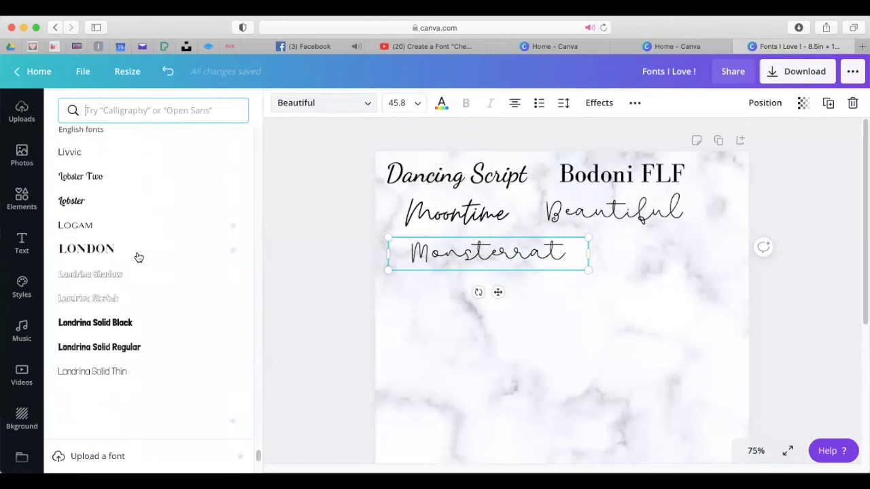
{"action": "scroll", "scroll_direction": "down", "scroll_amount": 3}
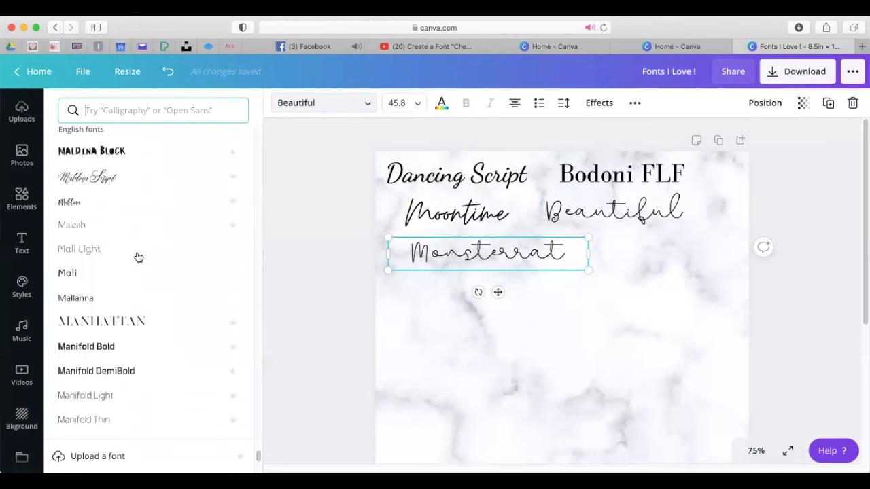
{"action": "scroll", "scroll_direction": "down", "scroll_amount": 3}
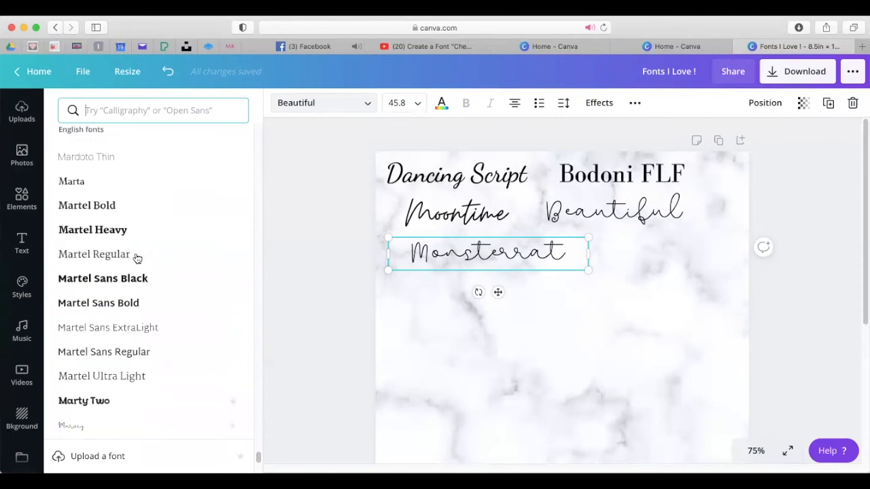
{"action": "scroll", "scroll_direction": "down", "scroll_amount": 3}
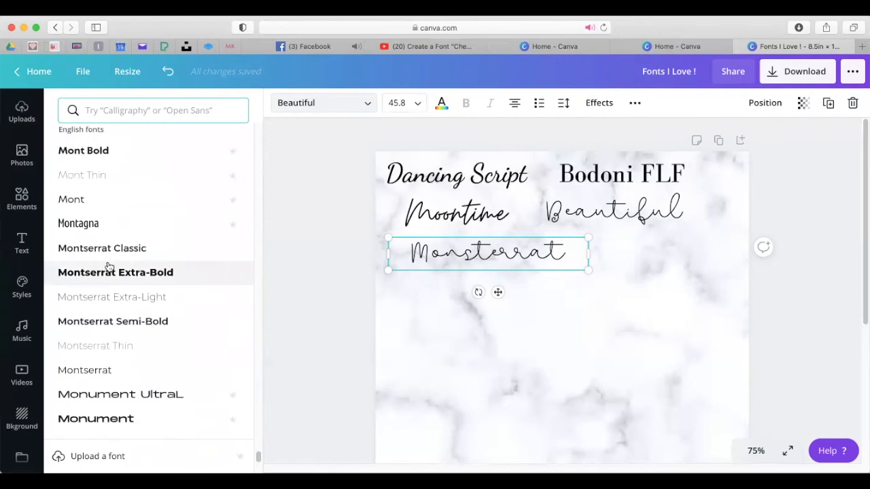
{"action": "mouse_move", "coordinate": [180, 247]}
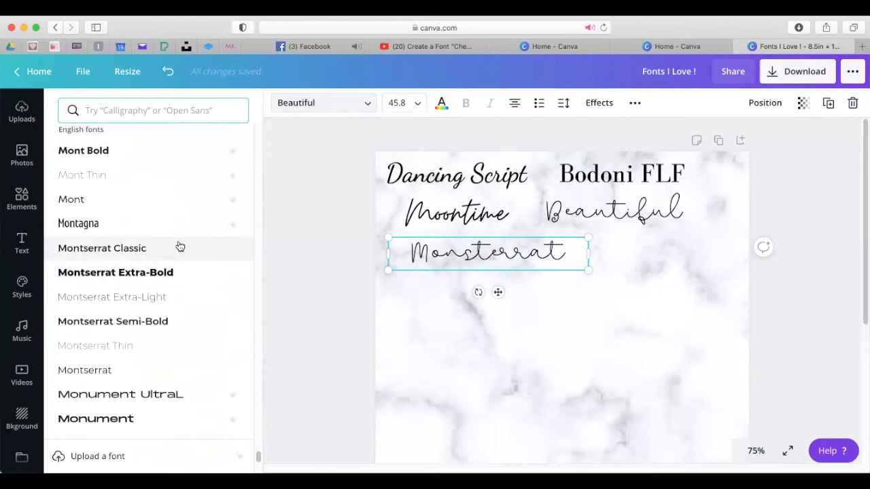
{"action": "mouse_move", "coordinate": [134, 262]}
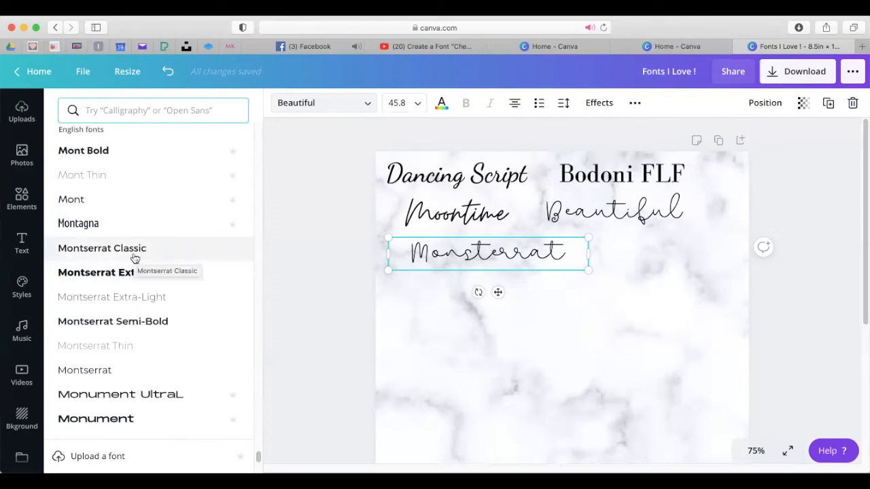
{"action": "left_click", "coordinate": [101, 248]}
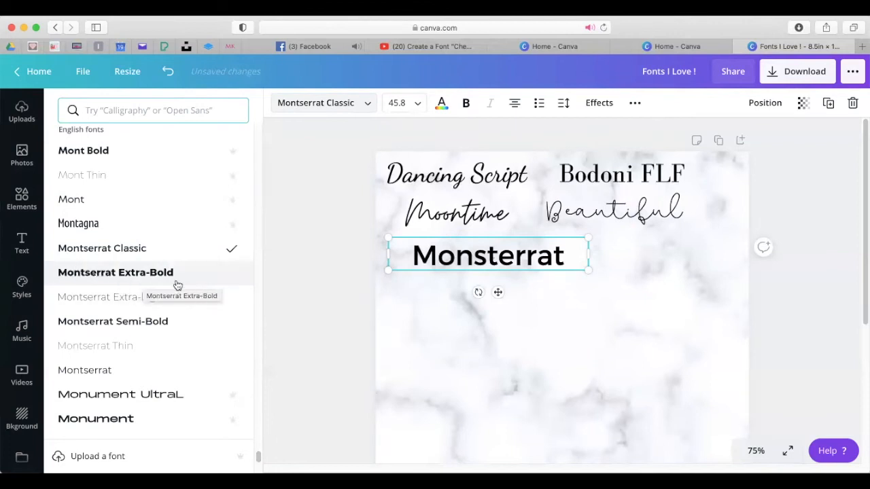
{"action": "mouse_move", "coordinate": [240, 284]}
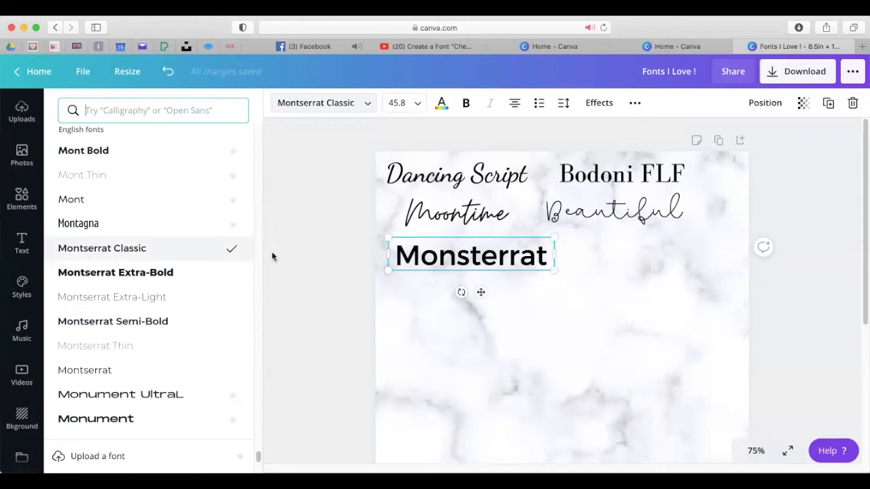
{"action": "mouse_move", "coordinate": [483, 281]}
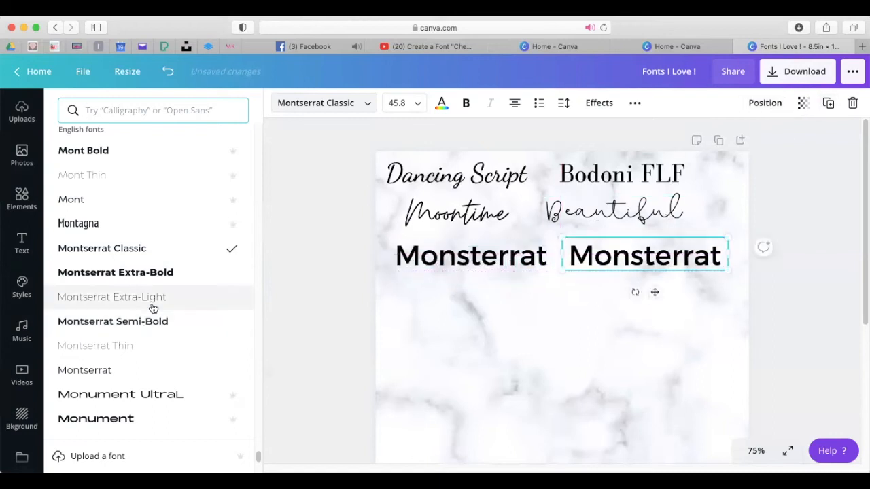
Set the copied label to Montserrat Extra-Light, add 'Extra Light', and shrink it to fit
{"action": "left_click", "coordinate": [112, 296]}
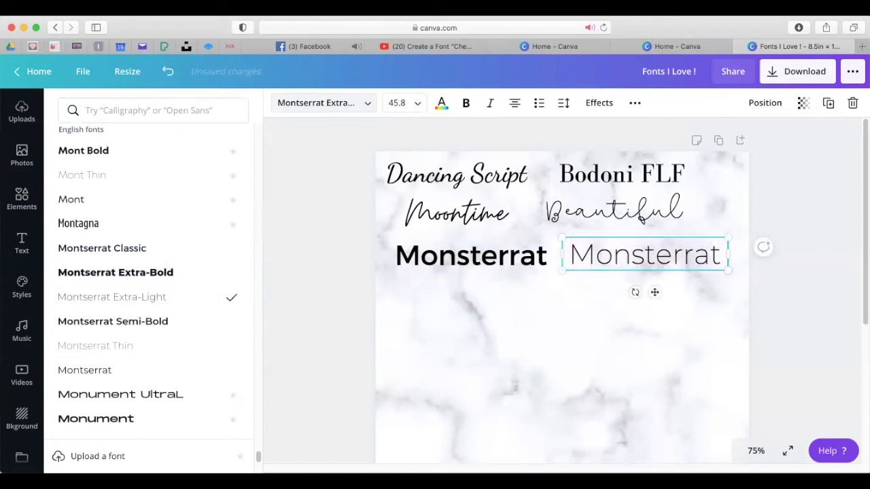
{"action": "type", "text": "Extra"}
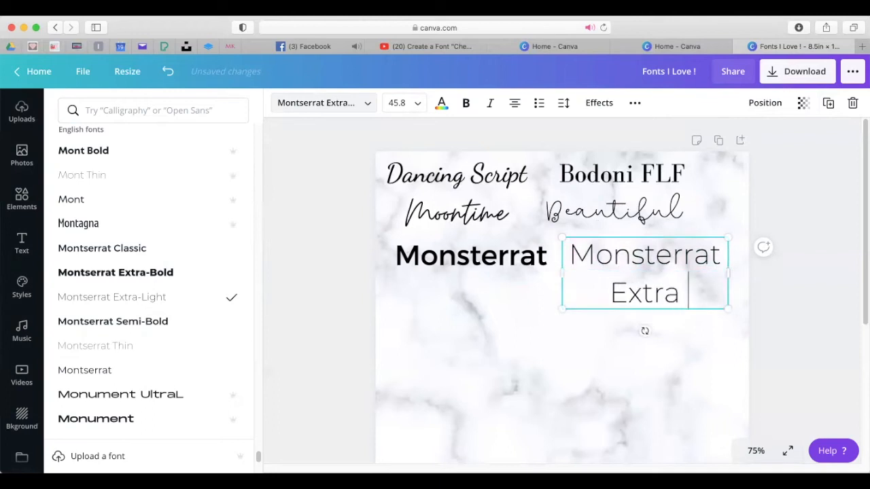
{"action": "type", "text": "Light"}
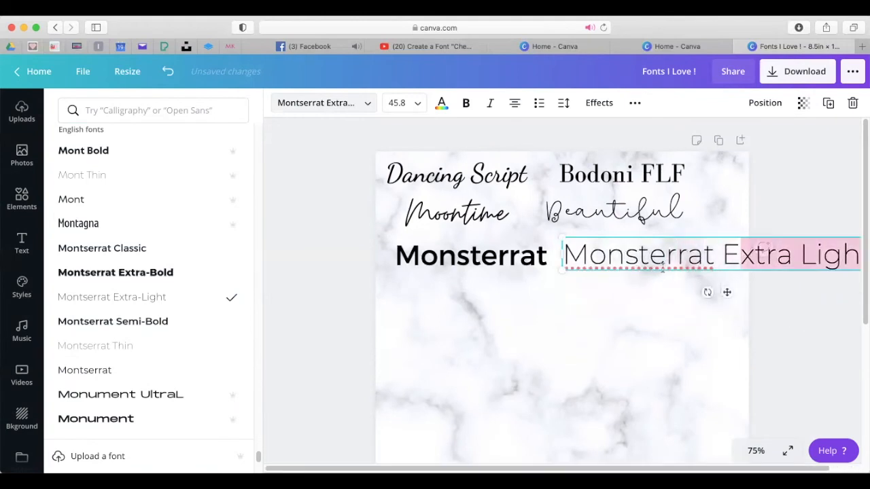
{"action": "left_click_drag", "start_coordinate": [710, 255], "coordinate": [611, 299]}
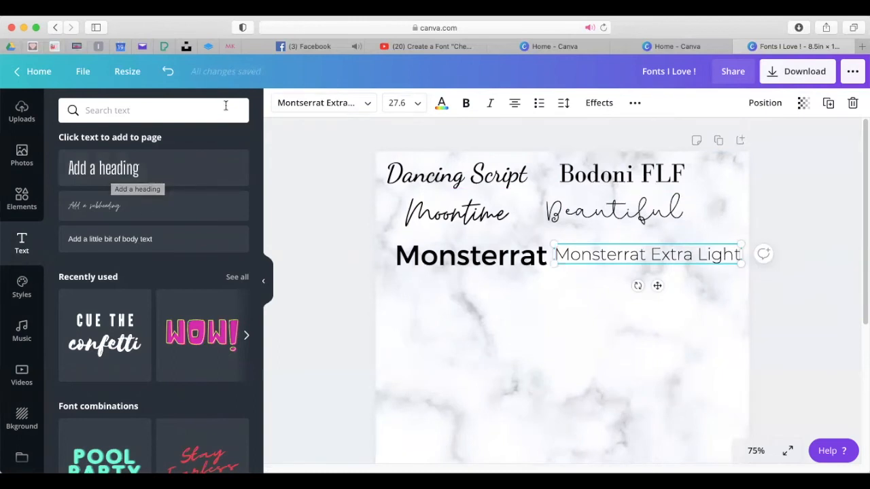
Duplicate the Extra Light label and place the copy under Monsterrat
{"action": "left_click", "coordinate": [619, 174]}
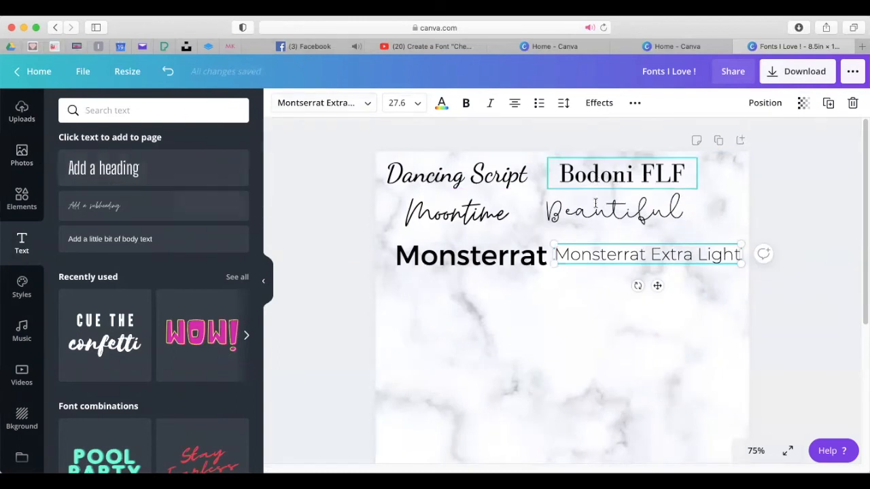
{"action": "left_click", "coordinate": [642, 254]}
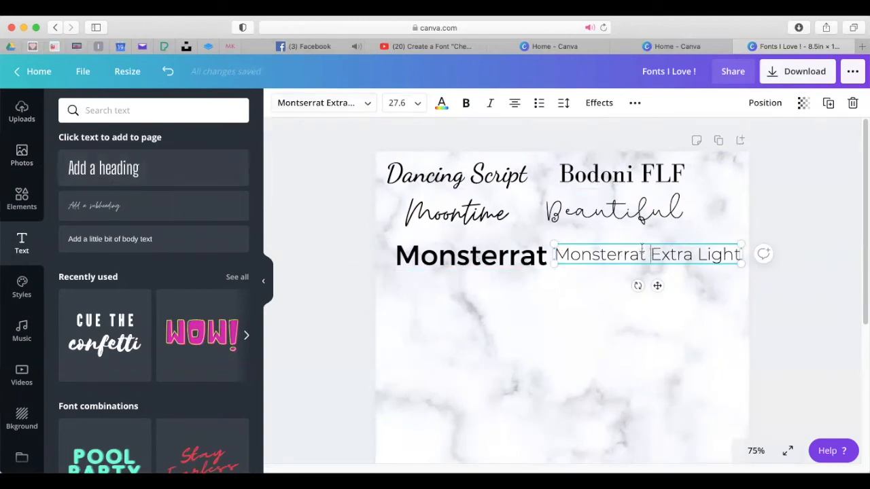
{"action": "left_click_drag", "start_coordinate": [649, 253], "coordinate": [654, 264]}
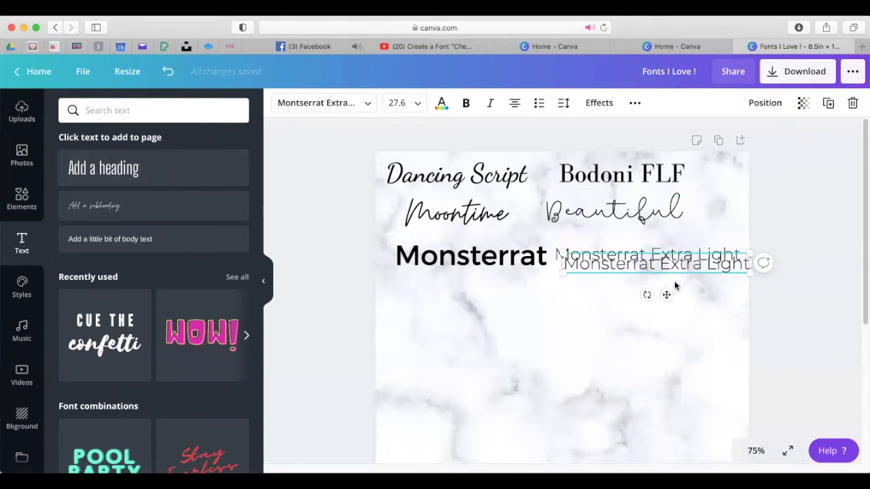
{"action": "left_click_drag", "start_coordinate": [656, 263], "coordinate": [474, 293]}
{"action": "type", "text": "D"}
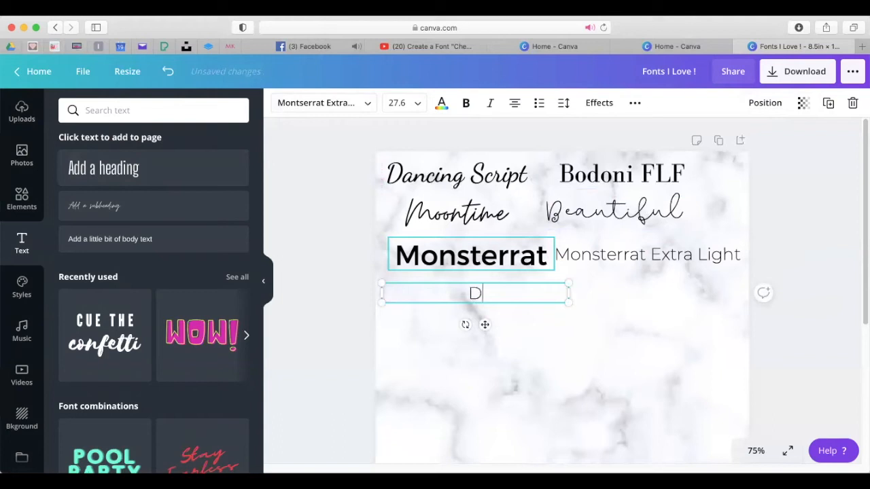
Retype the copy as 'Give You Glory', apply the Give You Glory font, and enlarge it
{"action": "type", "text": "ancing"}
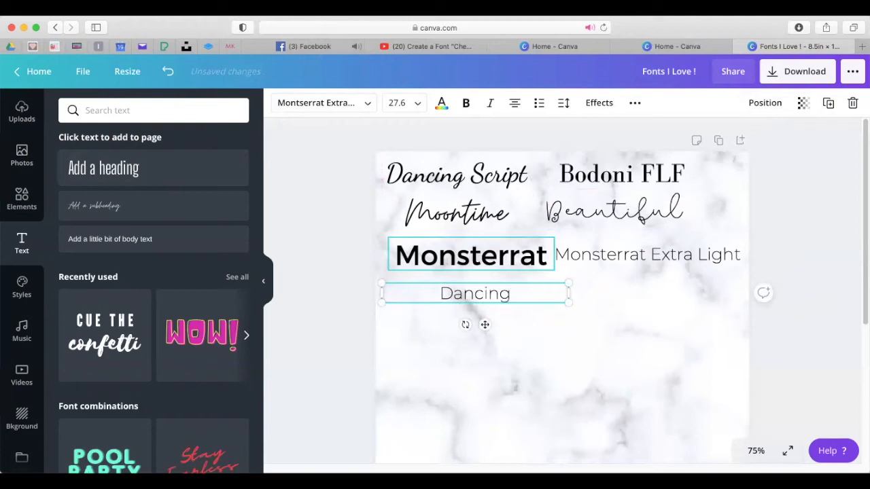
{"action": "key", "text": "Backspace"}
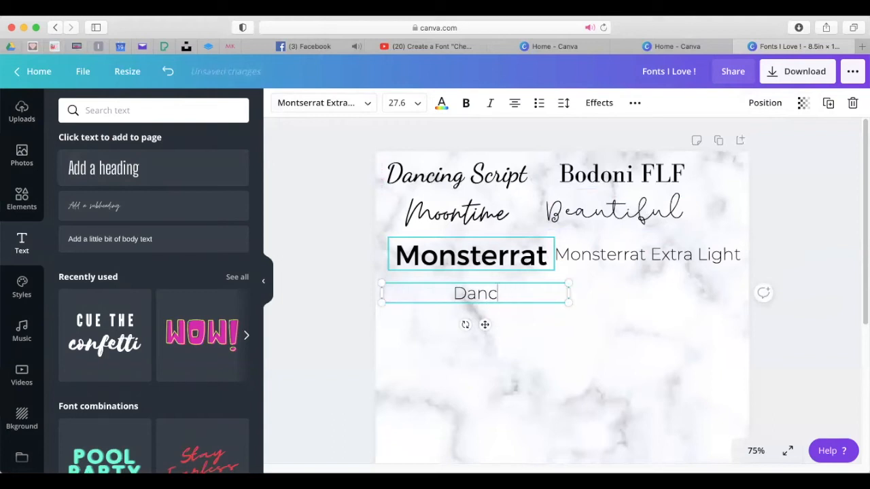
{"action": "key", "text": "Backspace"}
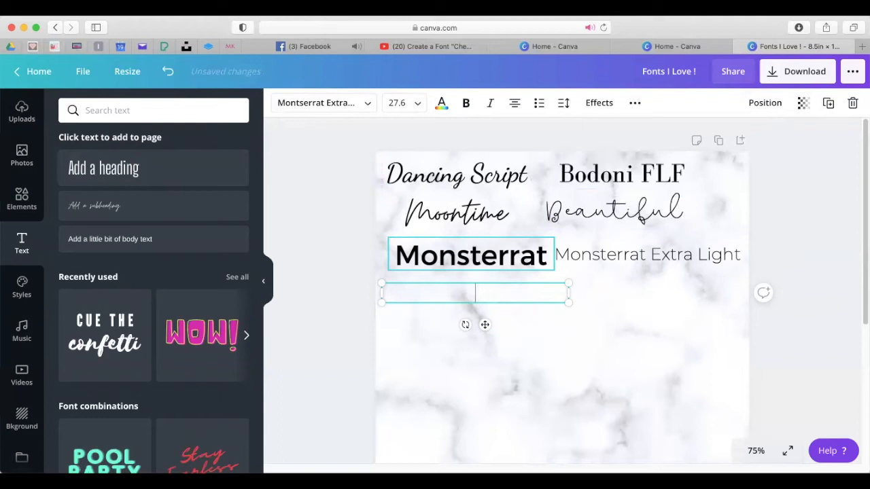
{"action": "type", "text": "Give You"}
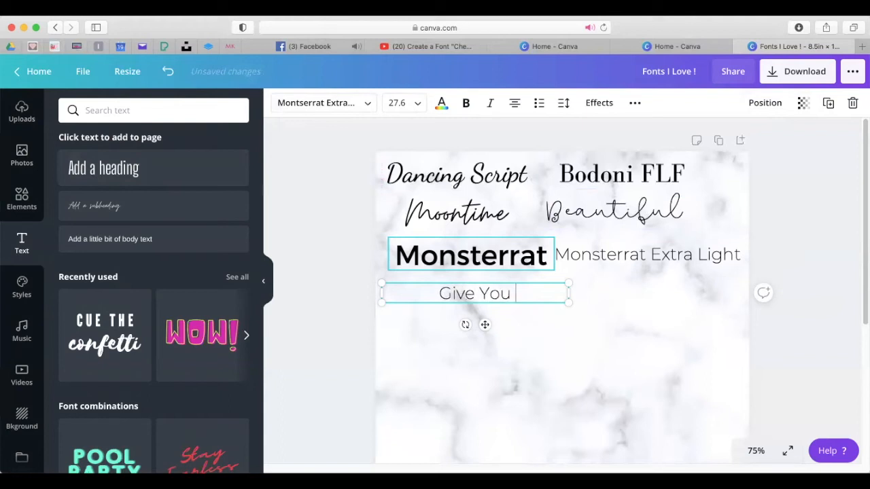
{"action": "type", "text": "Glory"}
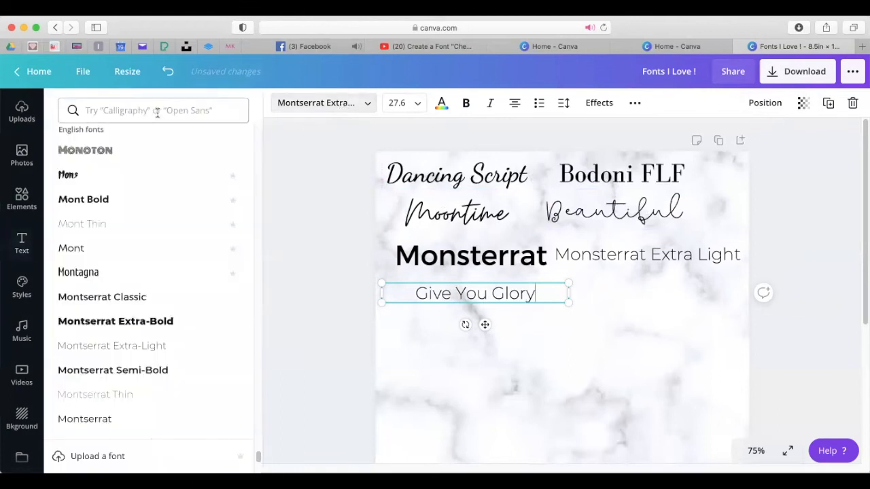
{"action": "type", "text": "Give You"}
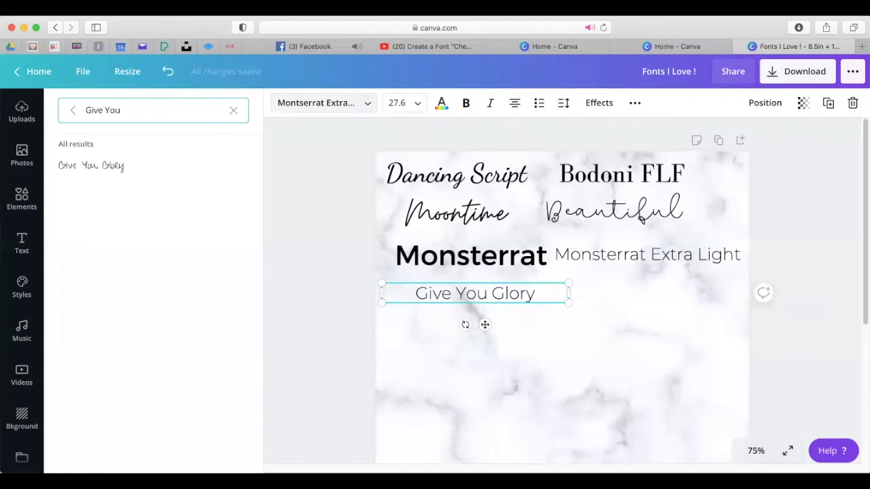
{"action": "left_click", "coordinate": [92, 165]}
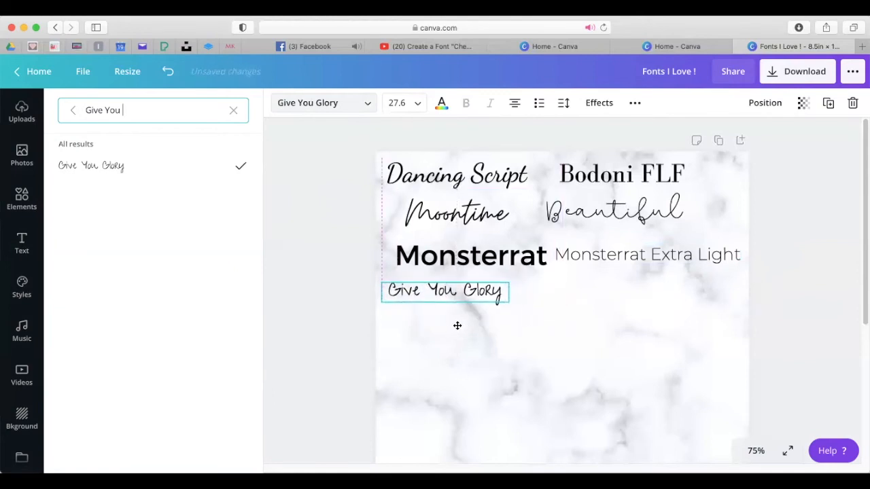
{"action": "left_click_drag", "start_coordinate": [508, 303], "coordinate": [562, 322]}
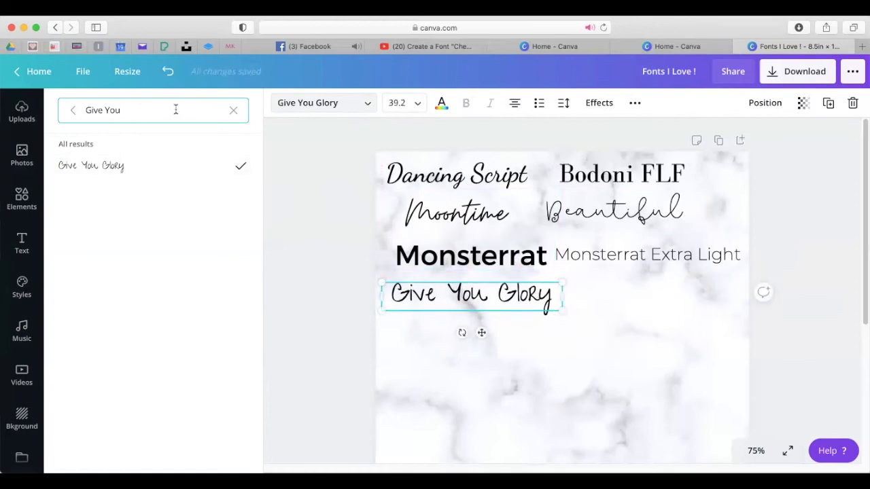
Search the font list for typewriter-style fonts
{"action": "type", "text": "T"}
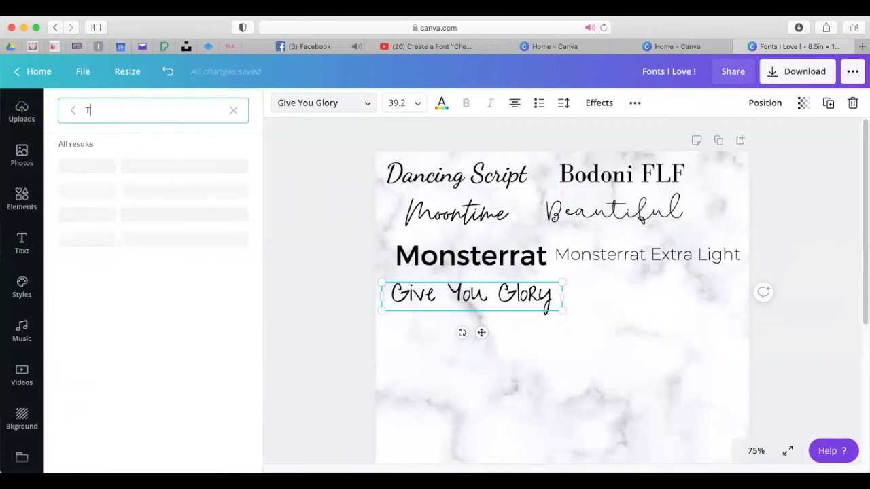
{"action": "type", "text": "y"}
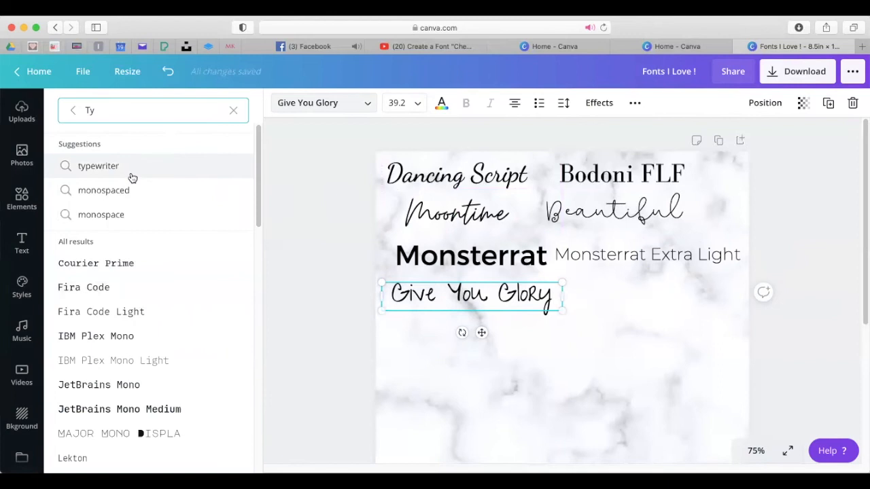
{"action": "left_click", "coordinate": [98, 165]}
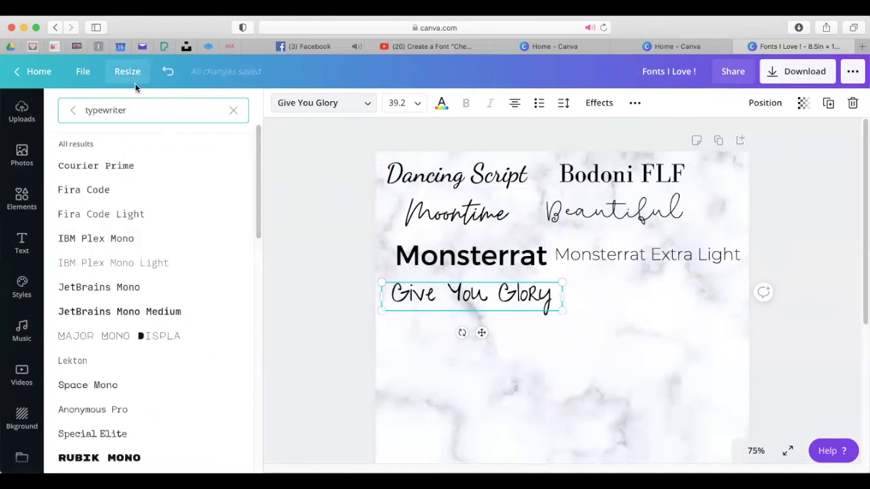
{"action": "mouse_move", "coordinate": [78, 135]}
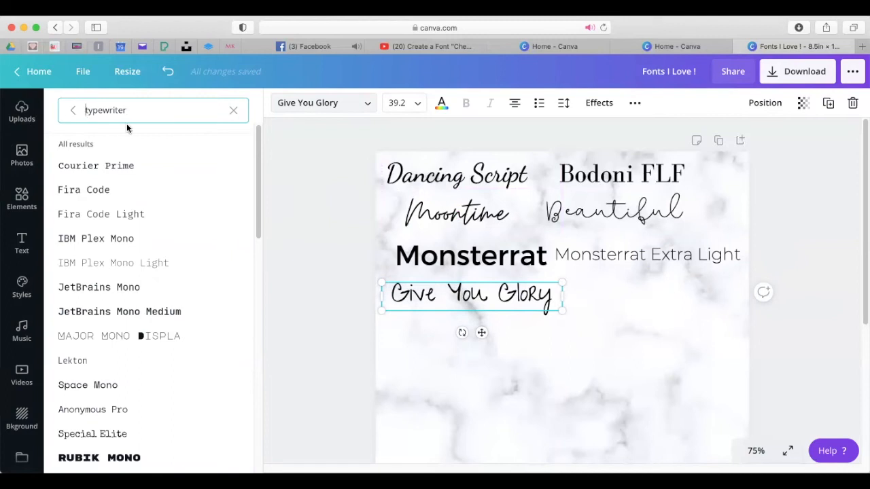
Label the text 'True Typewriter' in the True Typewriter font, aligned beside Give You Glory
{"action": "type", "text": "True typewriter"}
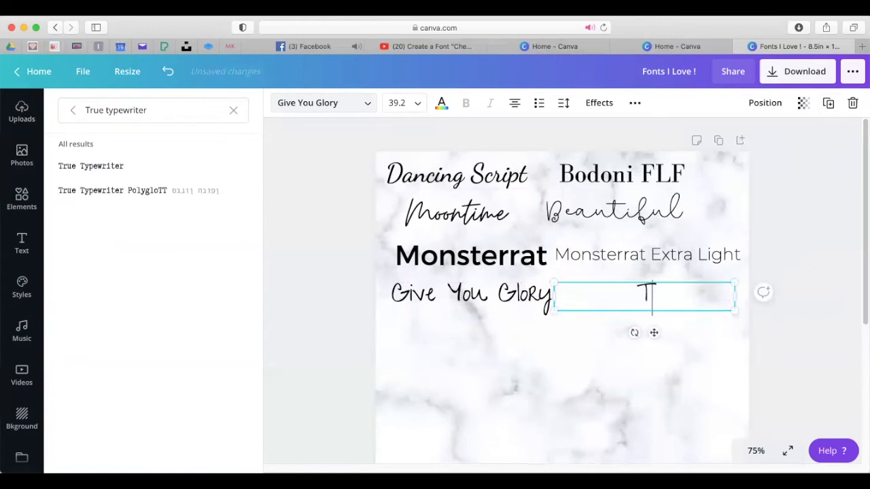
{"action": "type", "text": "rue Typew"}
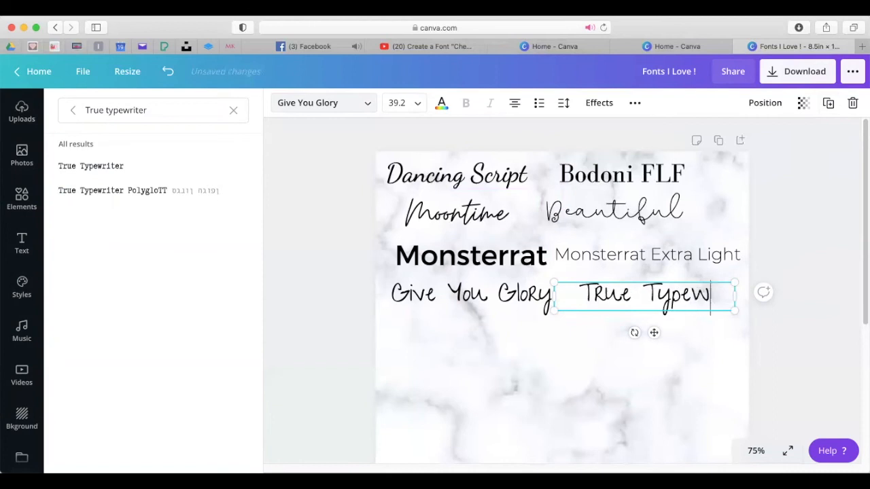
{"action": "type", "text": "riter"}
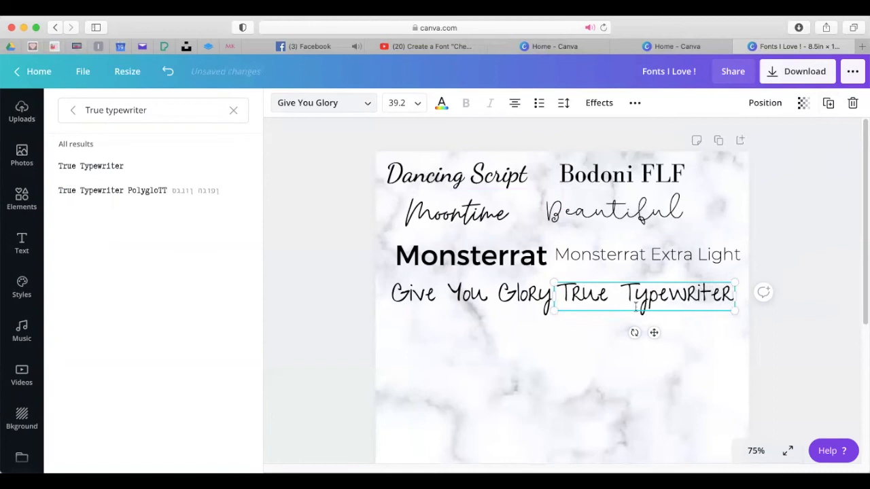
{"action": "left_click", "coordinate": [90, 165]}
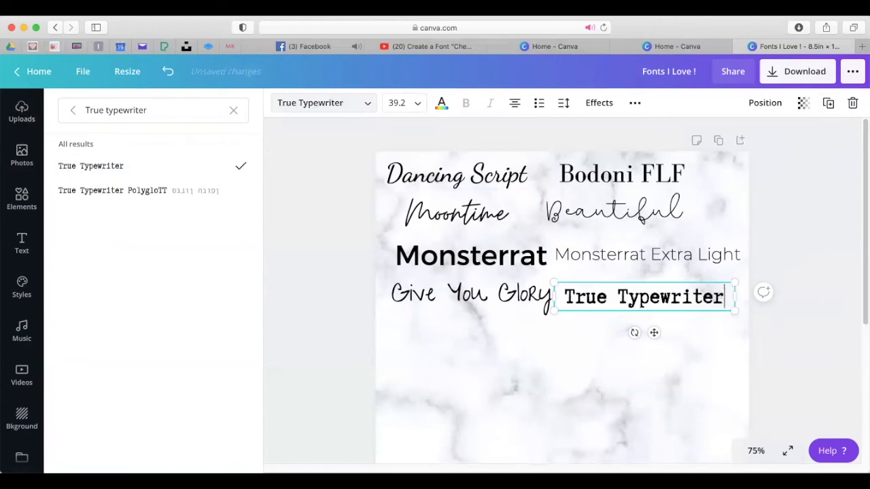
{"action": "left_click_drag", "start_coordinate": [644, 296], "coordinate": [613, 278]}
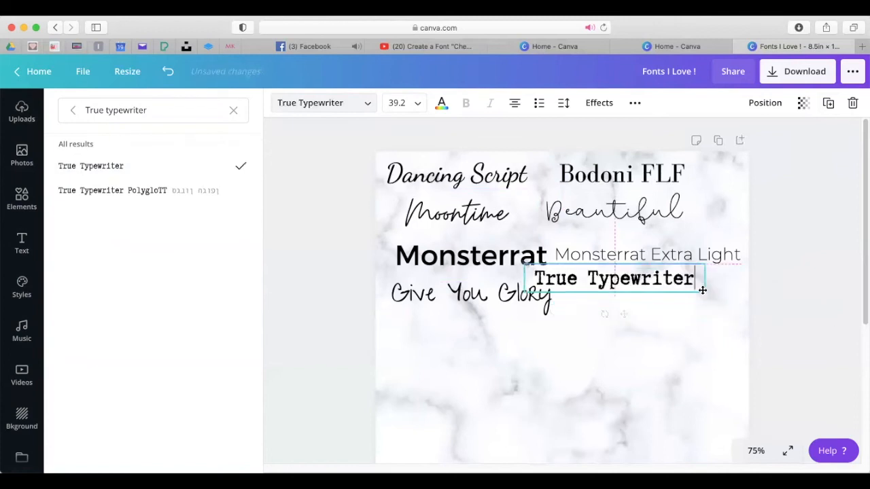
{"action": "left_click_drag", "start_coordinate": [611, 277], "coordinate": [646, 297]}
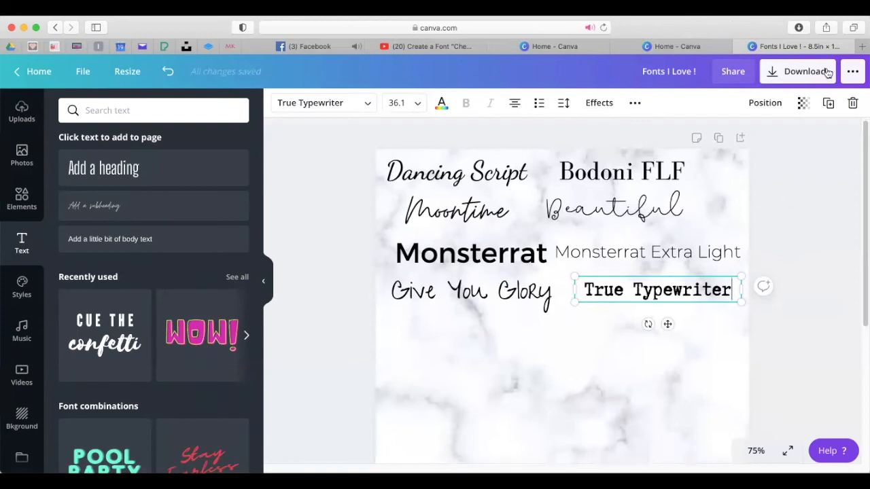
Select elements on the page around the True Typewriter label
{"action": "left_click", "coordinate": [471, 252]}
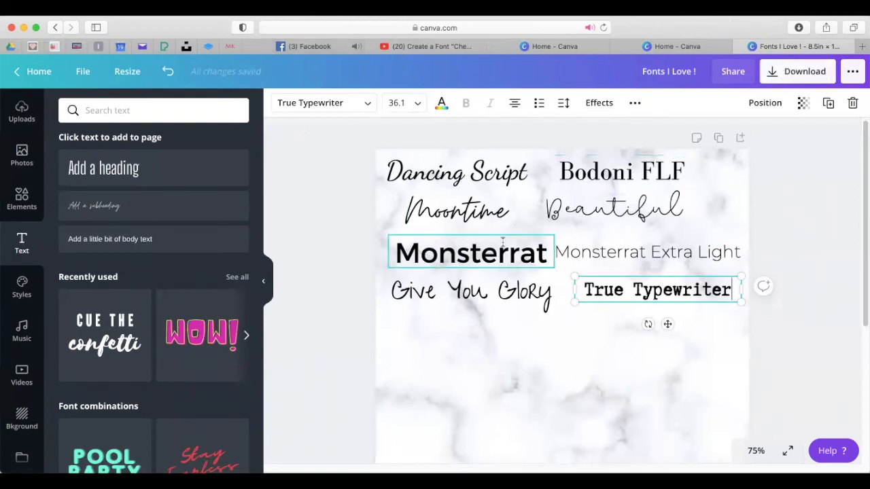
{"action": "left_click", "coordinate": [613, 209]}
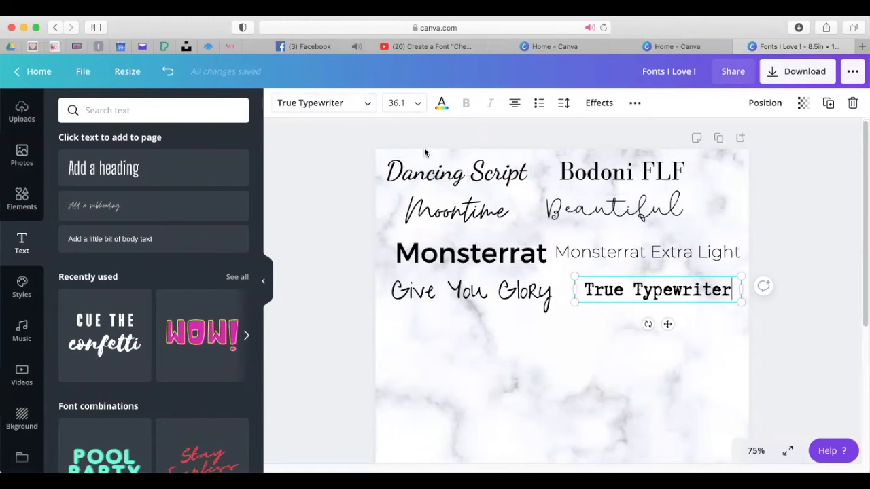
Add a neon text combination as the Sparkle sample and colour it pink
{"action": "scroll", "scroll_direction": "down", "scroll_amount": 3}
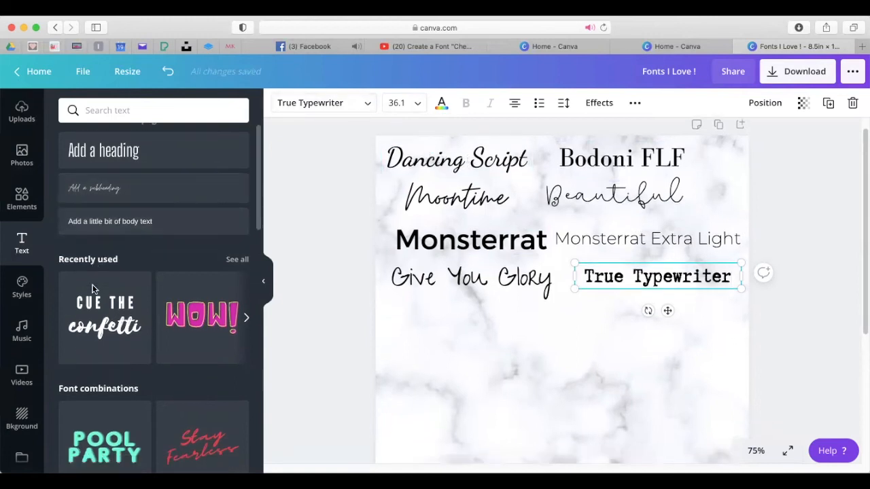
{"action": "scroll", "scroll_direction": "down", "scroll_amount": 3}
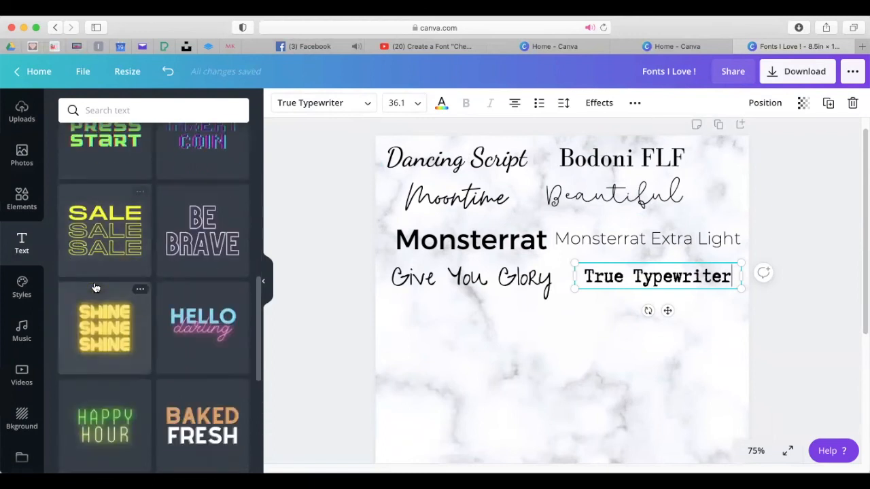
{"action": "left_click", "coordinate": [202, 324]}
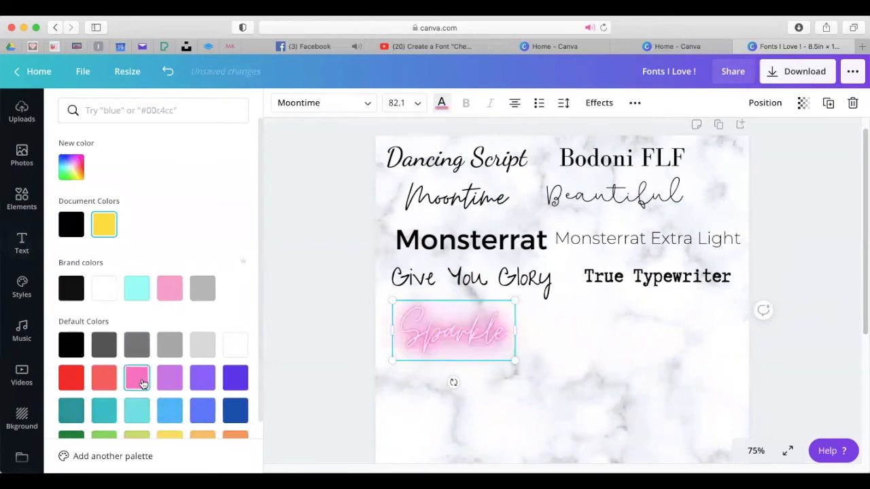
{"action": "left_click", "coordinate": [21, 243]}
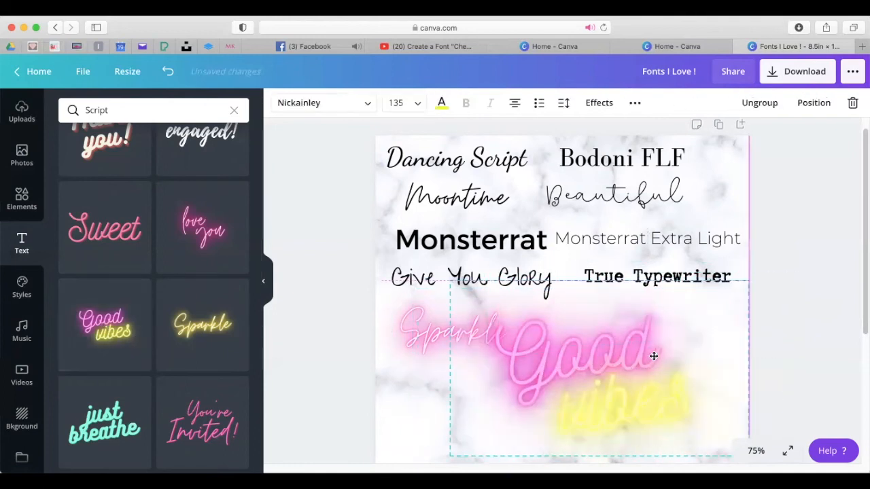
Place the Good vibes and You're Invited neon samples, then select the Good text
{"action": "left_click_drag", "start_coordinate": [654, 357], "coordinate": [556, 394]}
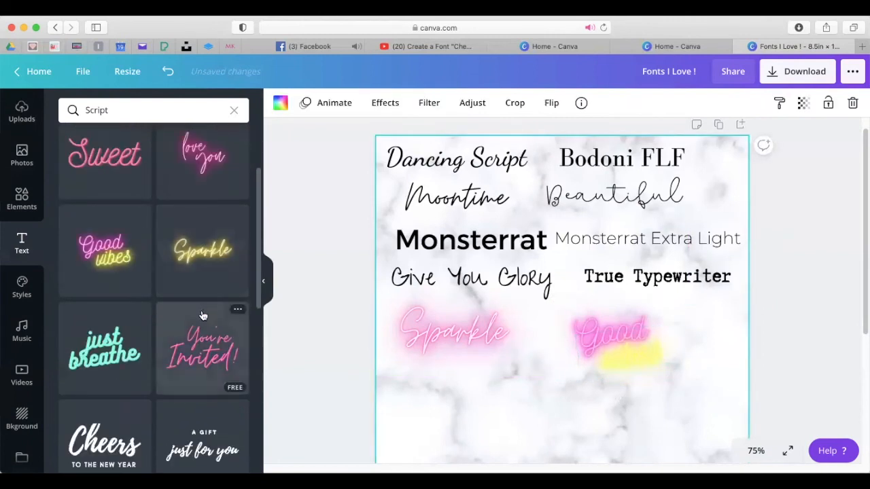
{"action": "left_click", "coordinate": [202, 348]}
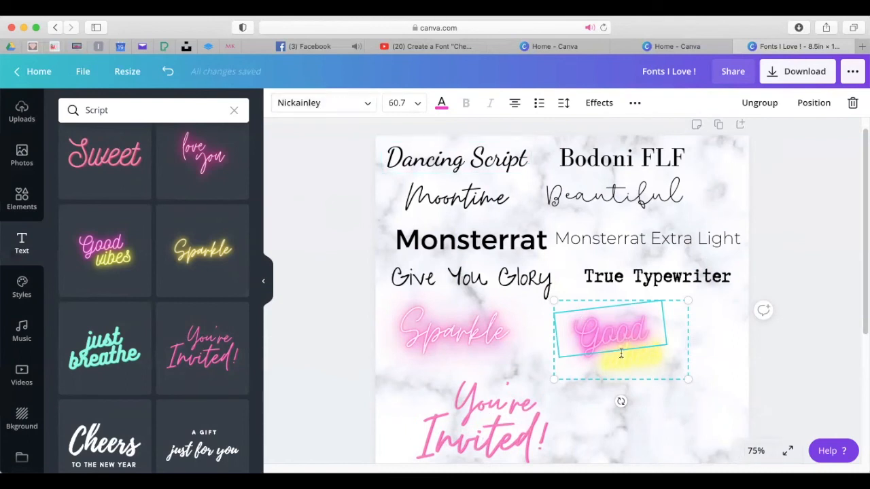
{"action": "left_click", "coordinate": [454, 333]}
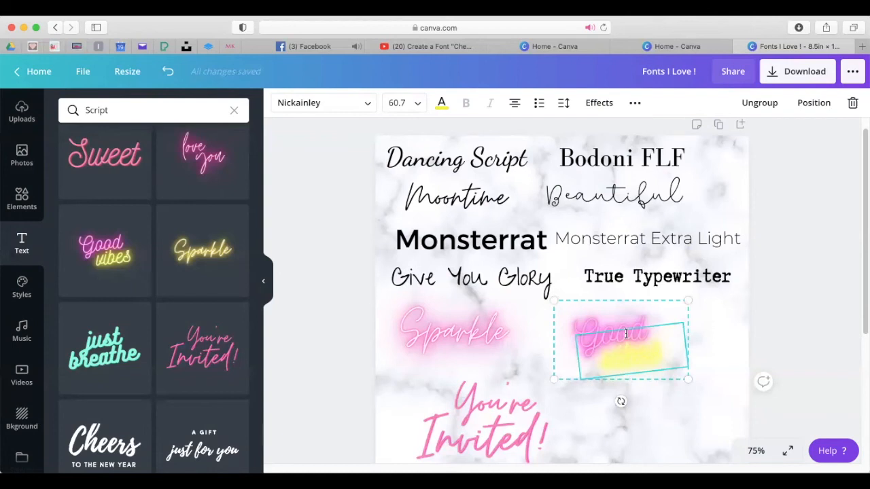
{"action": "mouse_move", "coordinate": [620, 338]}
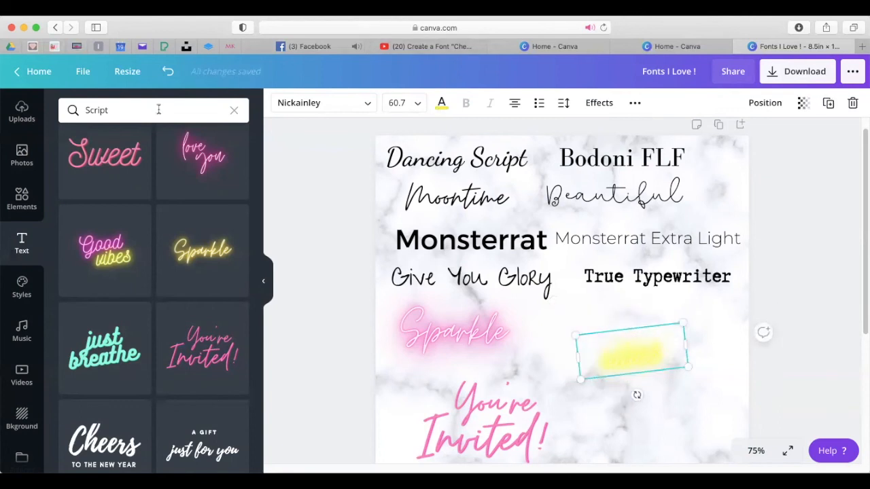
{"action": "mouse_move", "coordinate": [167, 70]}
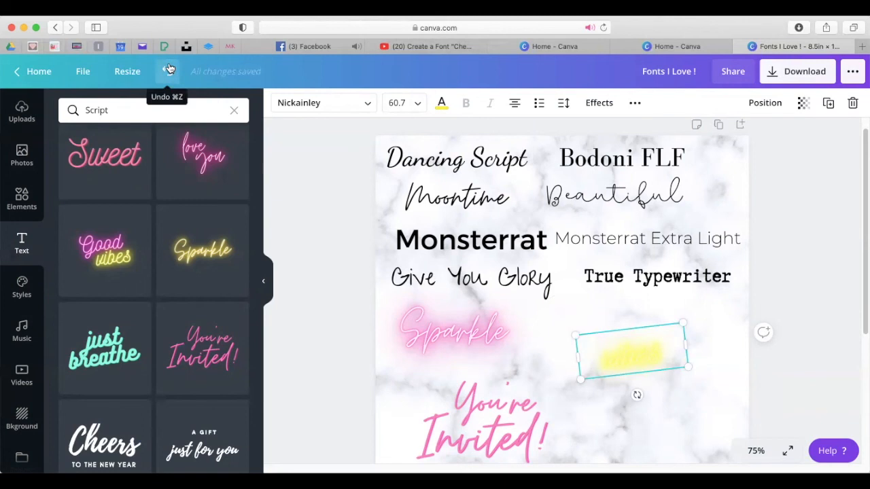
Undo the Good removal, then select and delete the word Good in the vibes sample
{"action": "left_click", "coordinate": [168, 72]}
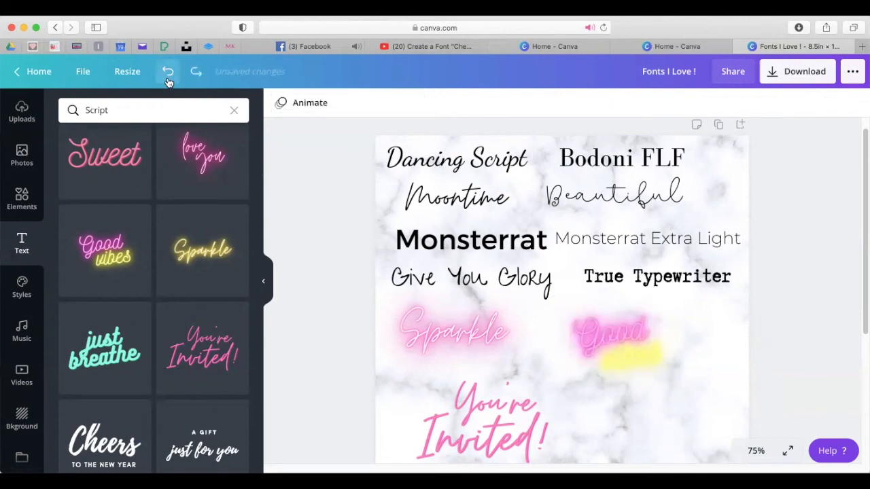
{"action": "left_click", "coordinate": [615, 332]}
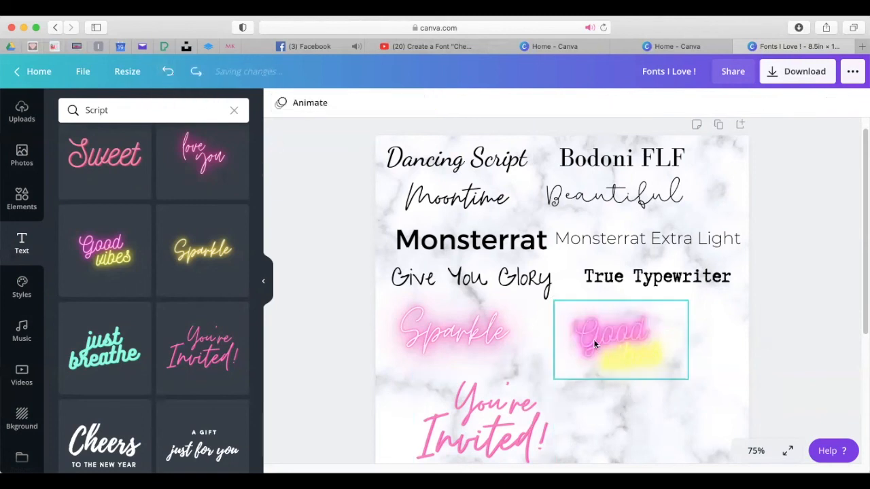
{"action": "left_click", "coordinate": [614, 333]}
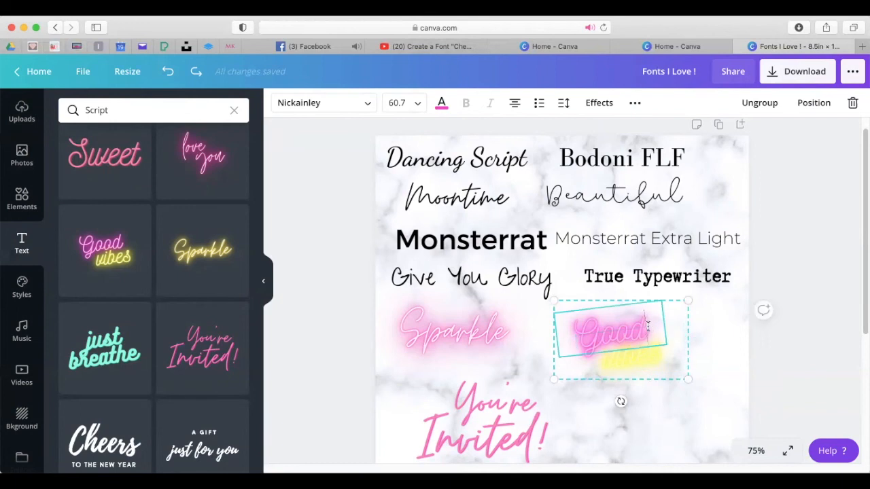
{"action": "key", "text": "Delete"}
{"action": "type", "text": "Nickainl"}
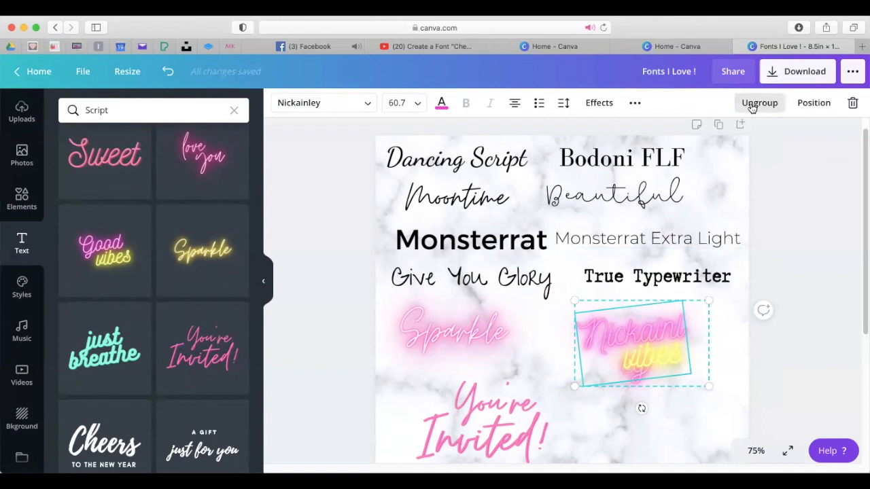
Ungroup the vibes sample, make the good vibes text pink, and select You're Invited
{"action": "left_click", "coordinate": [759, 103]}
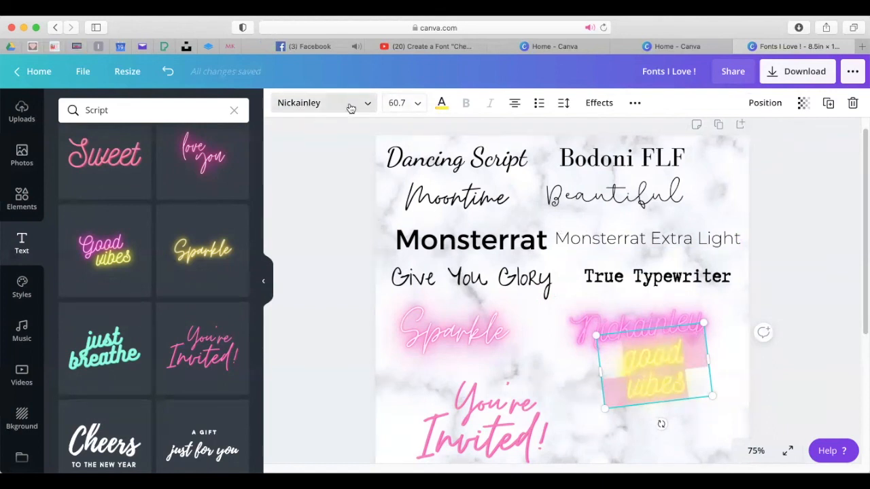
{"action": "left_click", "coordinate": [440, 102]}
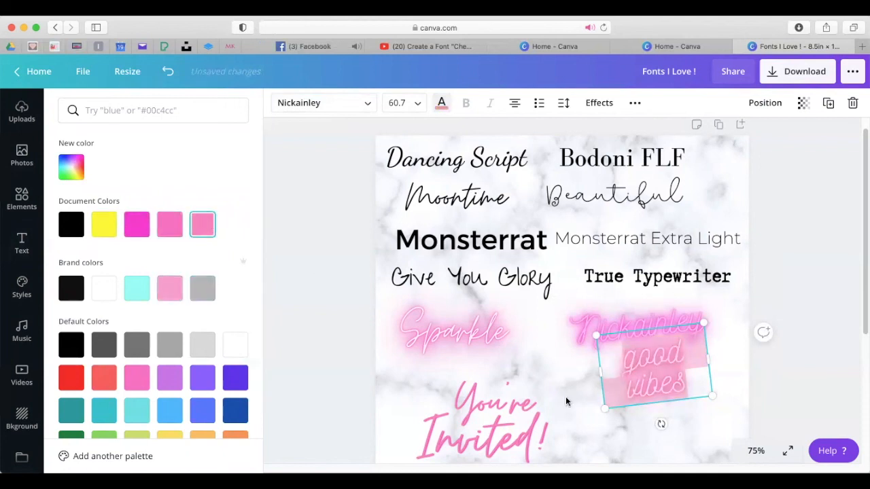
{"action": "left_click", "coordinate": [21, 241]}
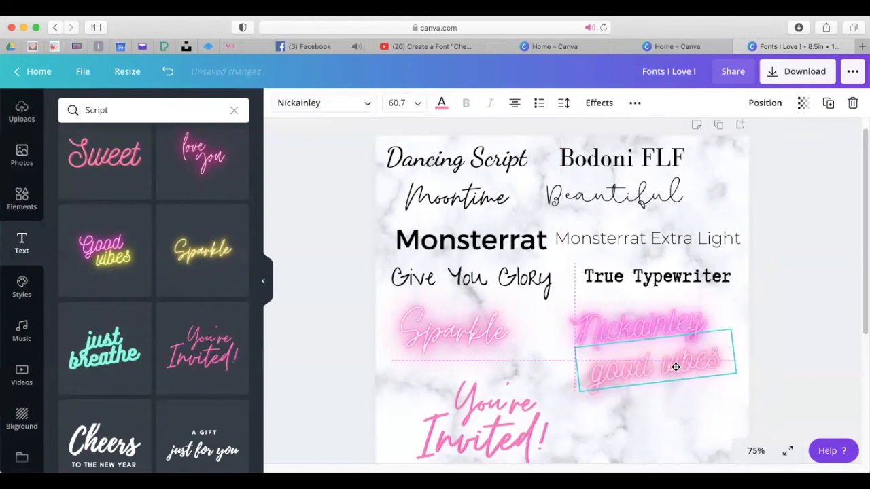
{"action": "left_click", "coordinate": [482, 421]}
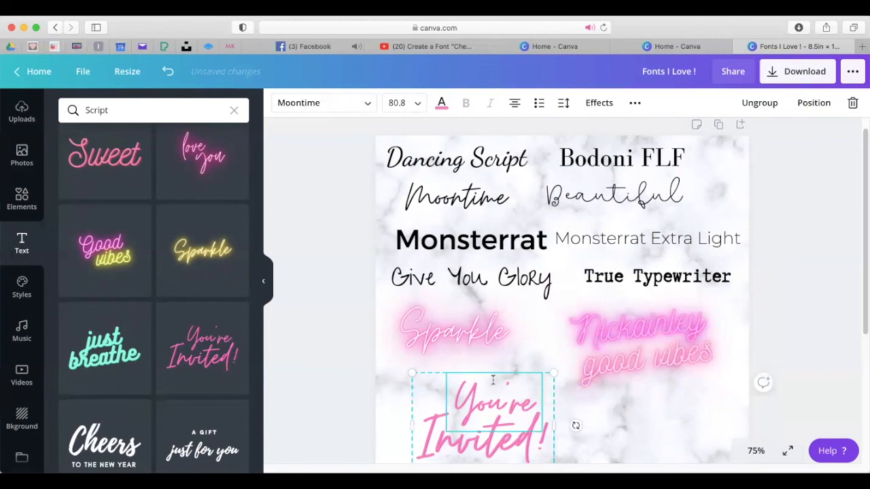
Shrink the You're Invited sample, move it under Sparkle, and duplicate its Invited line
{"action": "scroll", "scroll_direction": "down", "scroll_amount": 3}
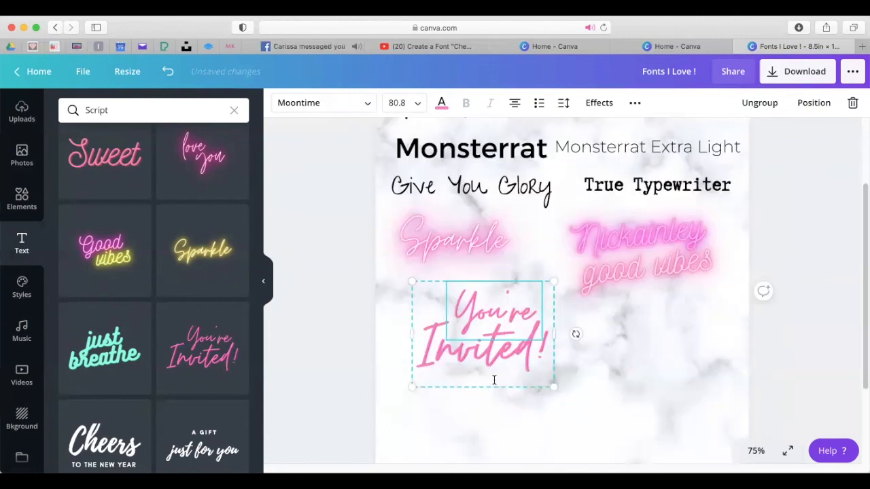
{"action": "left_click", "coordinate": [453, 239]}
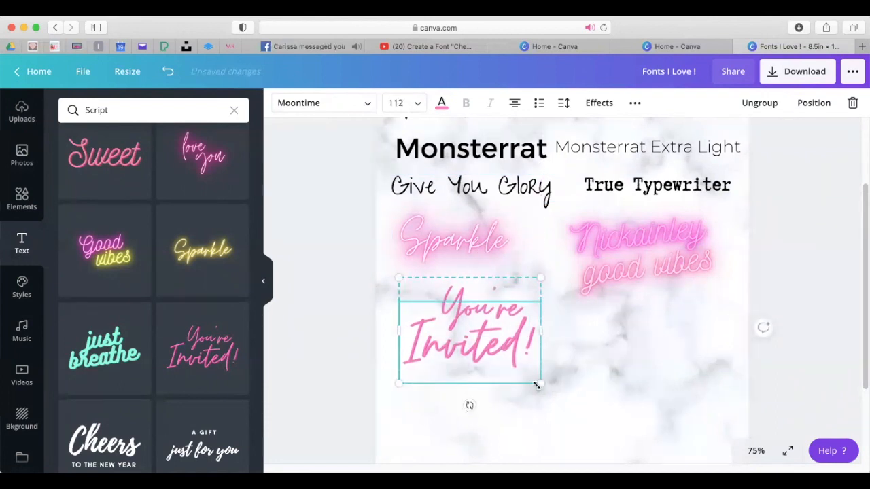
{"action": "left_click_drag", "start_coordinate": [539, 384], "coordinate": [506, 343]}
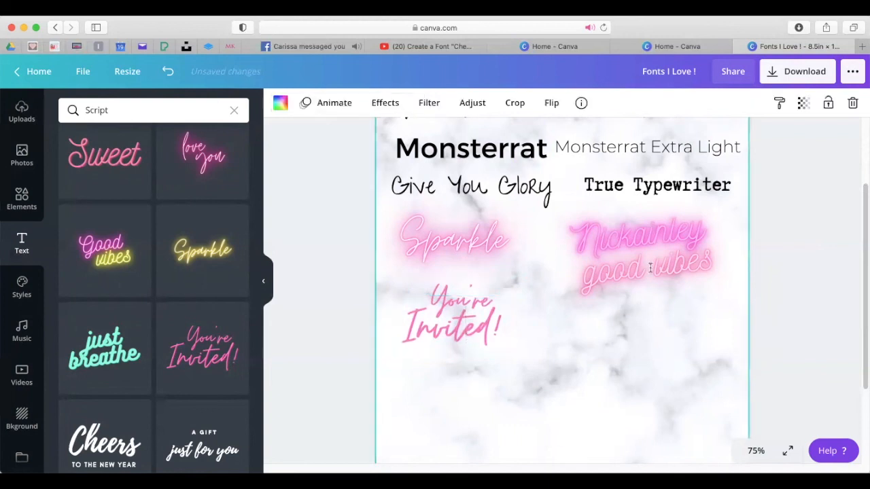
{"action": "left_click", "coordinate": [642, 255]}
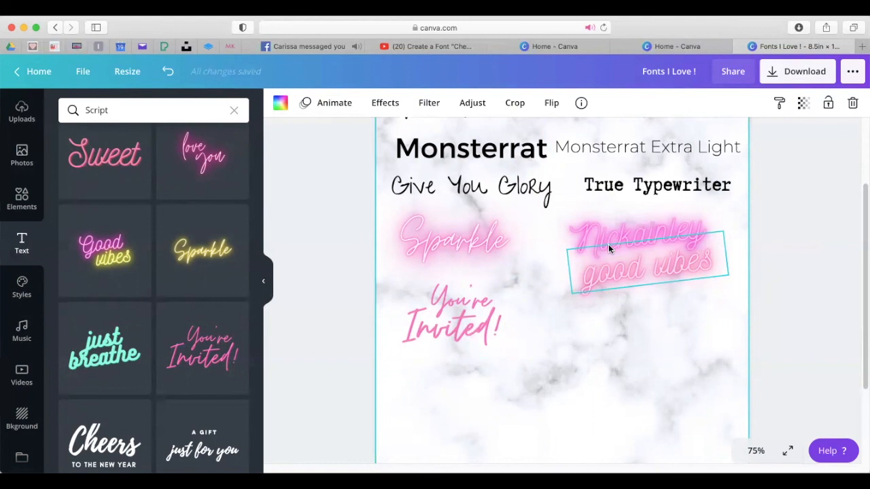
{"action": "left_click", "coordinate": [469, 186]}
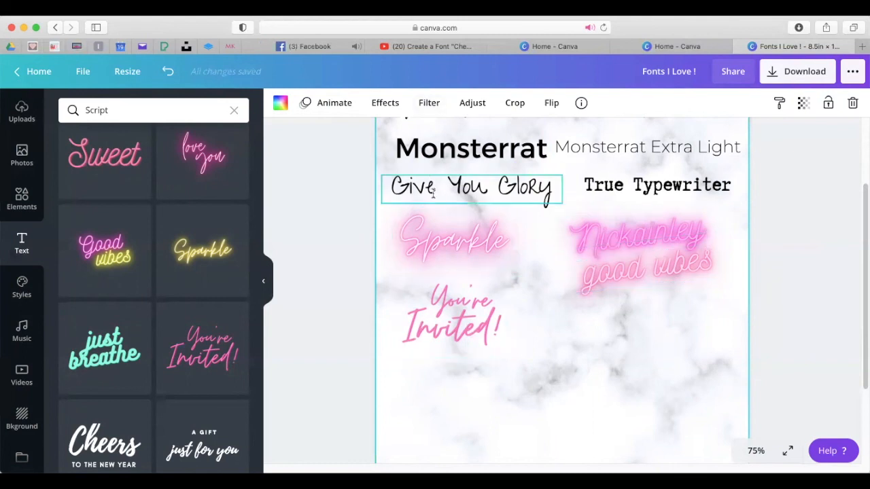
{"action": "left_click", "coordinate": [452, 320]}
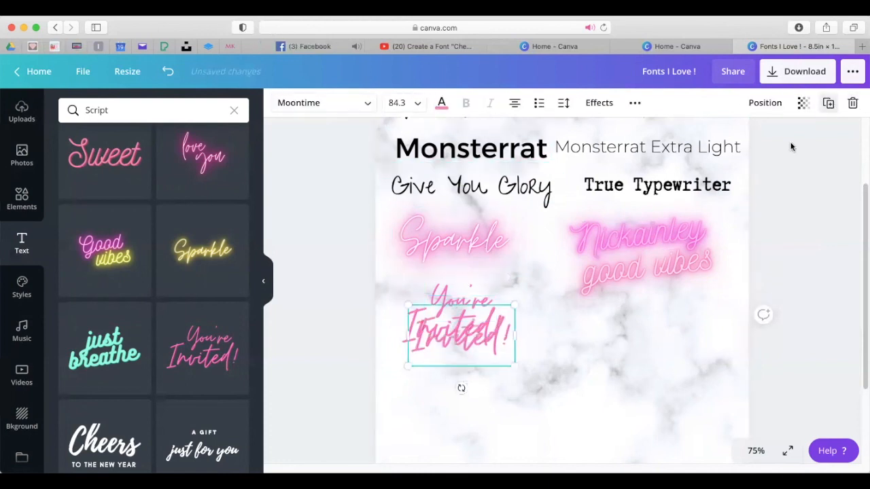
Move the copied Invited line below the sample, retype it as 'Moontime' and shrink it
{"action": "left_click_drag", "start_coordinate": [458, 333], "coordinate": [441, 358]}
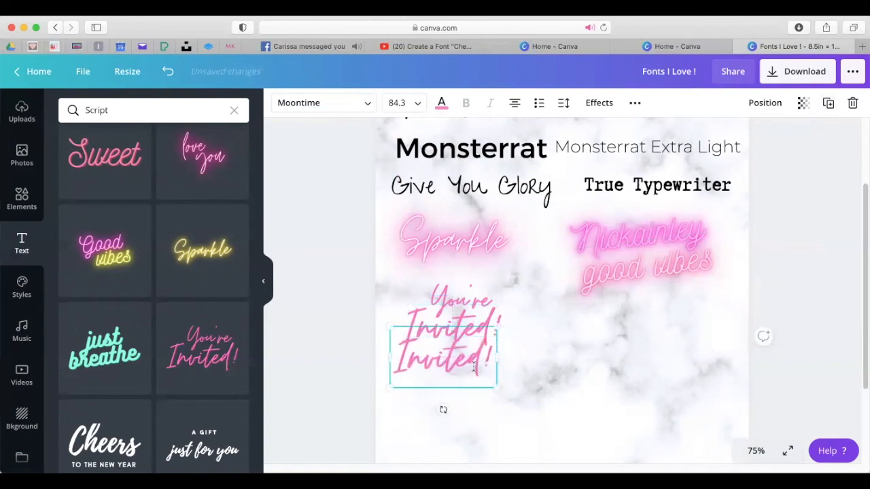
{"action": "type", "text": "Moont"}
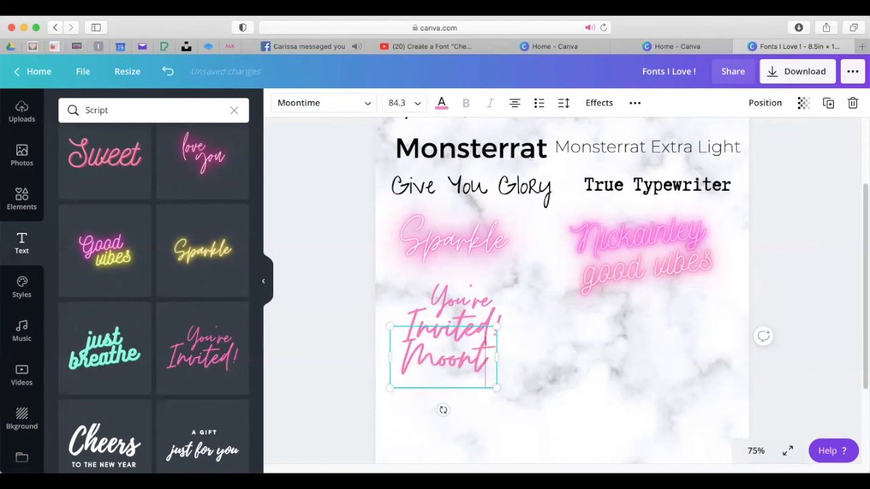
{"action": "type", "text": "ime"}
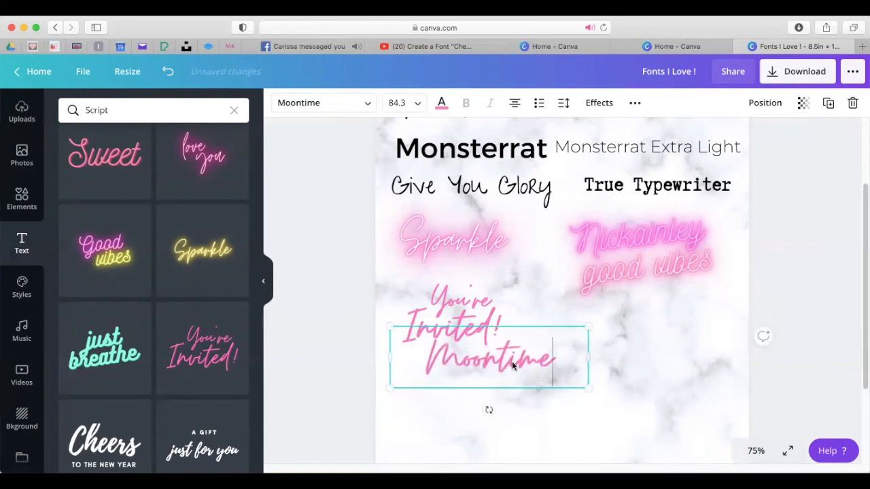
{"action": "left_click_drag", "start_coordinate": [588, 387], "coordinate": [456, 343]}
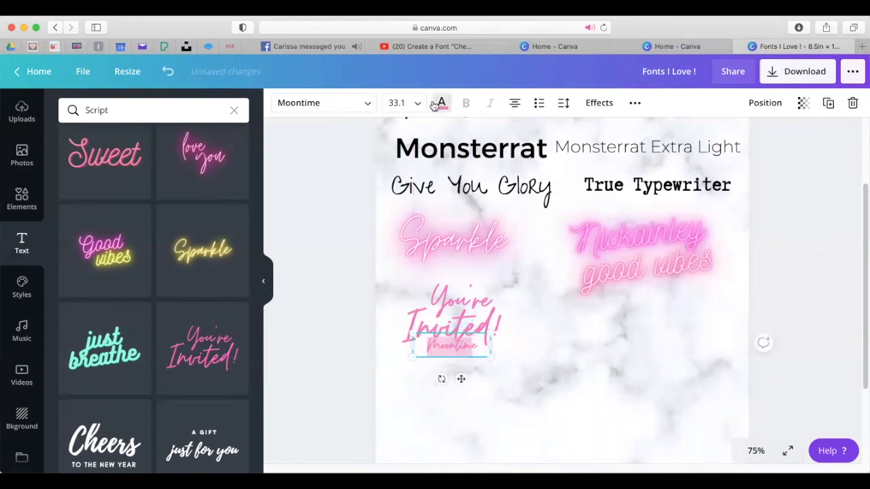
Set the Moontime label's text colour to black
{"action": "left_click", "coordinate": [440, 103]}
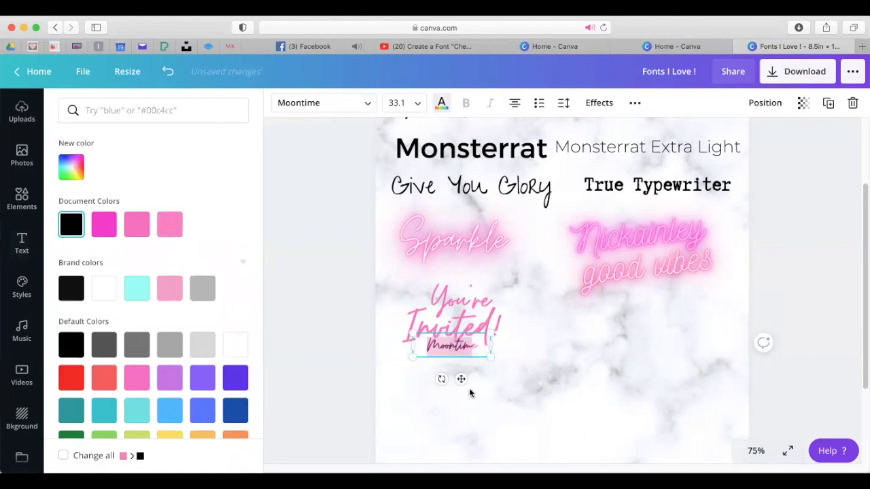
{"action": "type", "text": "Script"}
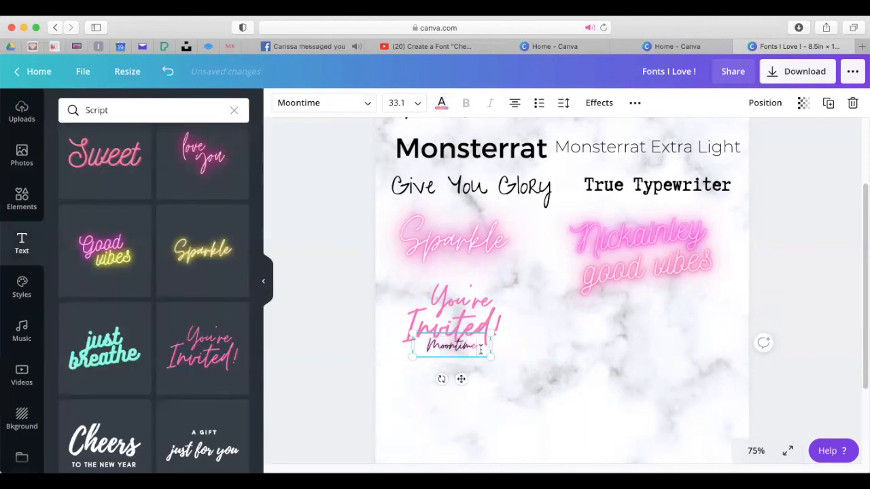
{"action": "left_click", "coordinate": [441, 103]}
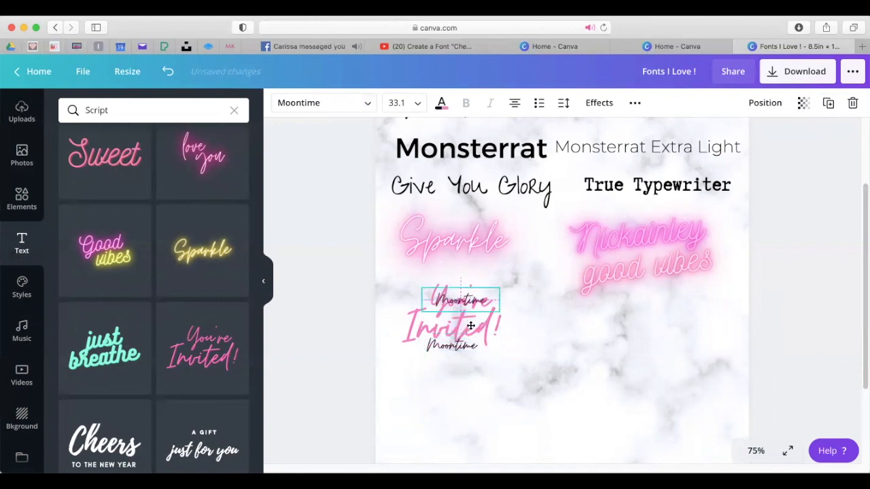
Place the spare Moontime caption under the pink Sparkle sample, then select the You're Invited group
{"action": "left_click_drag", "start_coordinate": [460, 300], "coordinate": [466, 257]}
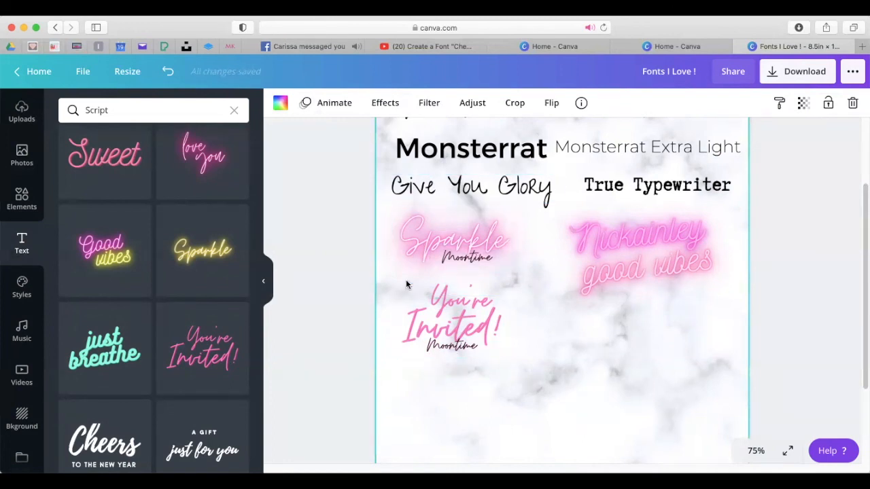
{"action": "left_click", "coordinate": [451, 257]}
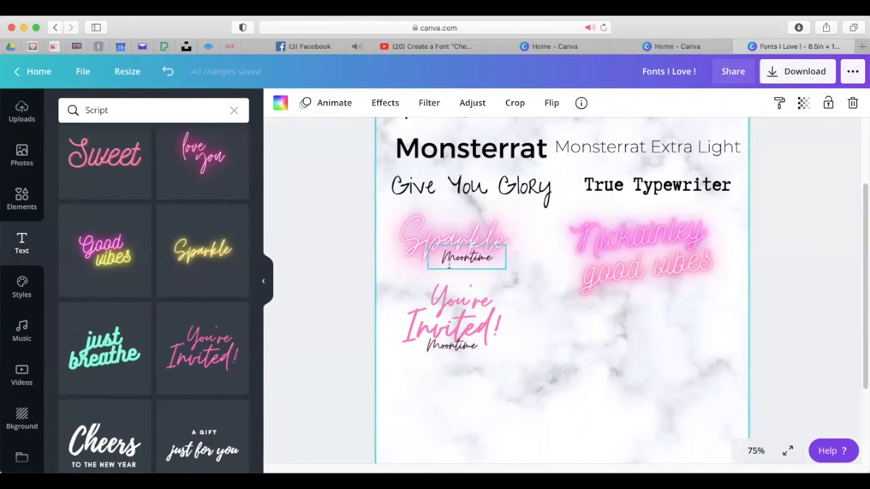
{"action": "left_click", "coordinate": [453, 238]}
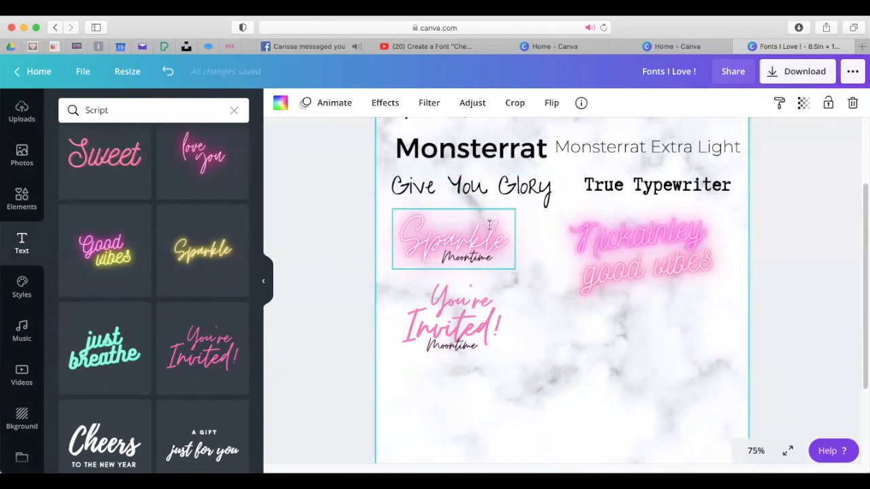
{"action": "left_click", "coordinate": [453, 239]}
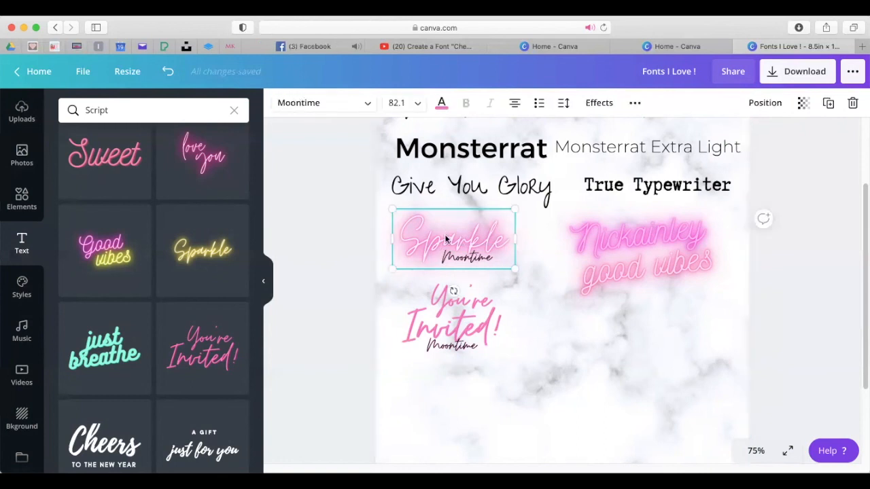
{"action": "left_click", "coordinate": [452, 326]}
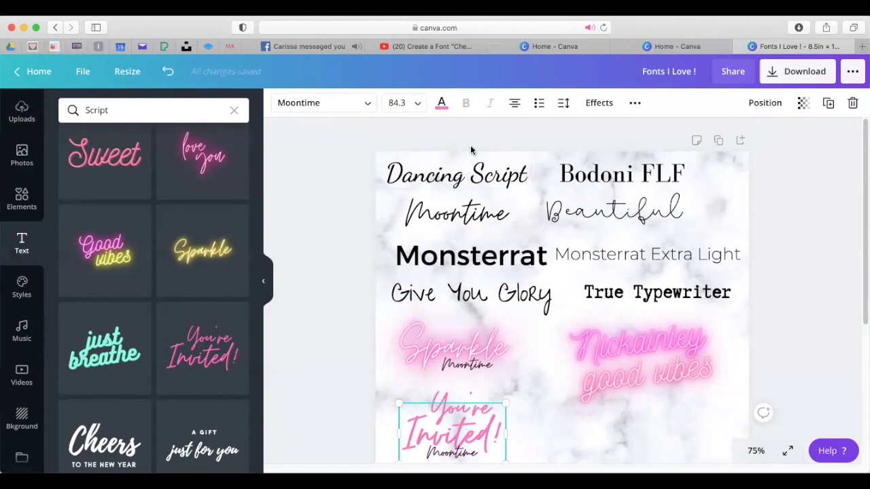
{"action": "left_click", "coordinate": [456, 212]}
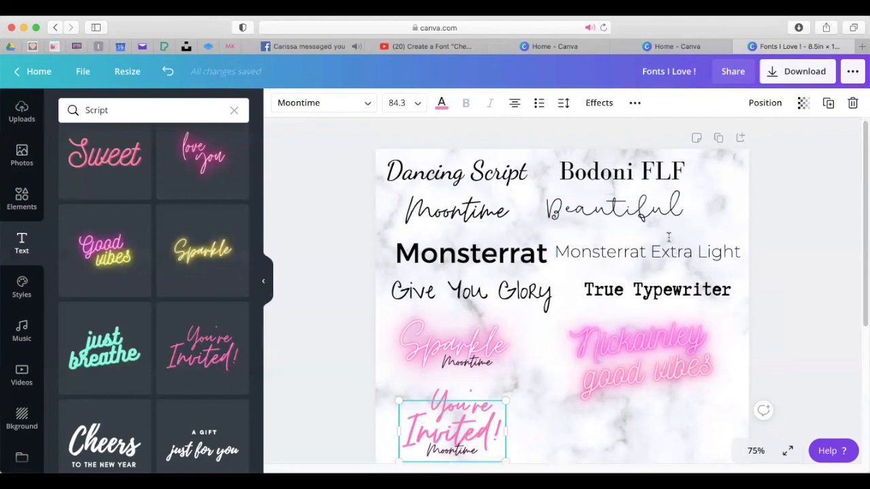
{"action": "left_click", "coordinate": [657, 291]}
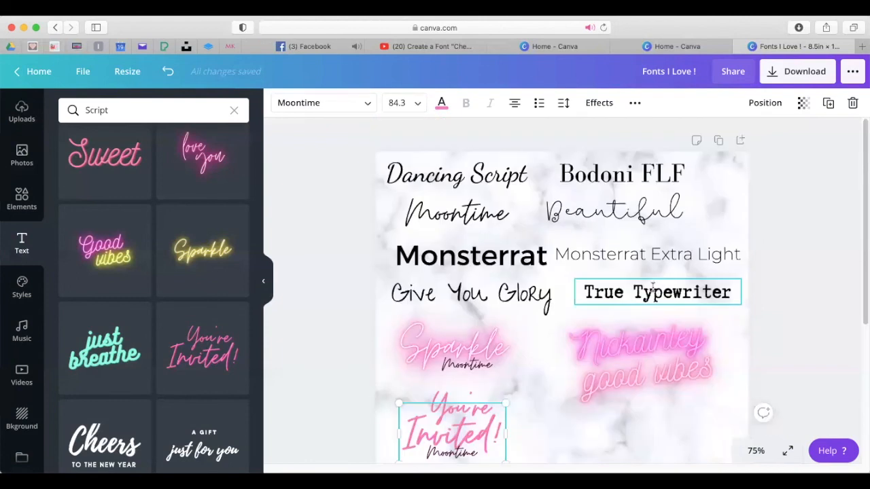
{"action": "scroll", "scroll_direction": "down", "scroll_amount": 3}
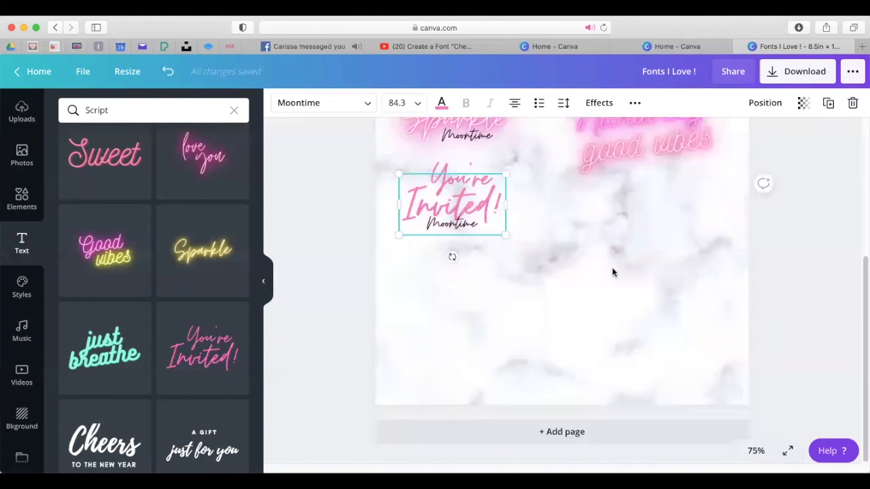
{"action": "mouse_move", "coordinate": [593, 308]}
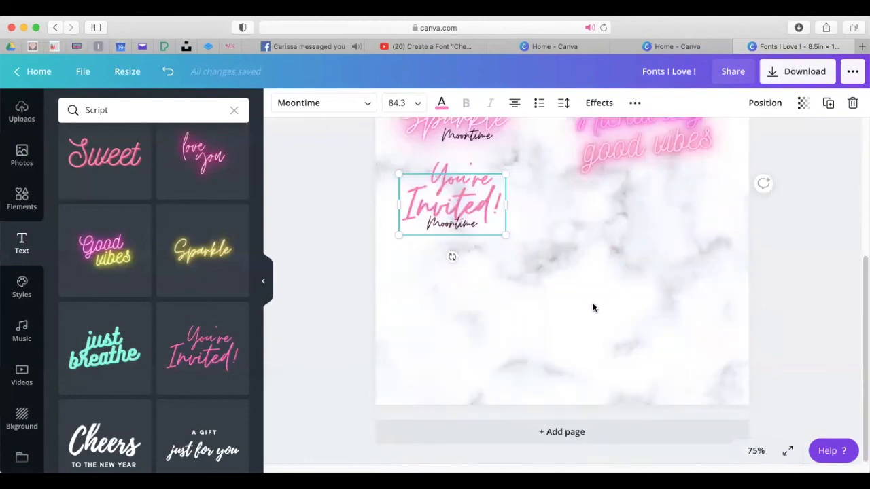